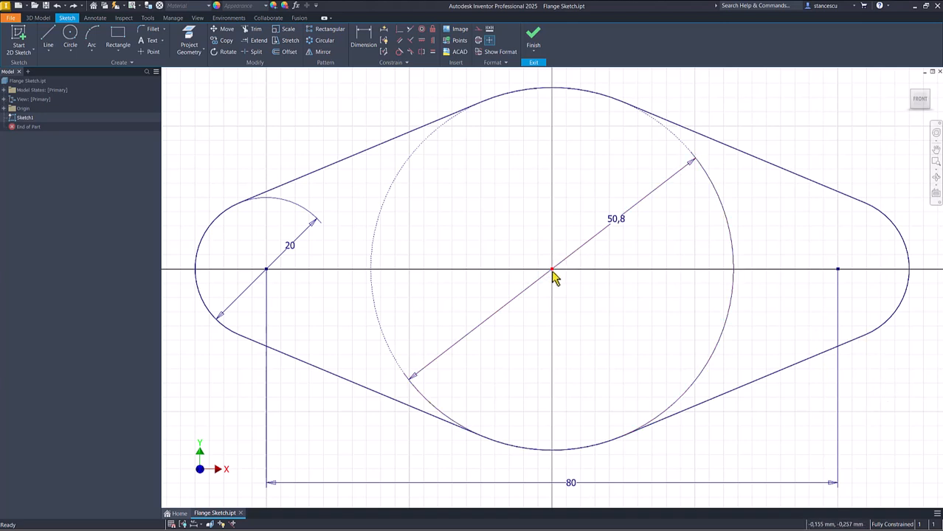
{"action": "mouse_move", "coordinate": [876, 279]}
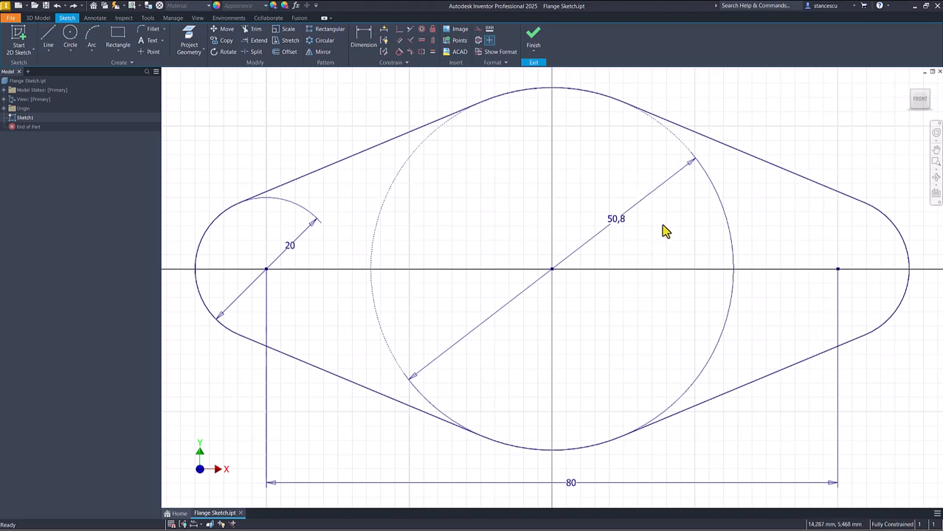
{"action": "mouse_move", "coordinate": [575, 495]}
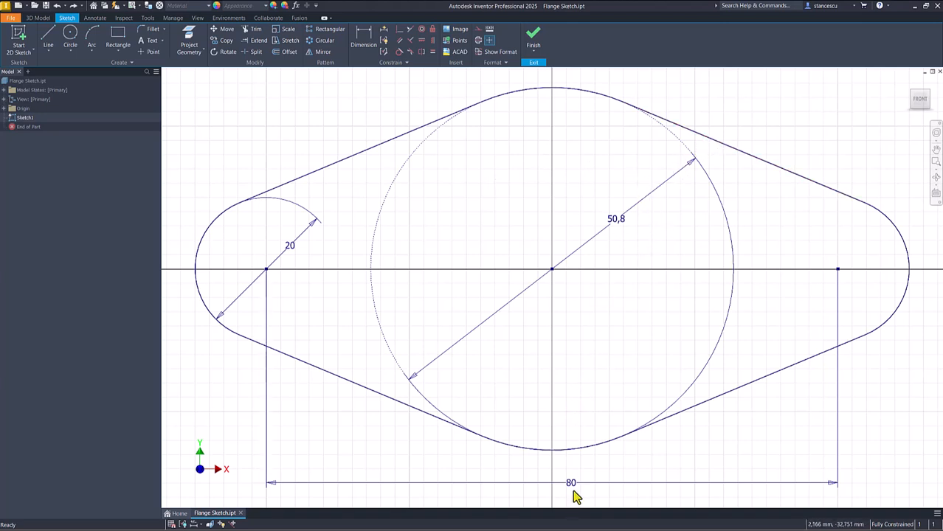
{"action": "mouse_move", "coordinate": [251, 118]}
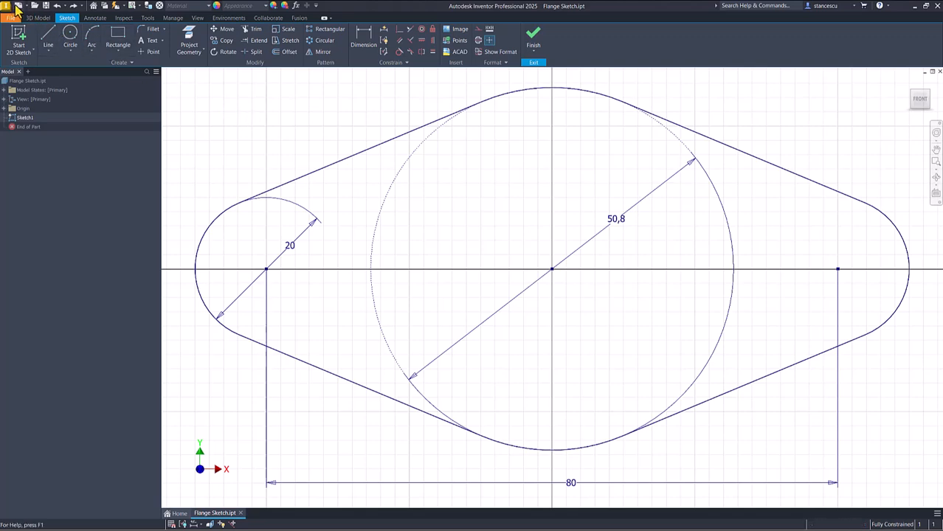
Start a new part with a 2D sketch and begin placing circles above the X axis.
{"action": "left_click", "coordinate": [12, 17]}
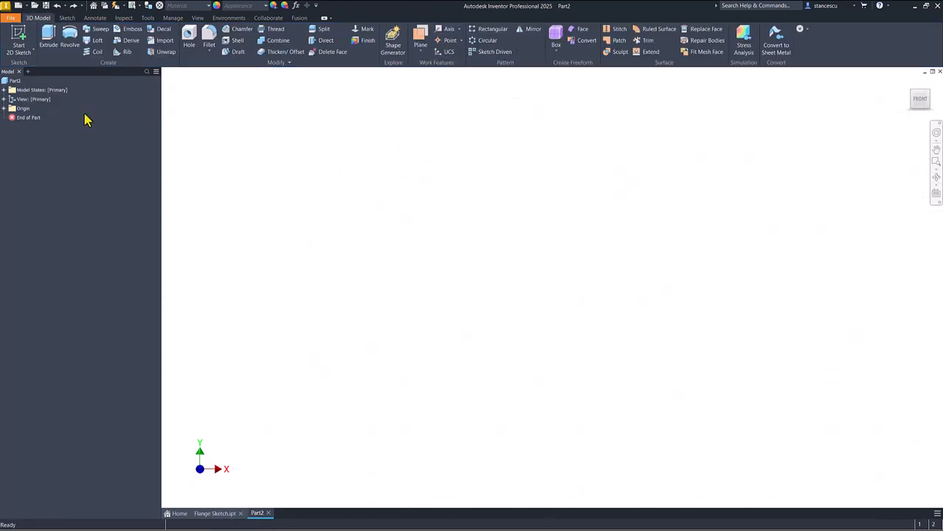
{"action": "left_click", "coordinate": [18, 40]}
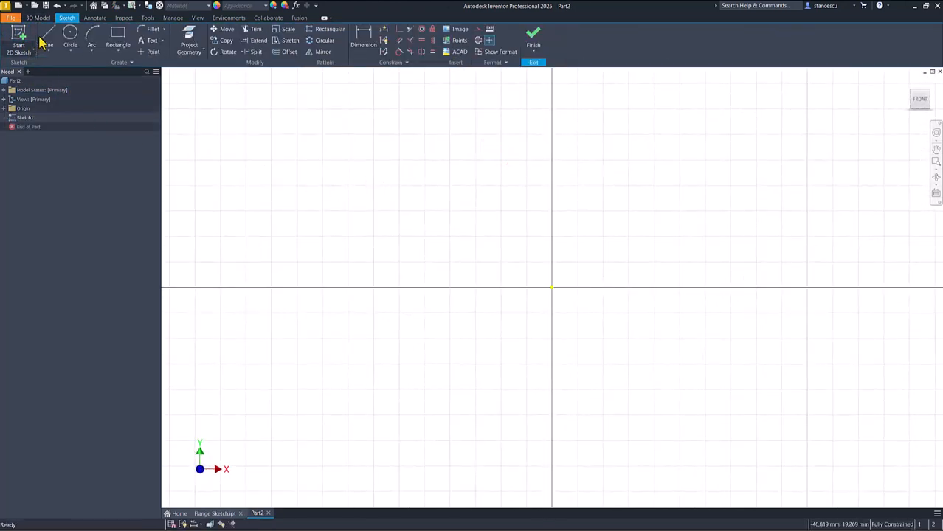
{"action": "left_click", "coordinate": [71, 36]}
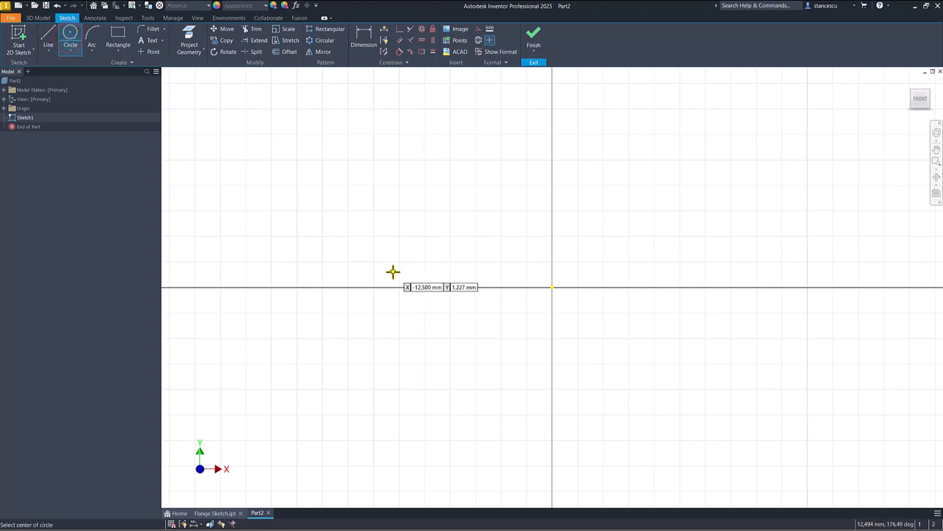
{"action": "left_click", "coordinate": [395, 271]}
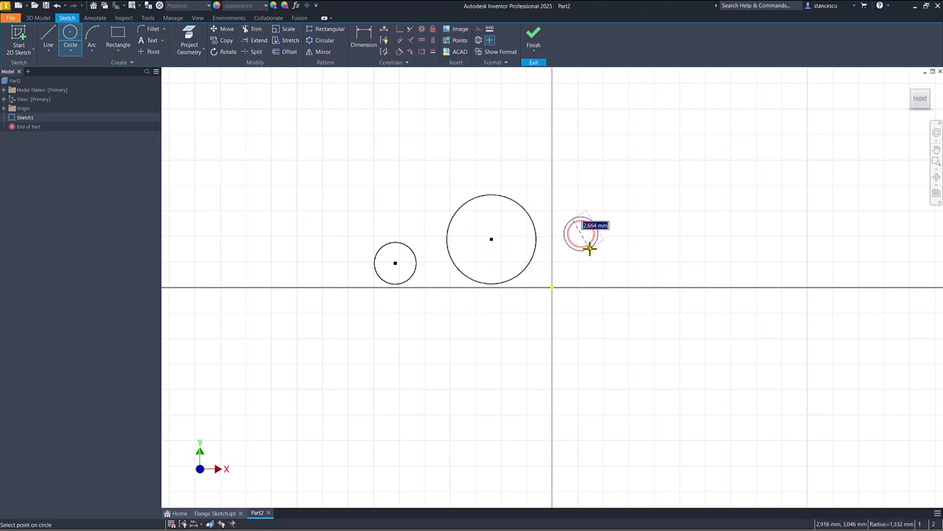
{"action": "mouse_move", "coordinate": [596, 238]}
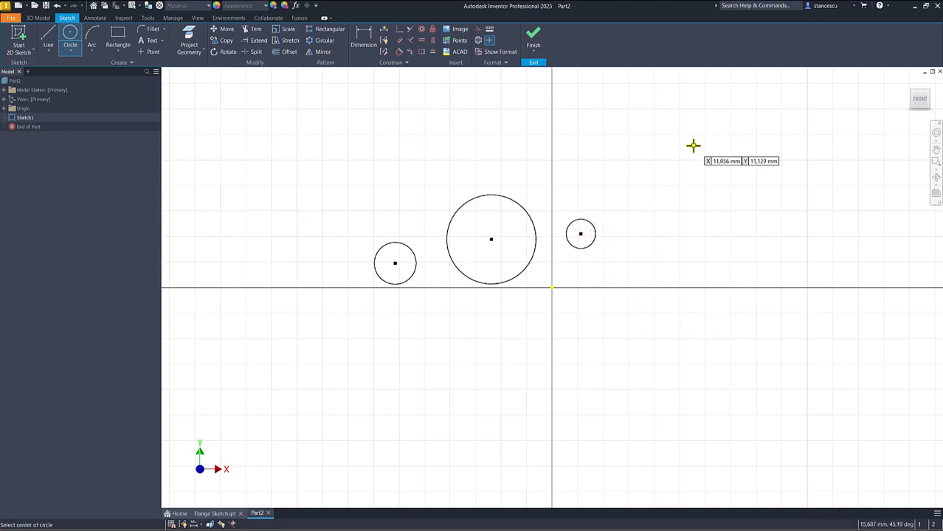
{"action": "mouse_move", "coordinate": [366, 163]}
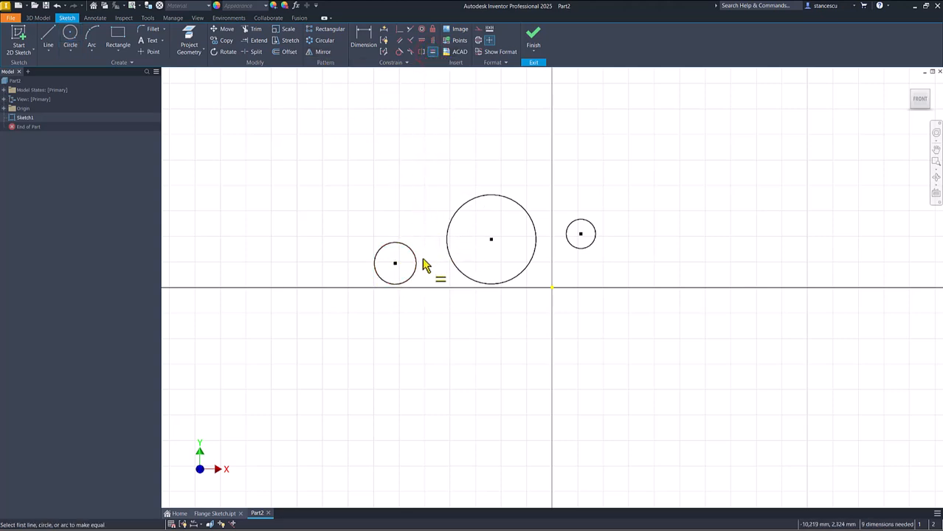
Make the two small circles equal and give the left one a diameter of 20.
{"action": "left_click", "coordinate": [395, 263]}
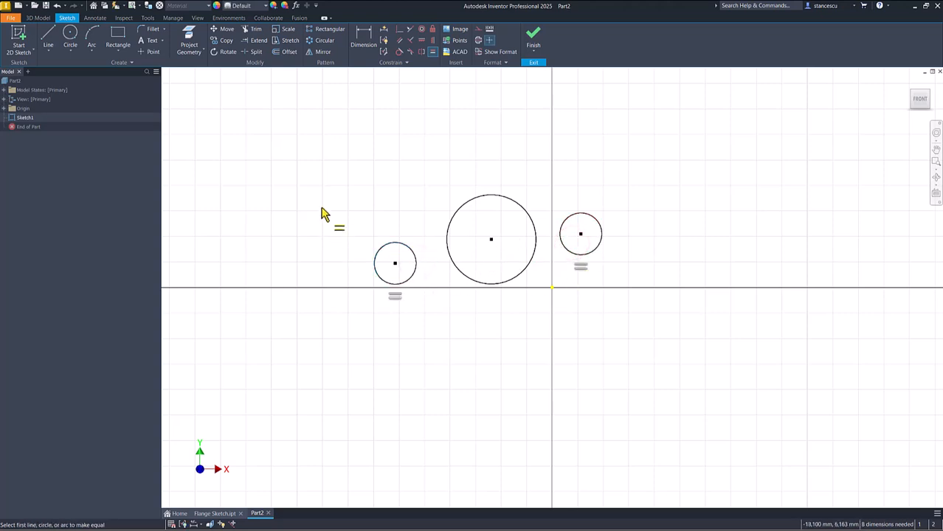
{"action": "mouse_move", "coordinate": [309, 82]}
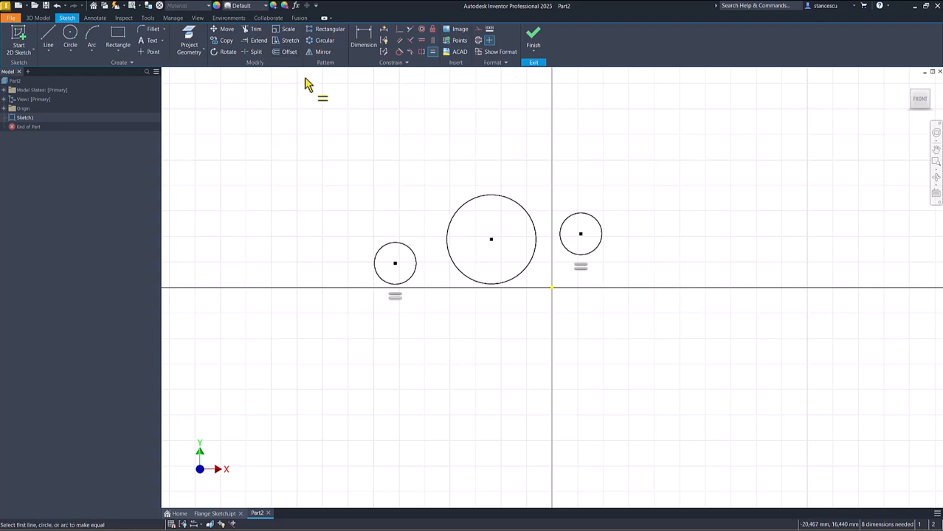
{"action": "left_click", "coordinate": [363, 41]}
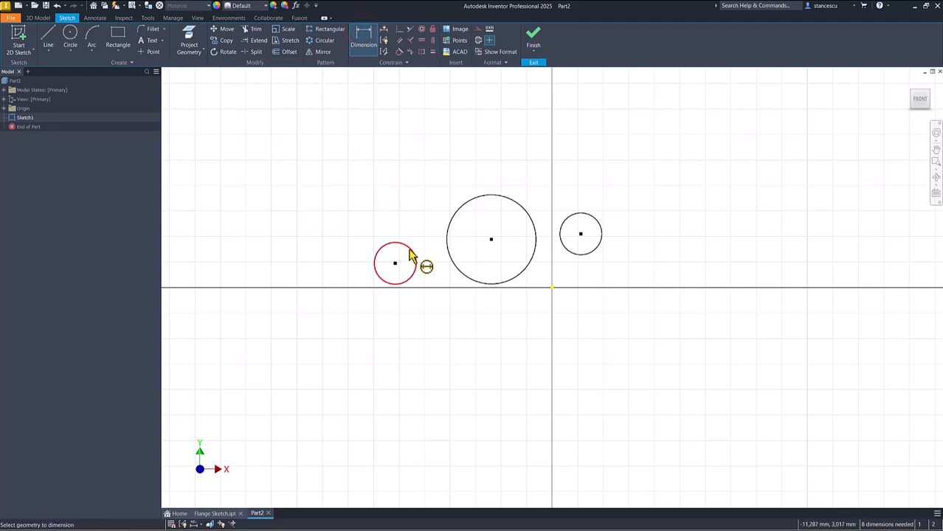
{"action": "left_click", "coordinate": [395, 263]}
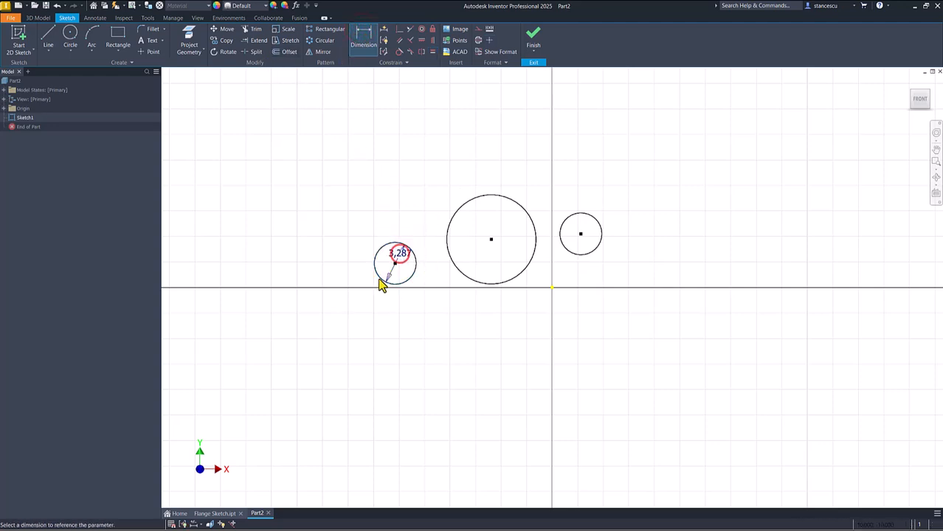
{"action": "left_click", "coordinate": [398, 253]}
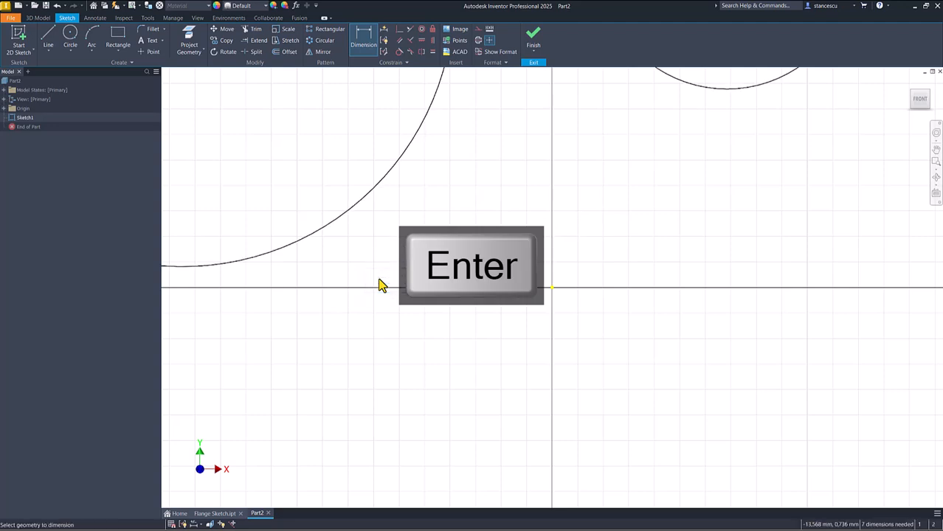
{"action": "key", "text": "Enter"}
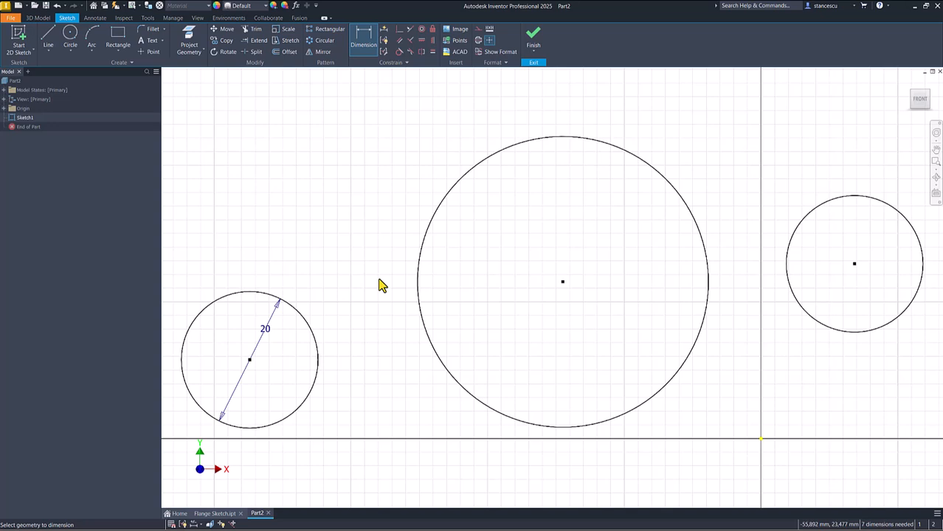
{"action": "mouse_move", "coordinate": [345, 114]}
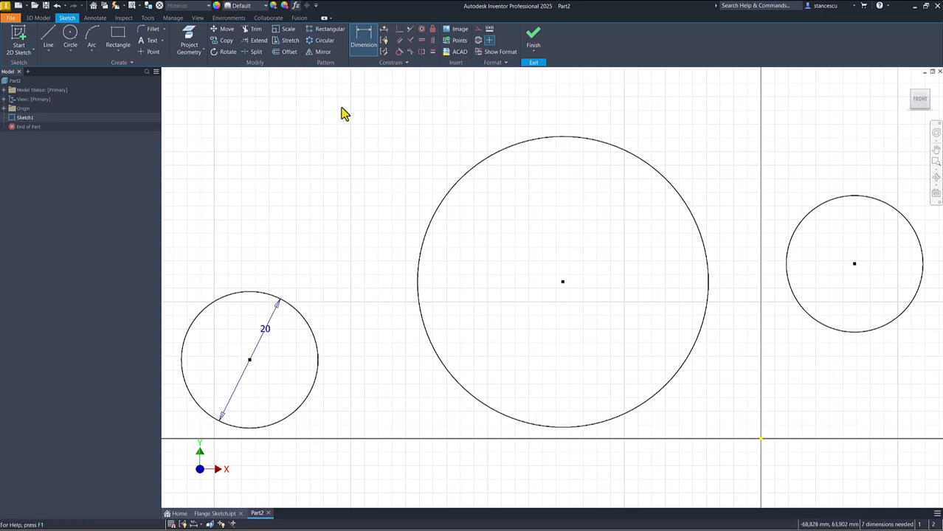
{"action": "mouse_move", "coordinate": [361, 308]}
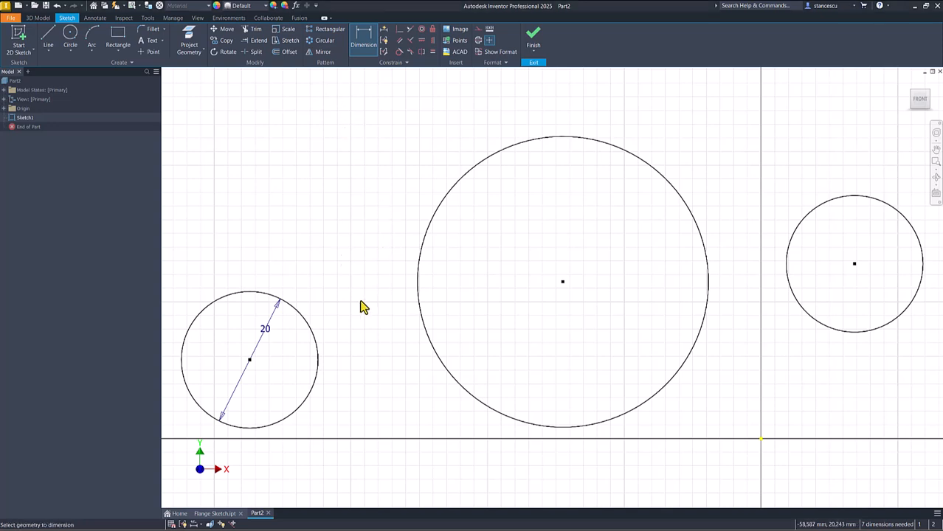
{"action": "mouse_move", "coordinate": [504, 378]}
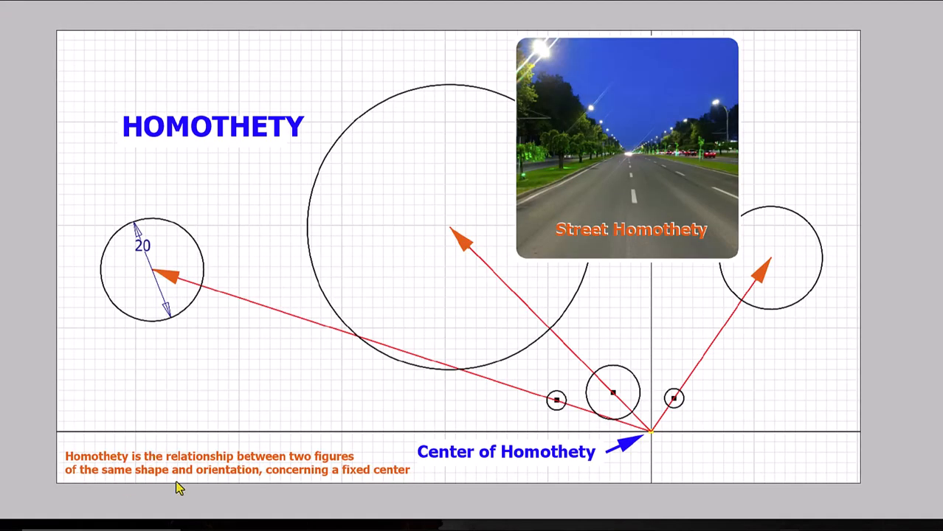
{"action": "mouse_move", "coordinate": [301, 485]}
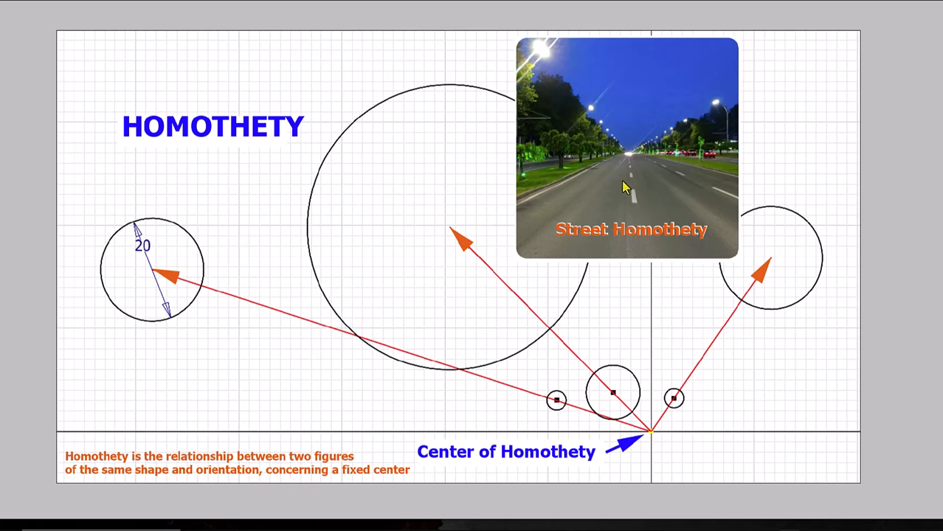
{"action": "mouse_move", "coordinate": [649, 186]}
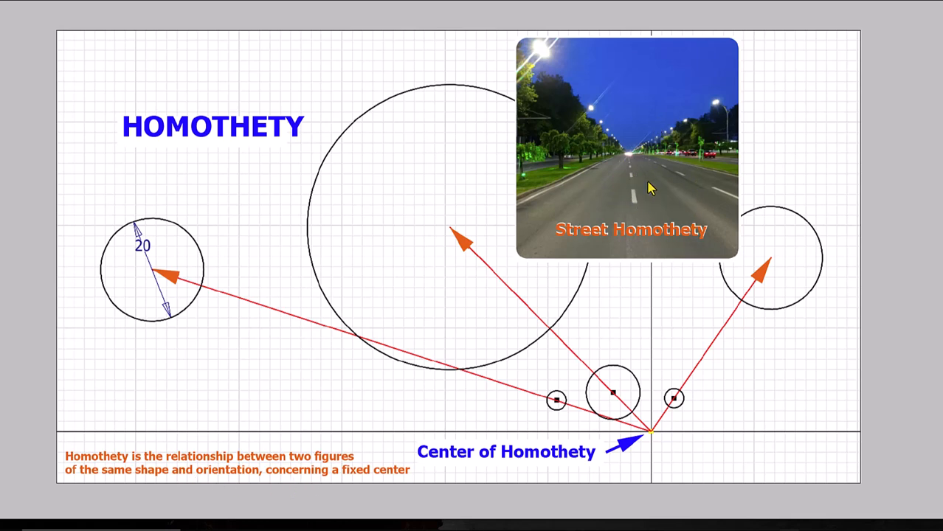
{"action": "mouse_move", "coordinate": [563, 206]}
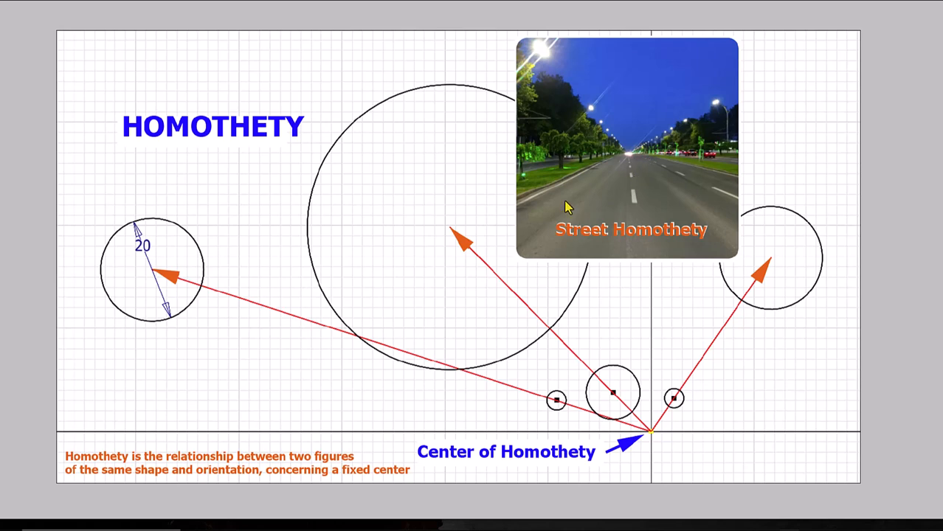
{"action": "mouse_move", "coordinate": [523, 395]}
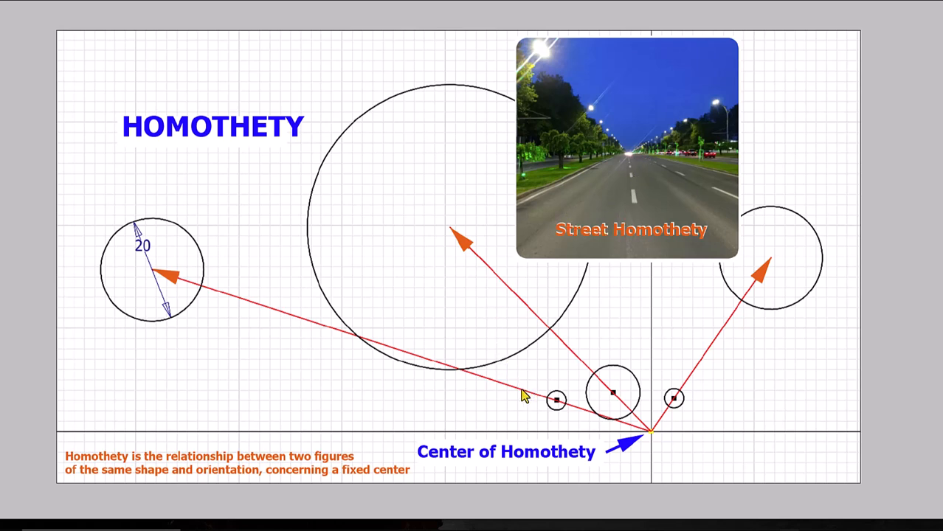
{"action": "mouse_move", "coordinate": [540, 395]}
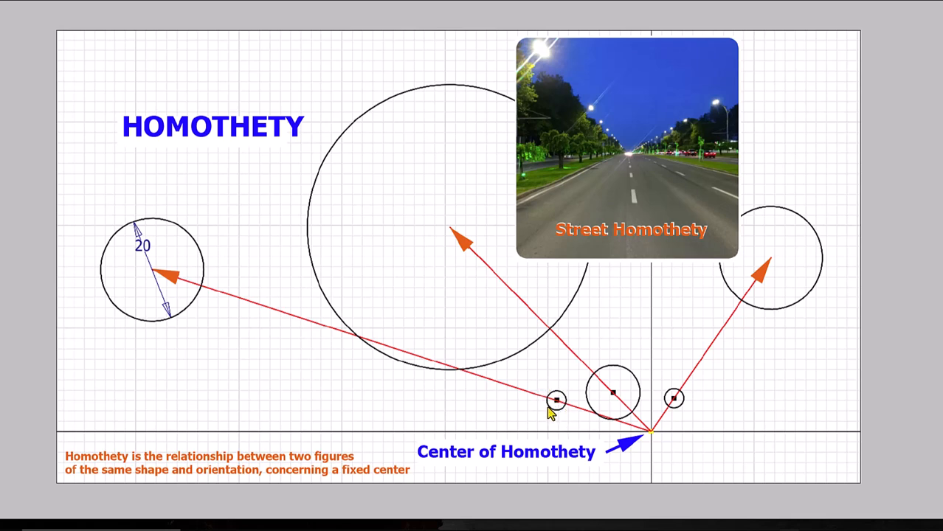
{"action": "mouse_move", "coordinate": [288, 302]}
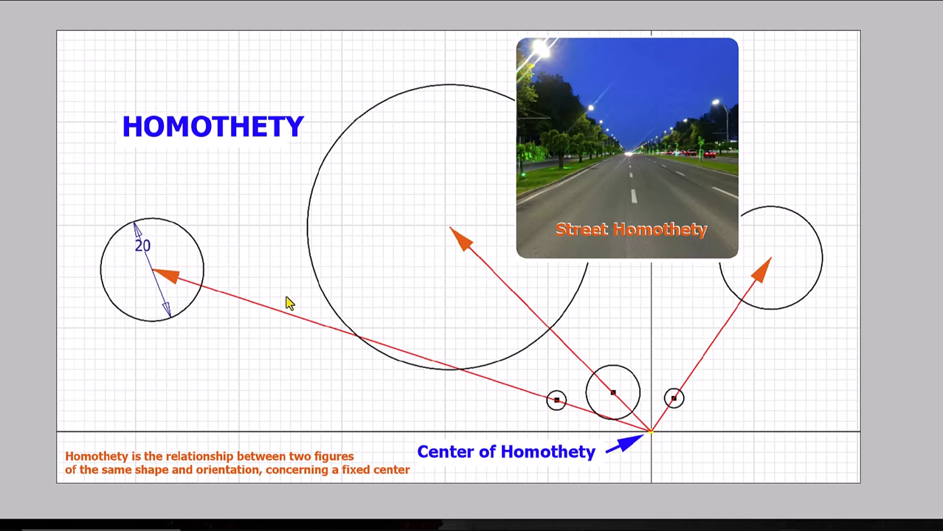
{"action": "mouse_move", "coordinate": [147, 253]}
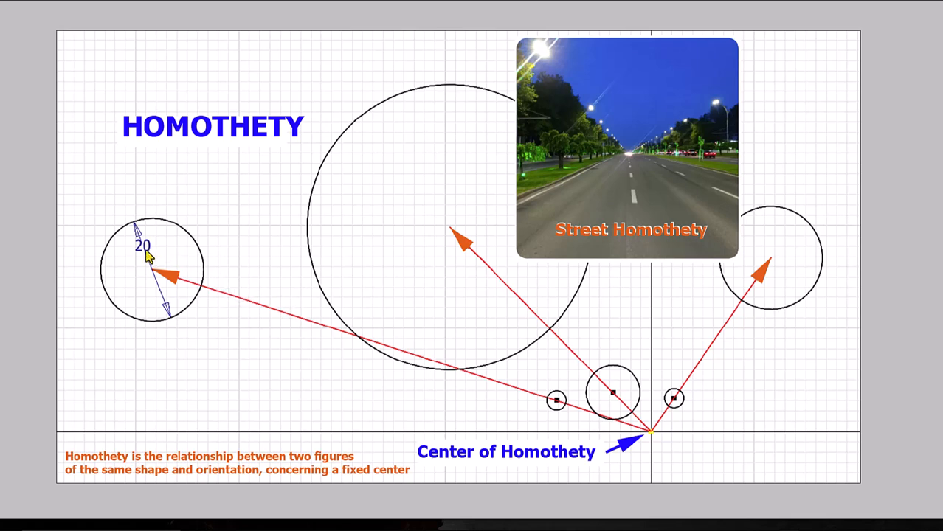
{"action": "mouse_move", "coordinate": [410, 380]}
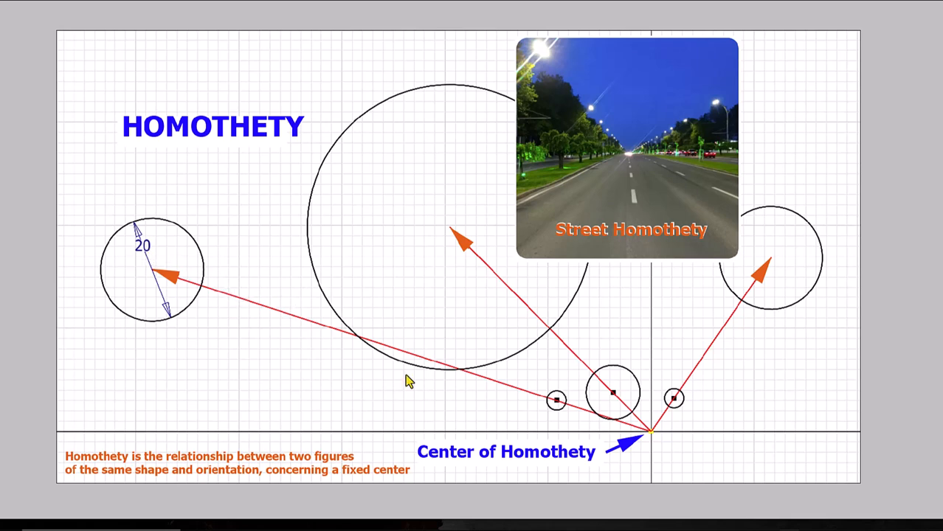
{"action": "mouse_move", "coordinate": [622, 428]}
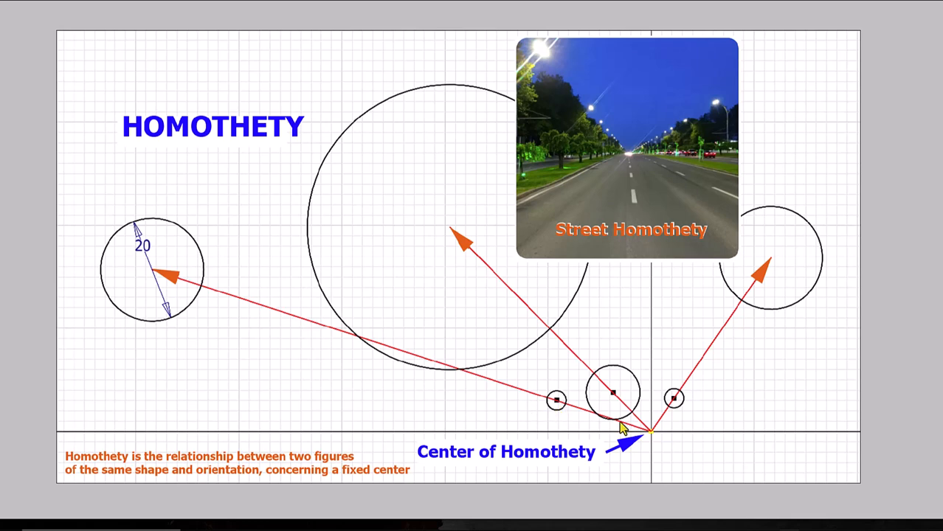
{"action": "mouse_move", "coordinate": [754, 311]}
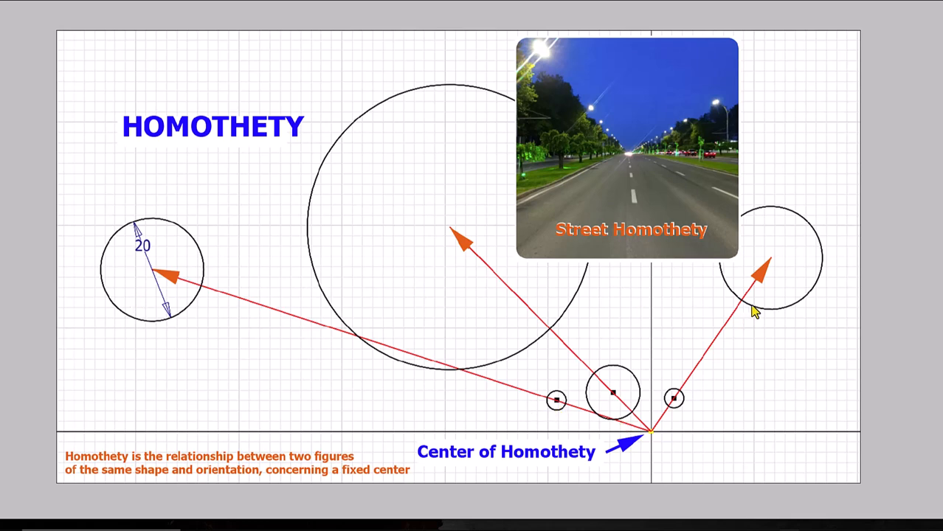
{"action": "mouse_move", "coordinate": [770, 308]}
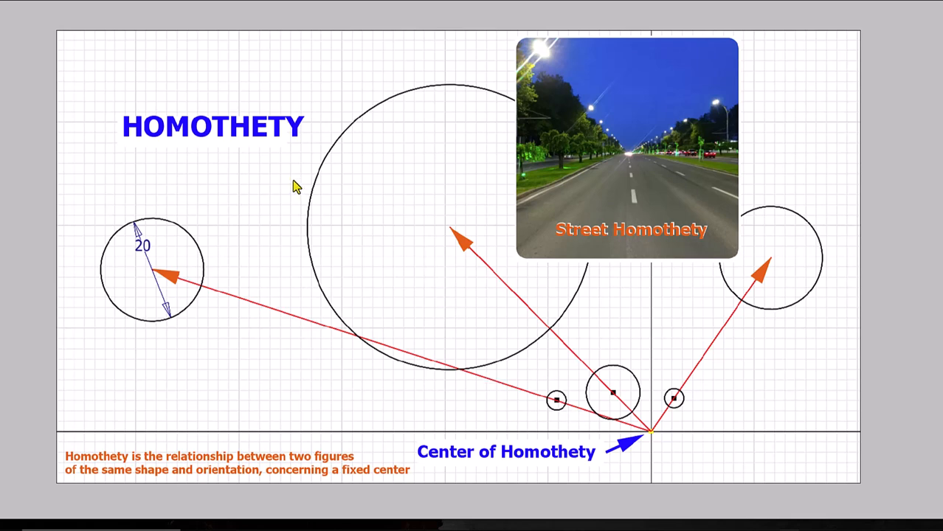
{"action": "mouse_move", "coordinate": [646, 399]}
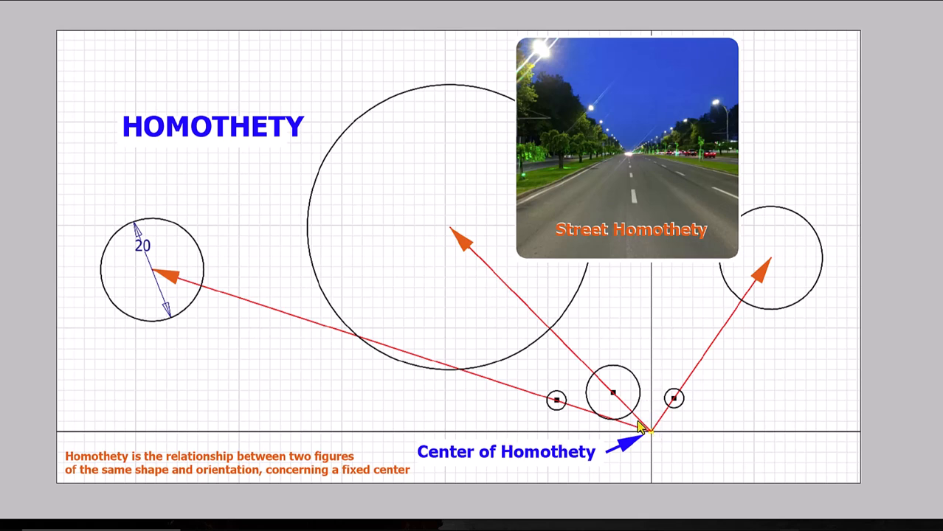
{"action": "mouse_move", "coordinate": [487, 461]}
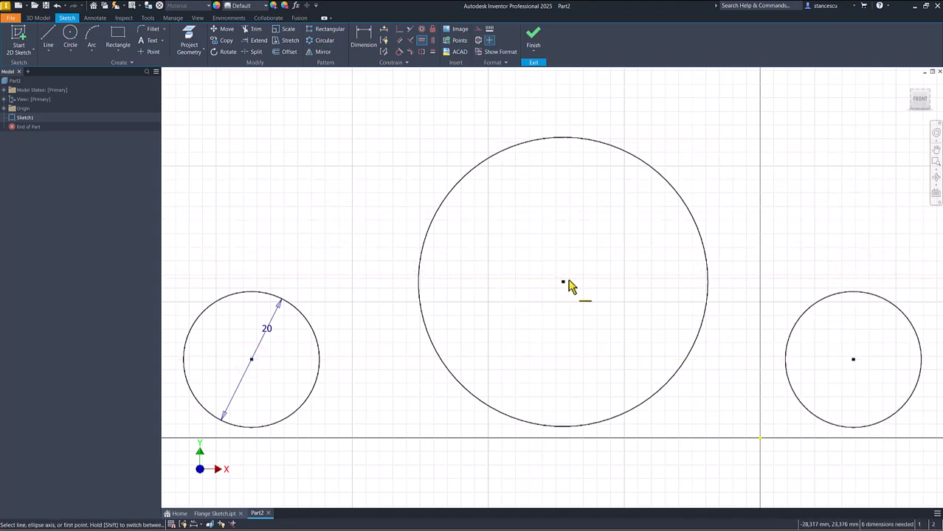
Dimension the large middle circle's diameter with an expression based on 20, giving 50,8.
{"action": "left_click", "coordinate": [562, 282]}
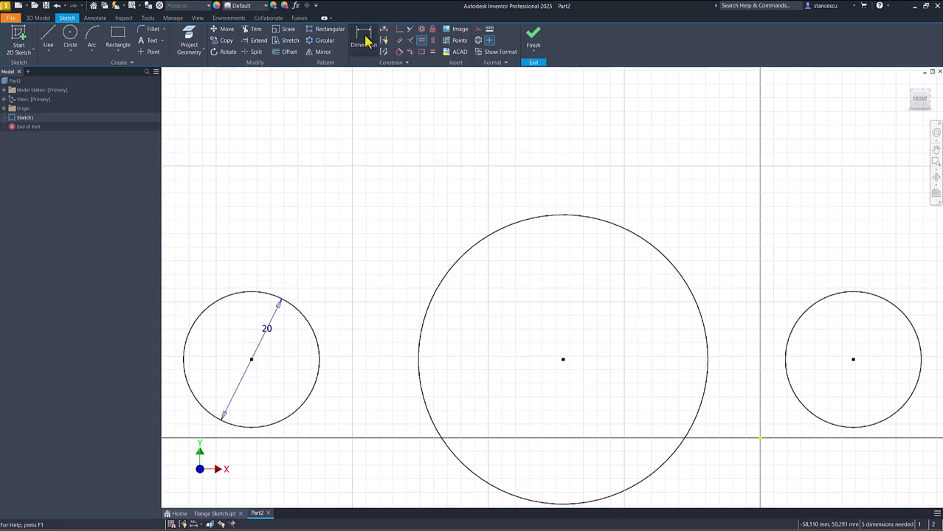
{"action": "left_click", "coordinate": [363, 41]}
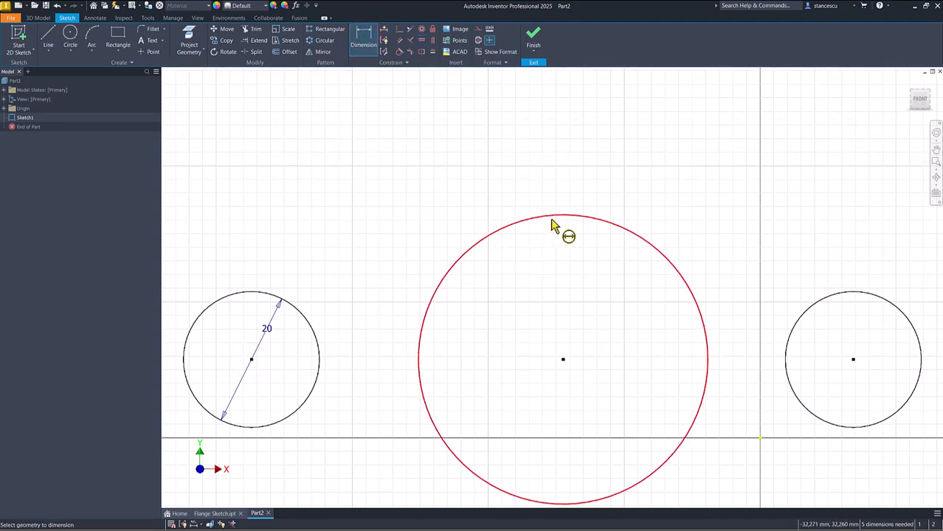
{"action": "left_click", "coordinate": [548, 221]}
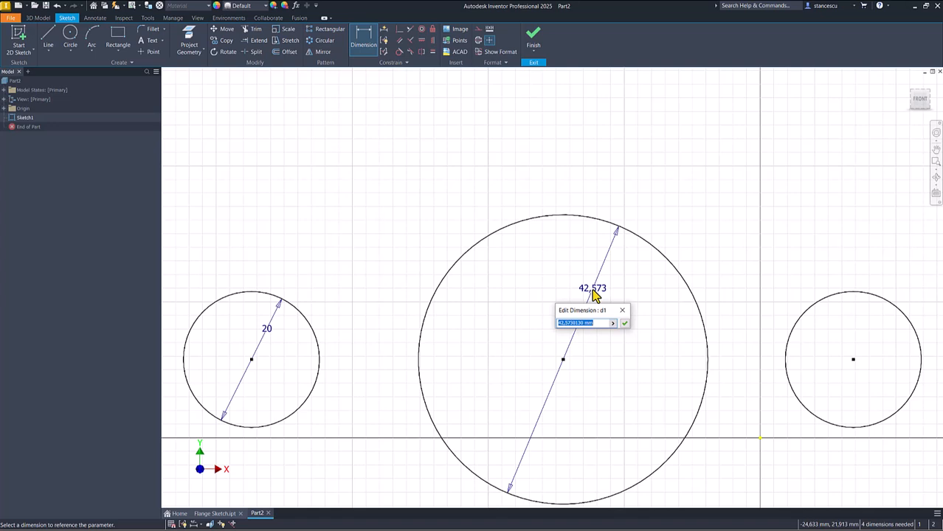
{"action": "type", "text": "20"}
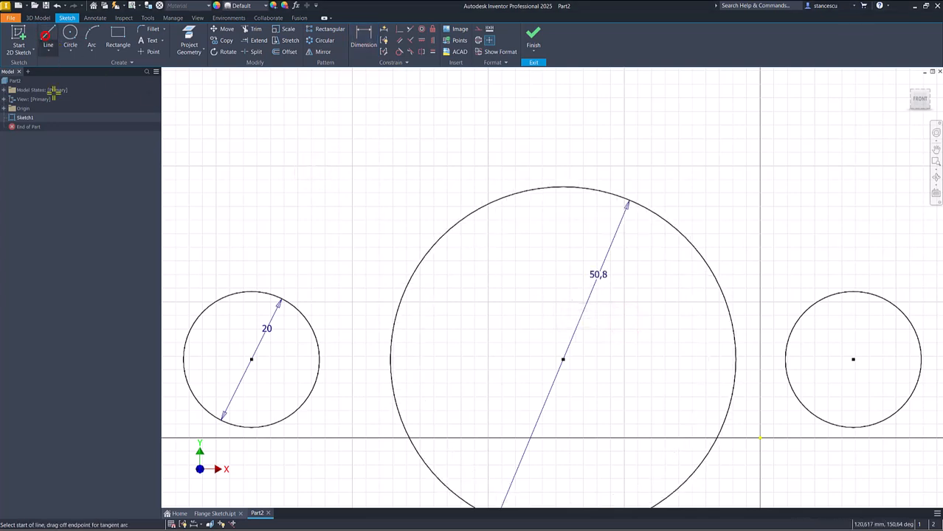
{"action": "mouse_move", "coordinate": [203, 309]}
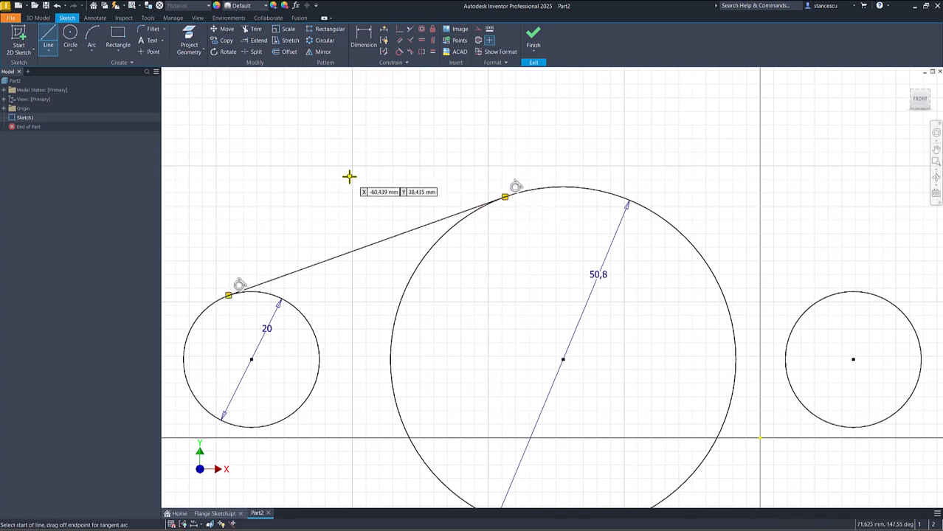
{"action": "mouse_move", "coordinate": [547, 180]}
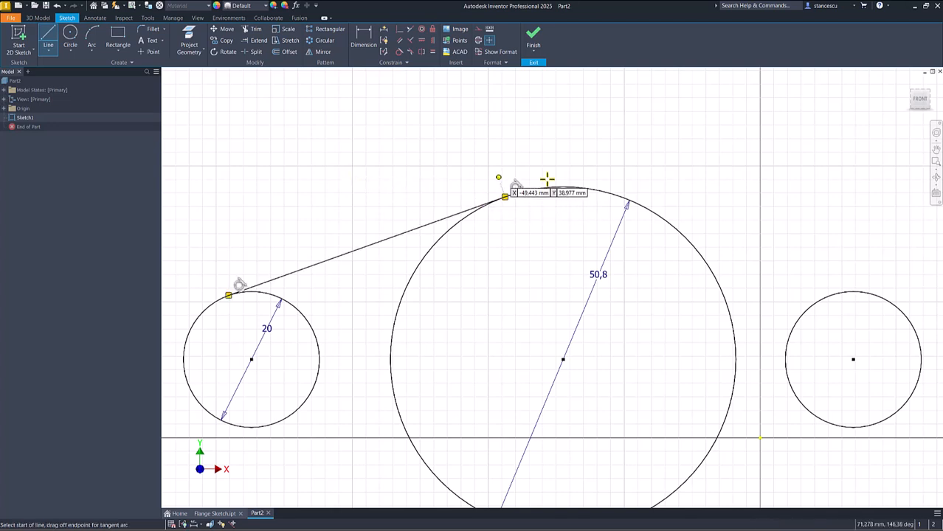
Sketch tangent lines from the small circles to the large central circle.
{"action": "key", "text": "Home"}
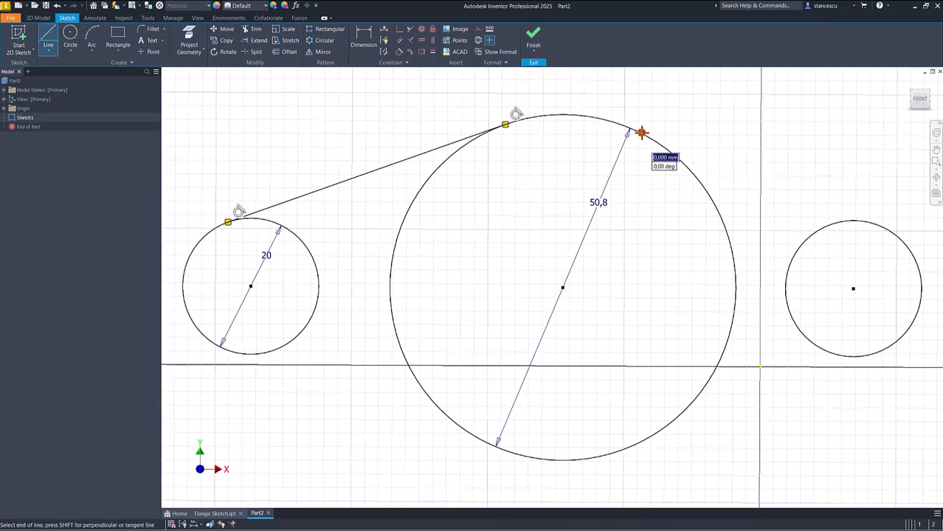
{"action": "left_click_drag", "start_coordinate": [642, 133], "coordinate": [832, 209]}
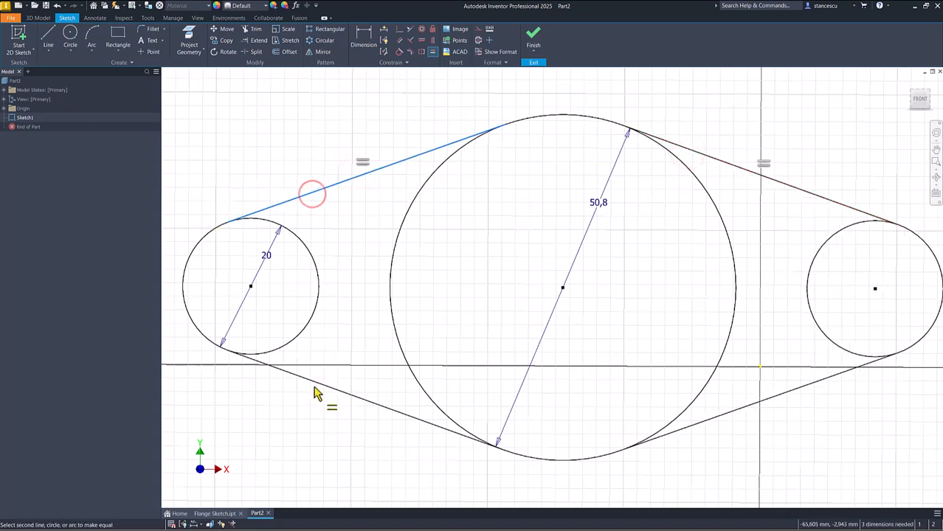
Constrain the tangent lines equal, cancelling the over-constraint warning on the fourth line.
{"action": "left_click", "coordinate": [315, 381]}
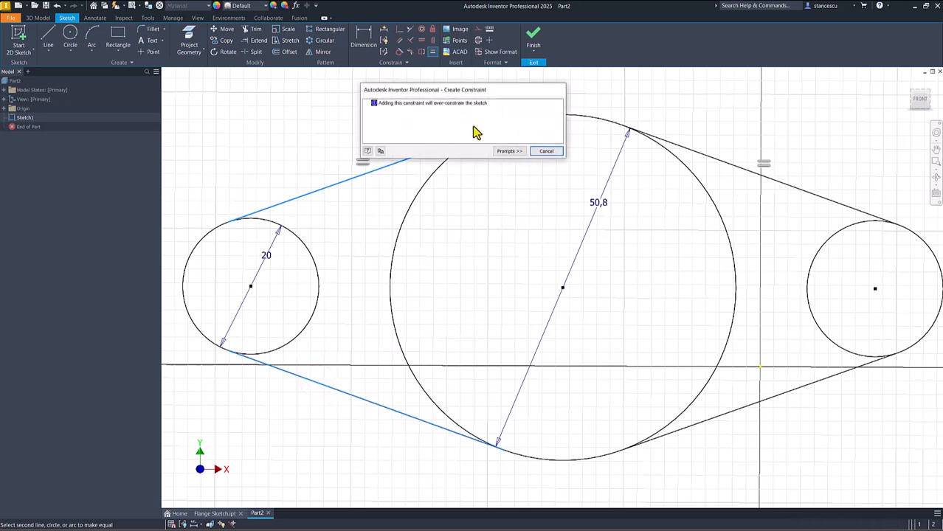
{"action": "mouse_move", "coordinate": [348, 276]}
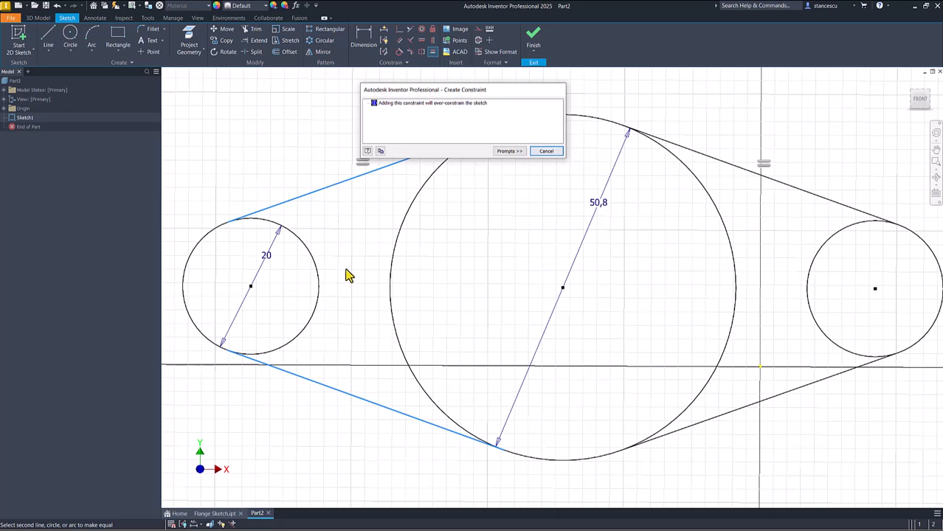
{"action": "mouse_move", "coordinate": [435, 277]}
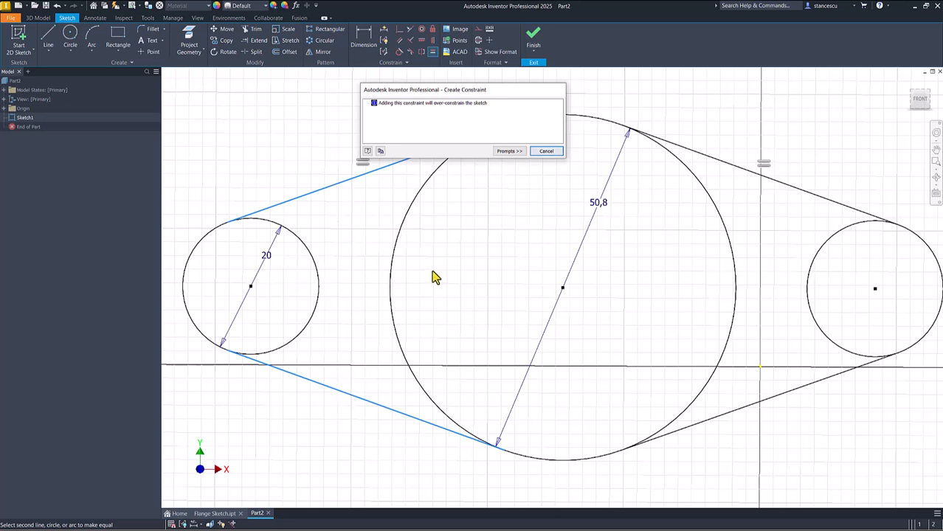
{"action": "left_click", "coordinate": [546, 150]}
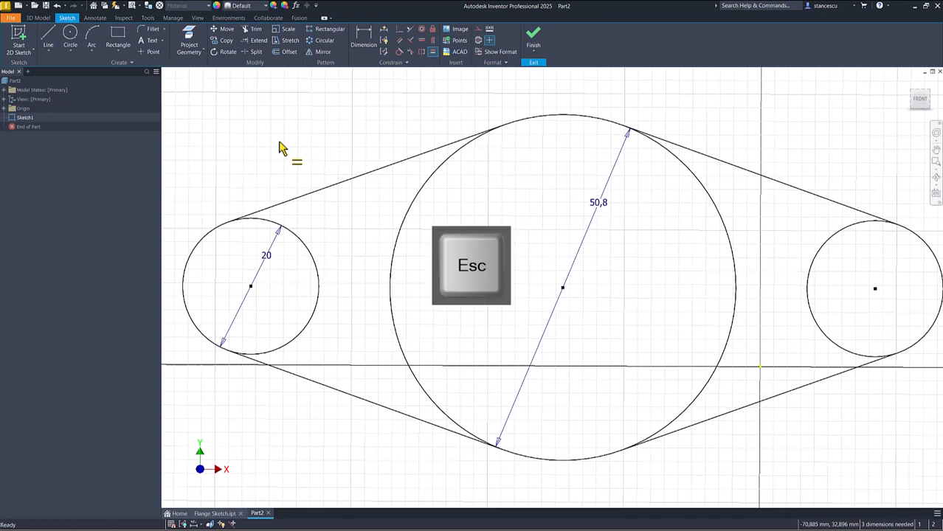
{"action": "key", "text": "Escape"}
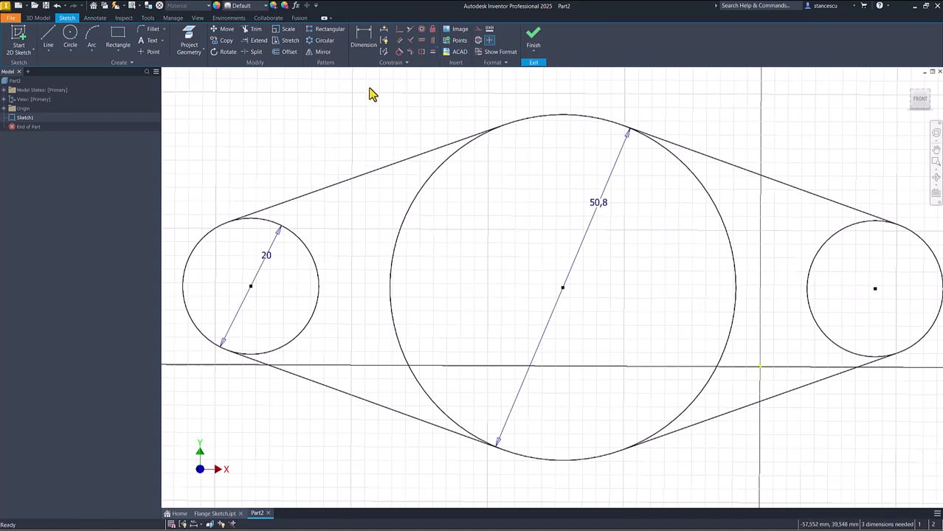
Dimension the horizontal distance between the two small circle centres as 80.
{"action": "left_click", "coordinate": [363, 42]}
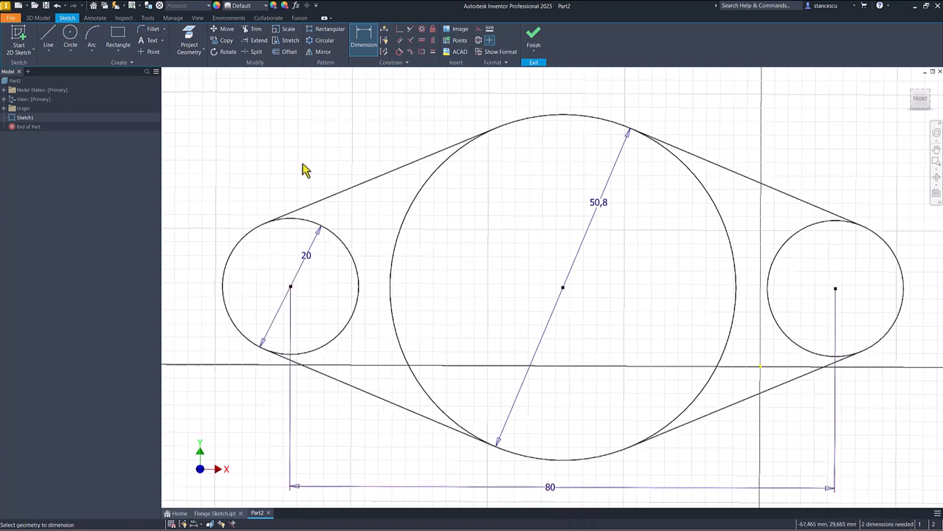
{"action": "mouse_move", "coordinate": [402, 139]}
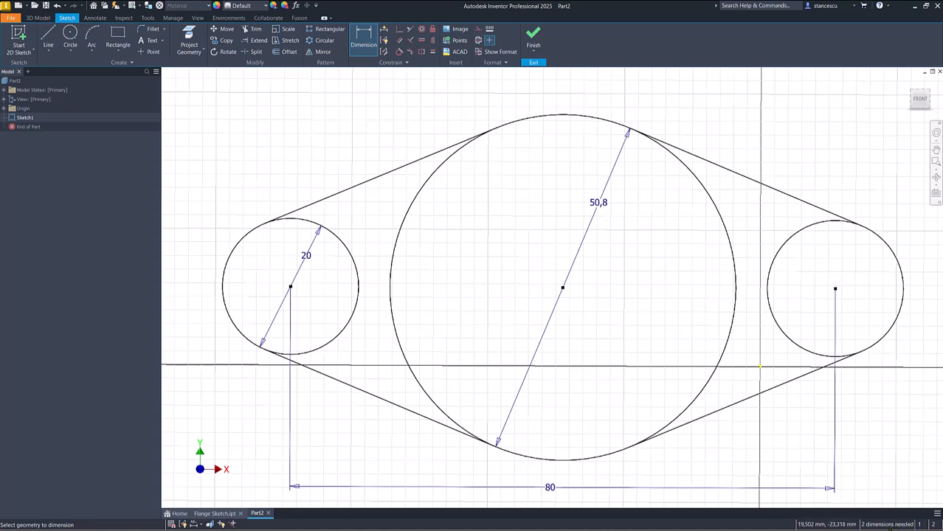
{"action": "mouse_move", "coordinate": [622, 299]}
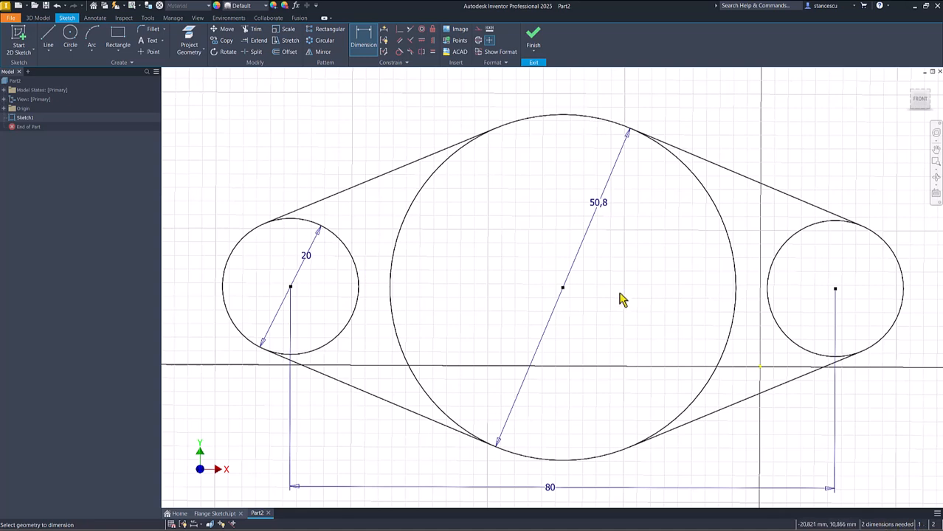
{"action": "mouse_move", "coordinate": [563, 293]}
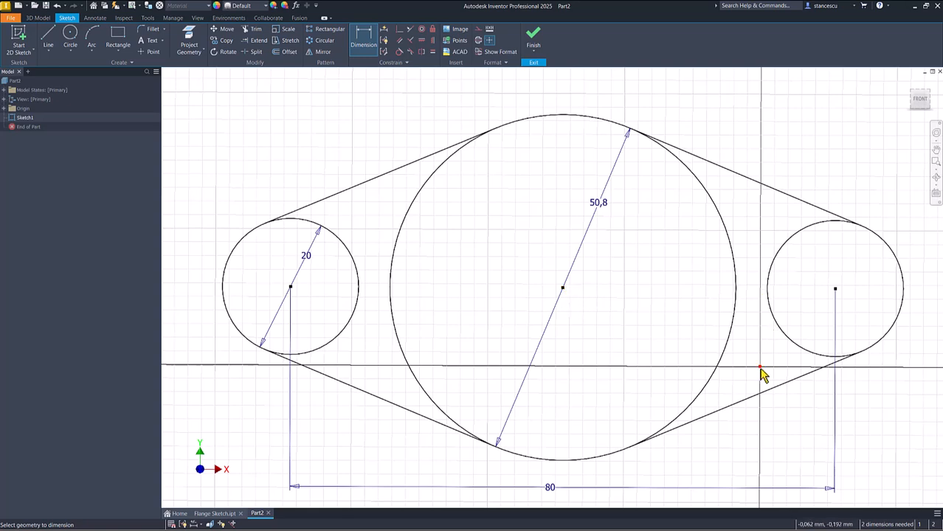
{"action": "mouse_move", "coordinate": [569, 305]}
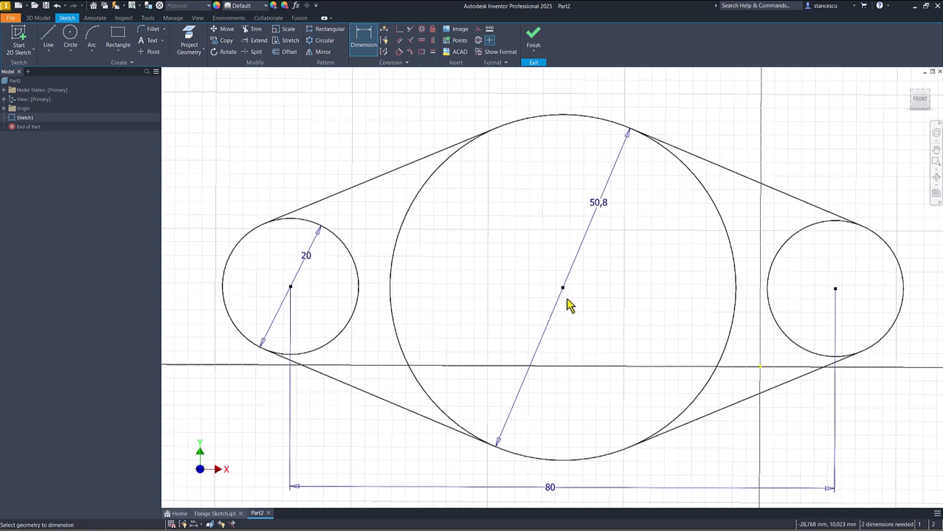
{"action": "mouse_move", "coordinate": [562, 248]}
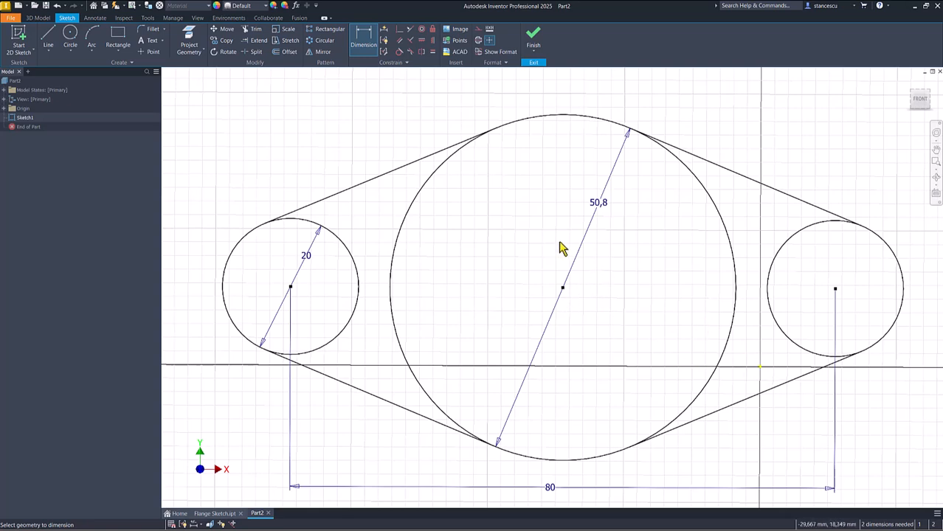
{"action": "mouse_move", "coordinate": [701, 339]}
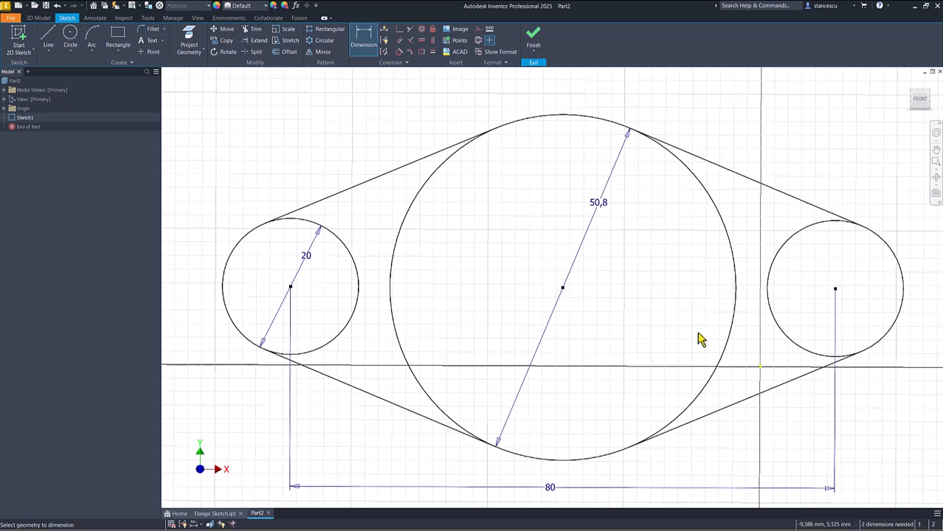
{"action": "mouse_move", "coordinate": [309, 426]}
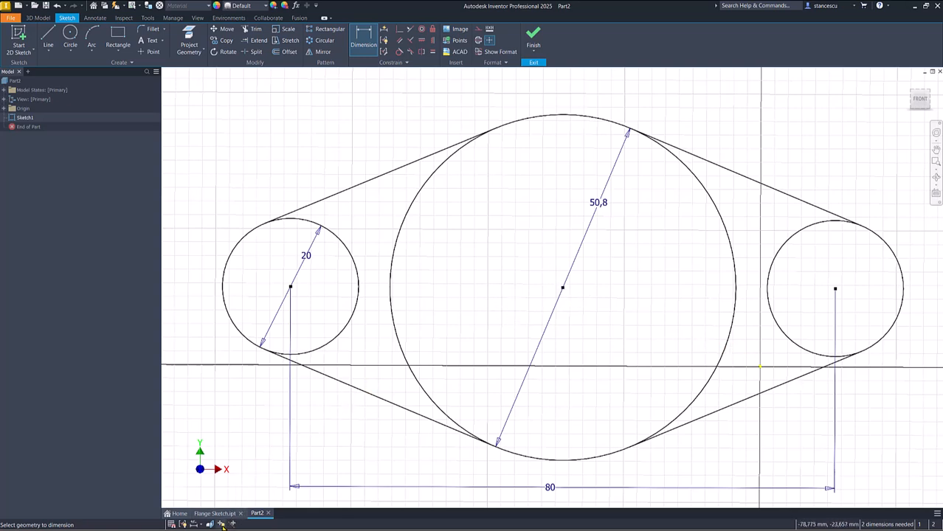
{"action": "mouse_move", "coordinate": [233, 524]}
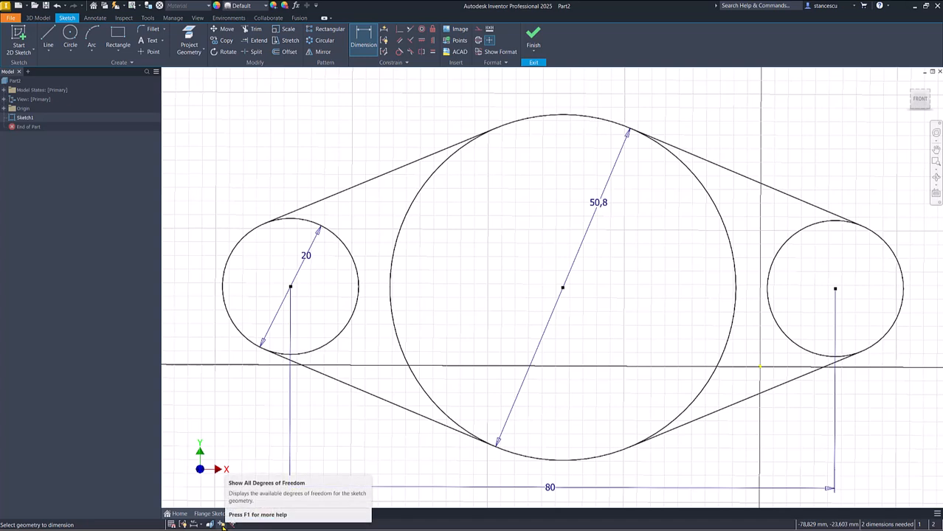
Show the sketch's remaining degrees of freedom.
{"action": "left_click", "coordinate": [221, 524]}
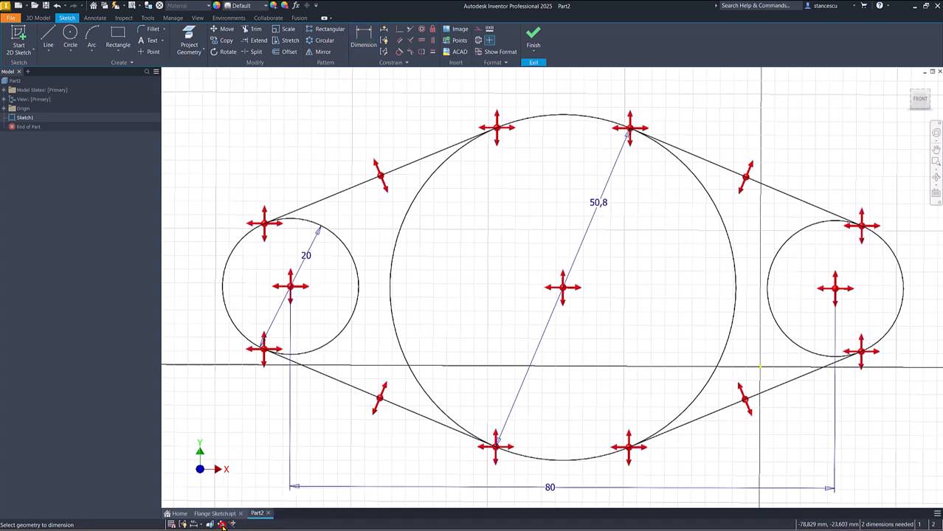
{"action": "mouse_move", "coordinate": [657, 257]}
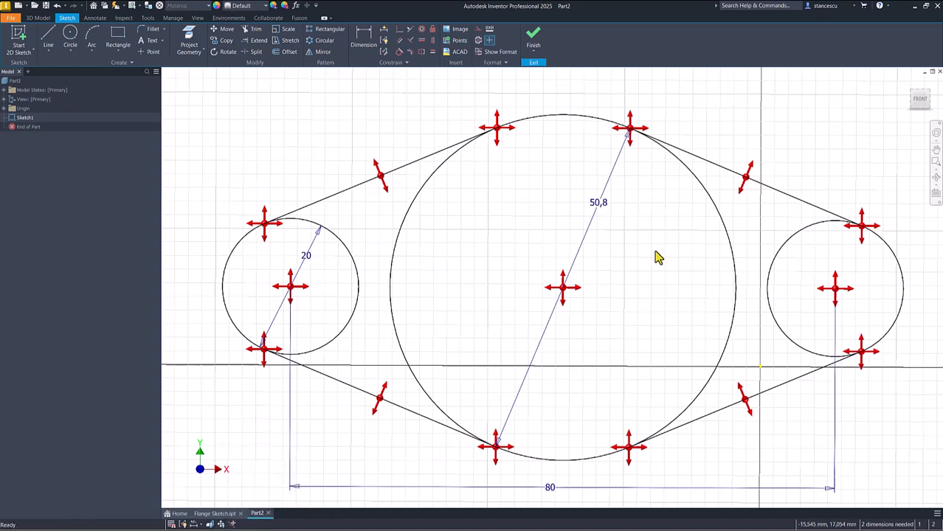
{"action": "mouse_move", "coordinate": [736, 235]}
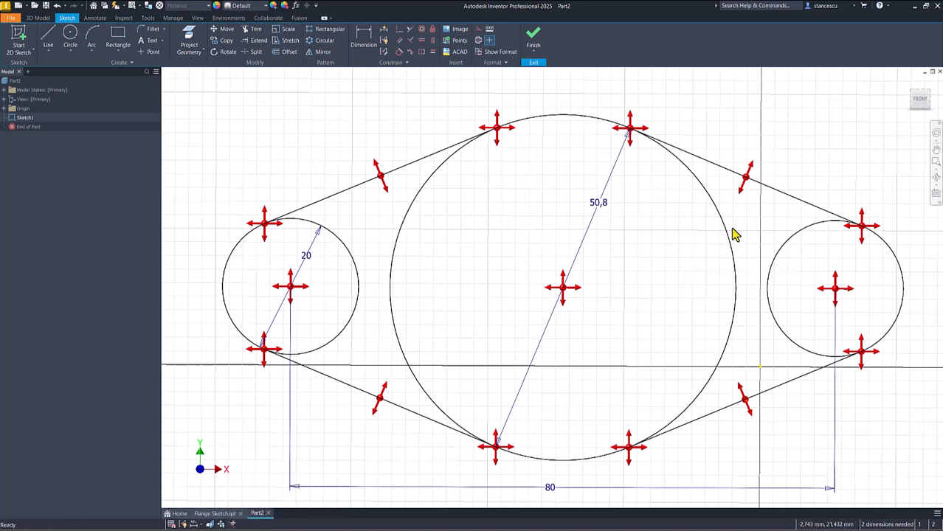
{"action": "mouse_move", "coordinate": [593, 342]}
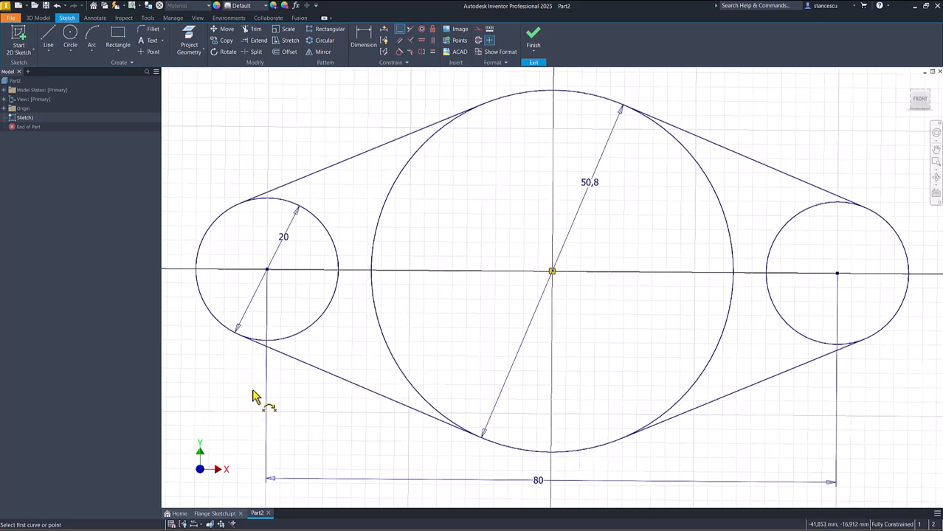
{"action": "mouse_move", "coordinate": [514, 360]}
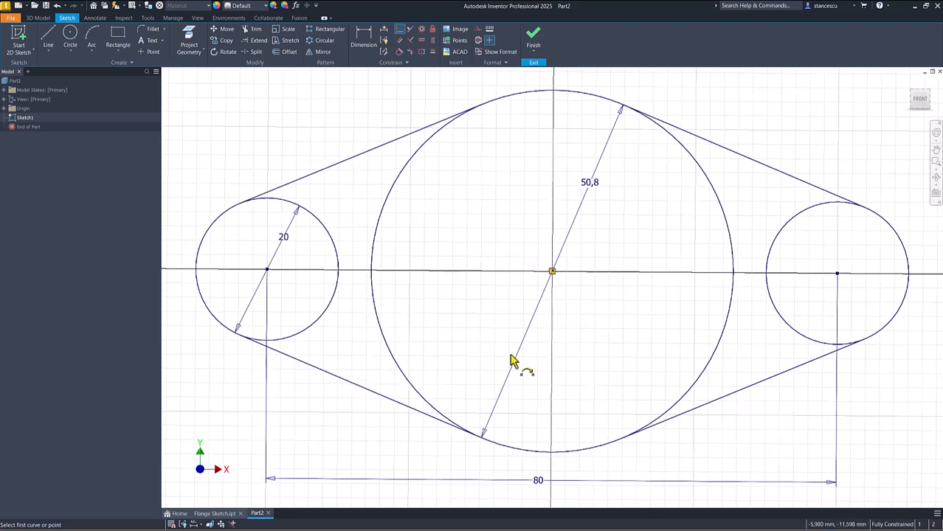
{"action": "mouse_move", "coordinate": [606, 345]}
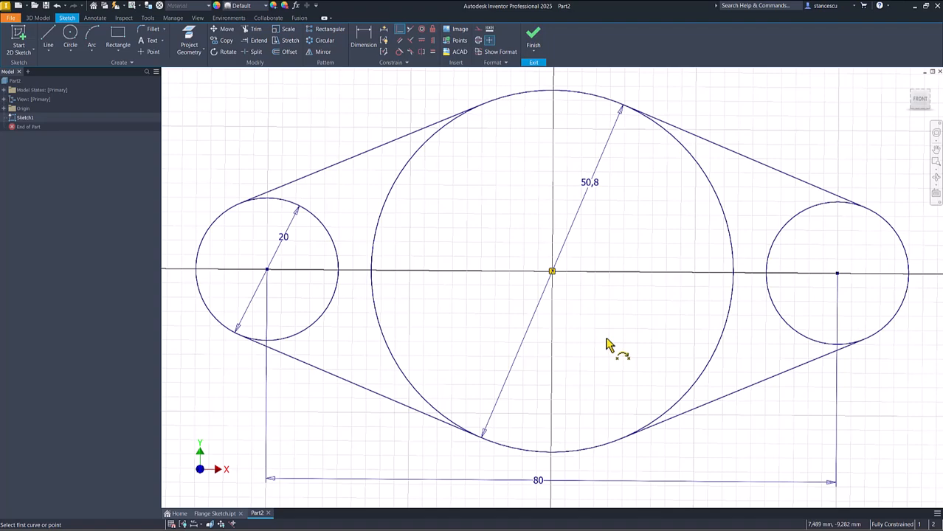
{"action": "mouse_move", "coordinate": [920, 97]}
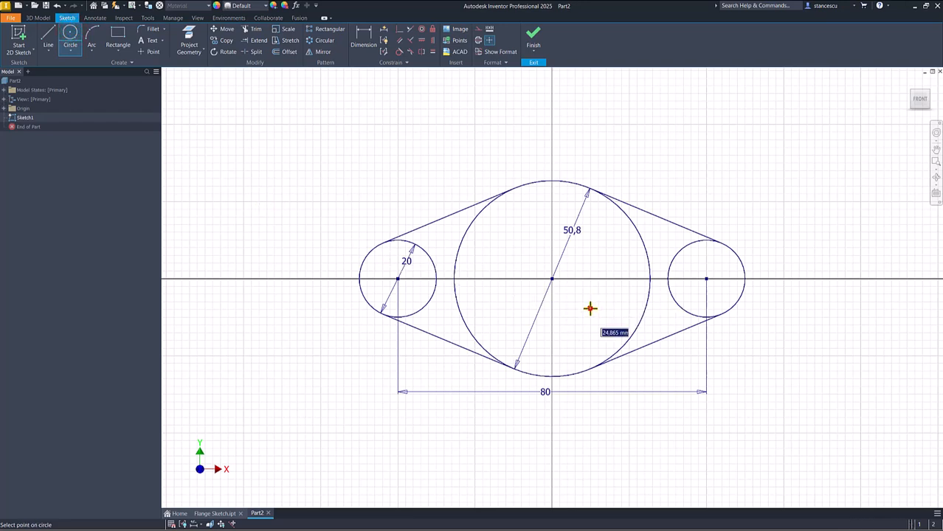
Add a small circle at upper right with a 5,63 diameter dimension.
{"action": "left_click", "coordinate": [590, 308]}
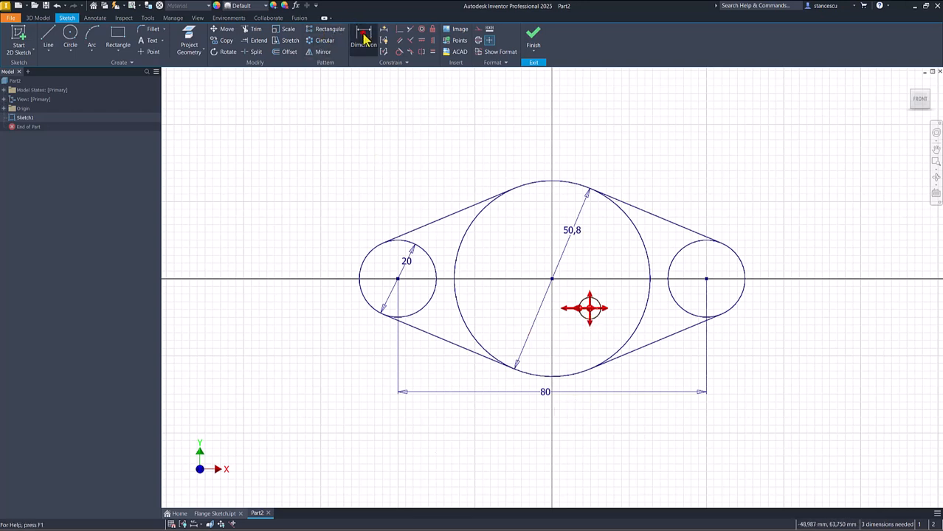
{"action": "left_click", "coordinate": [363, 36]}
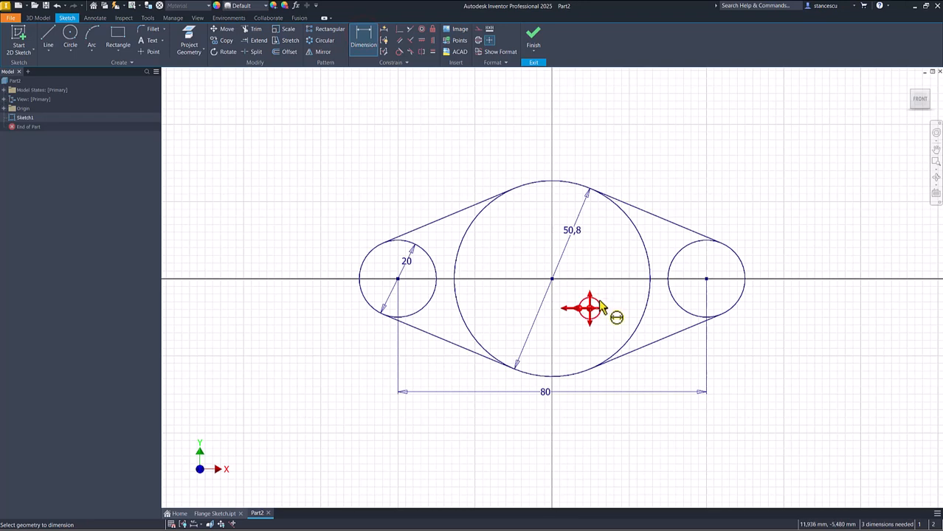
{"action": "left_click", "coordinate": [590, 308]}
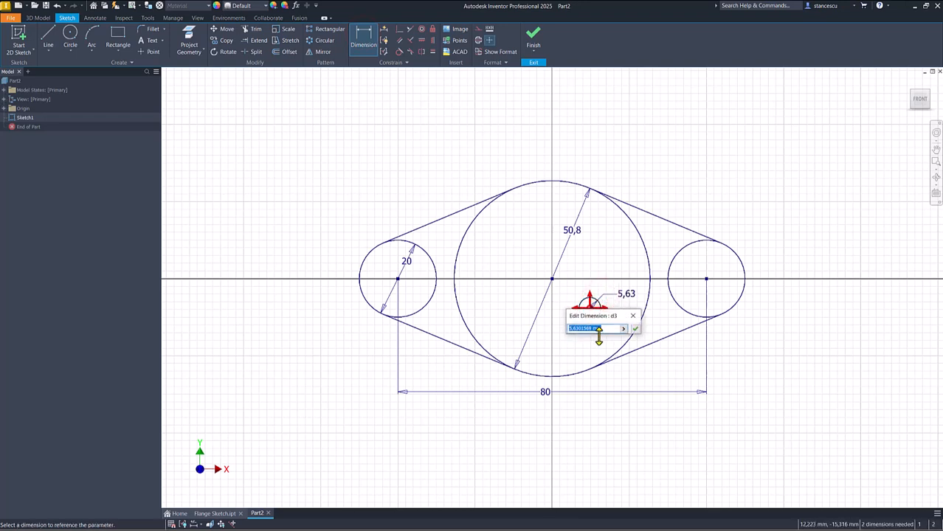
{"action": "left_click", "coordinate": [634, 327]}
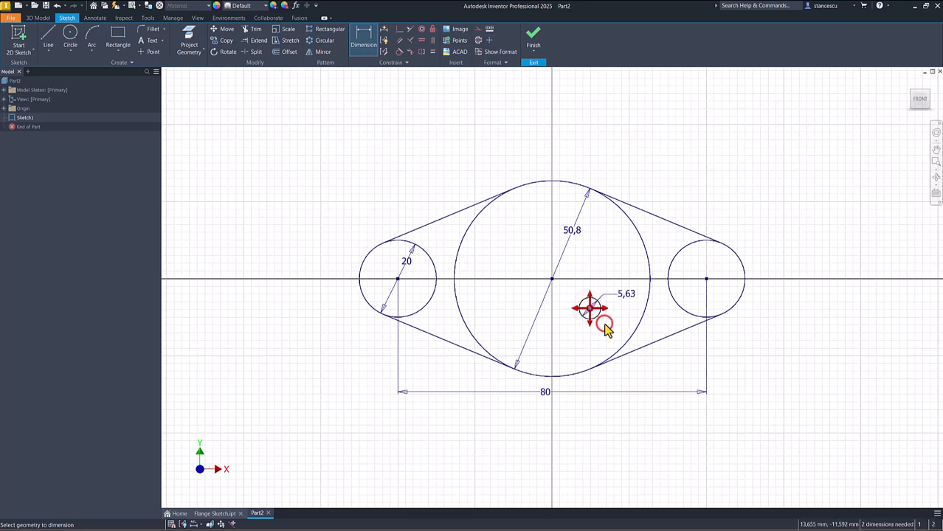
{"action": "left_click_drag", "start_coordinate": [603, 327], "coordinate": [598, 310]}
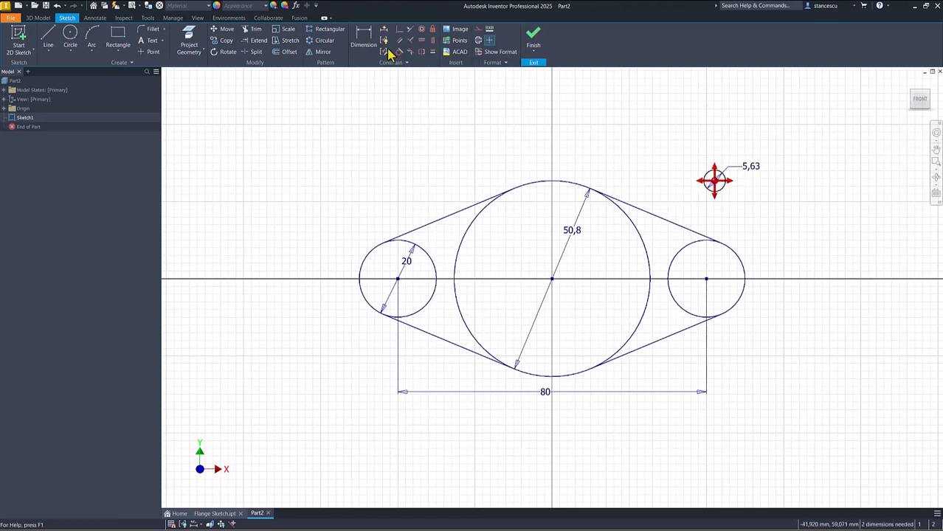
Locate the small circle 25,4 above and 42,111 right of the large circle's centre.
{"action": "left_click", "coordinate": [363, 45]}
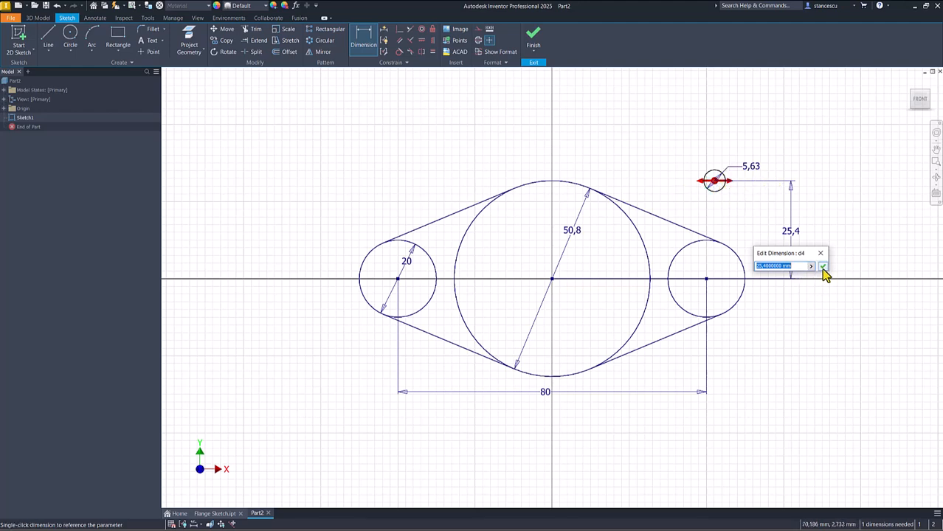
{"action": "left_click", "coordinate": [823, 265]}
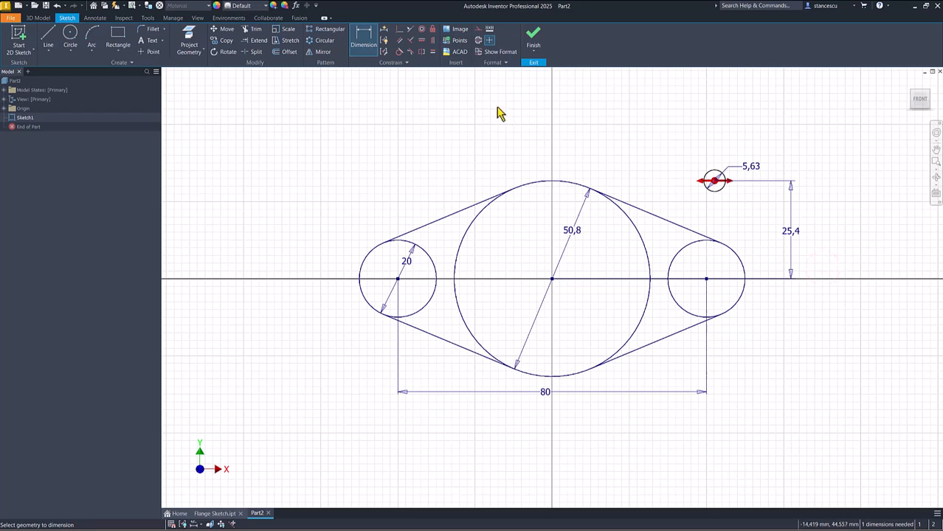
{"action": "mouse_move", "coordinate": [719, 189]}
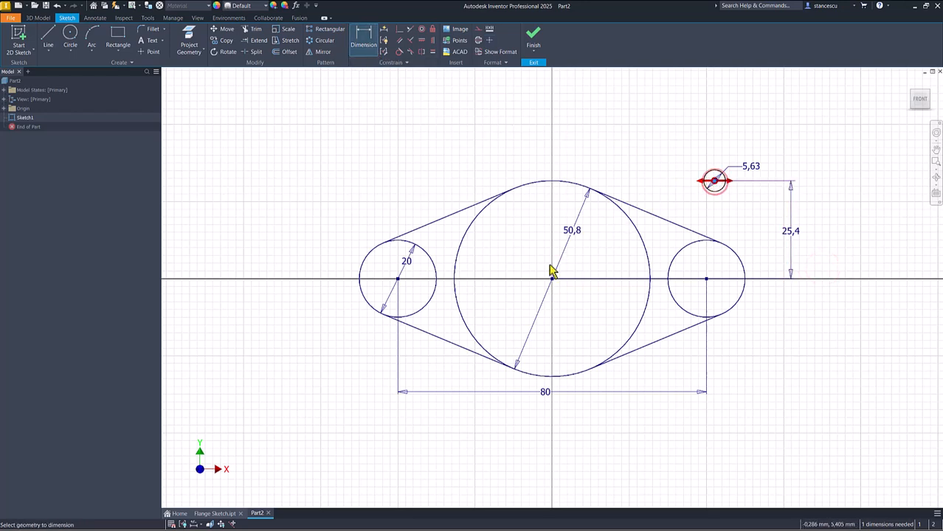
{"action": "left_click", "coordinate": [552, 279]}
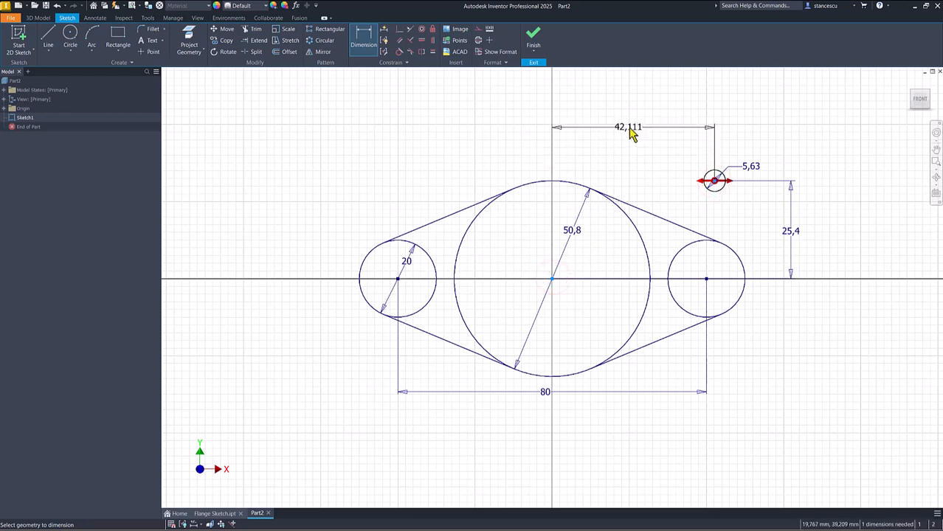
{"action": "double_click", "coordinate": [627, 127]}
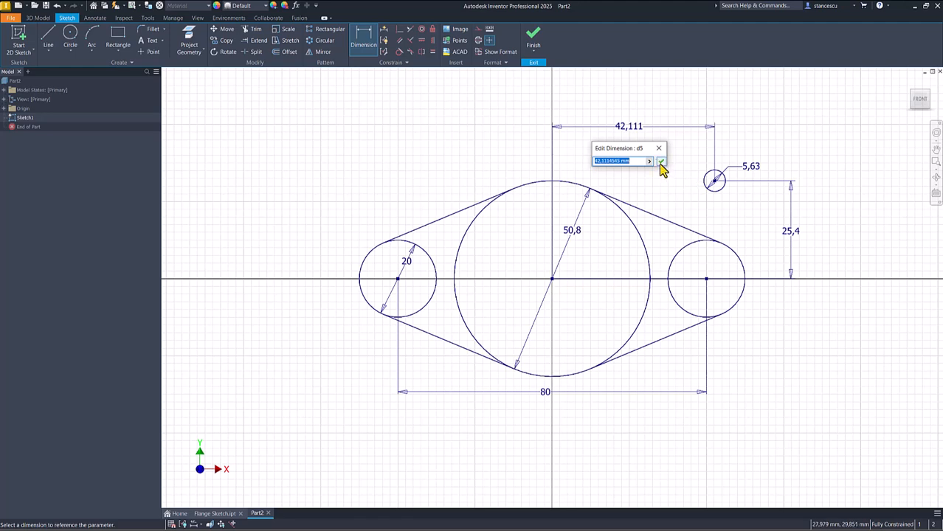
{"action": "left_click", "coordinate": [661, 161]}
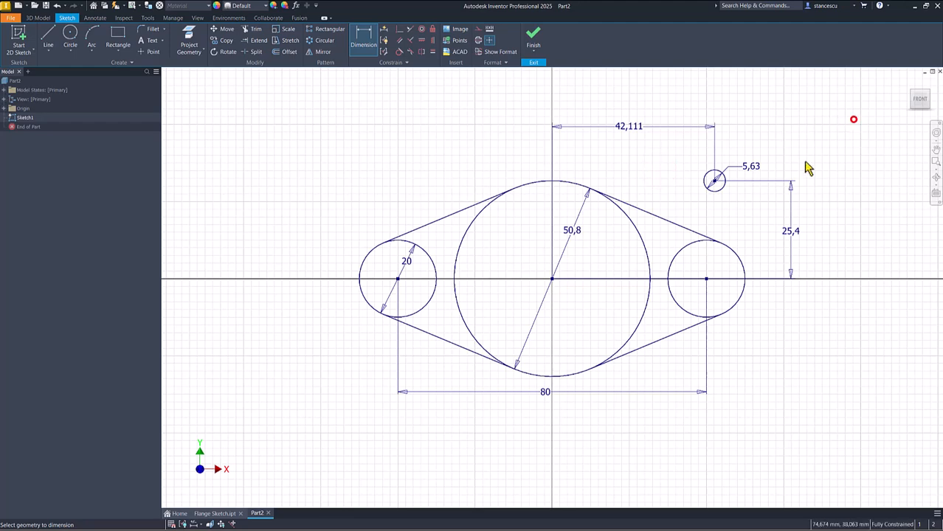
{"action": "key", "text": "Esc"}
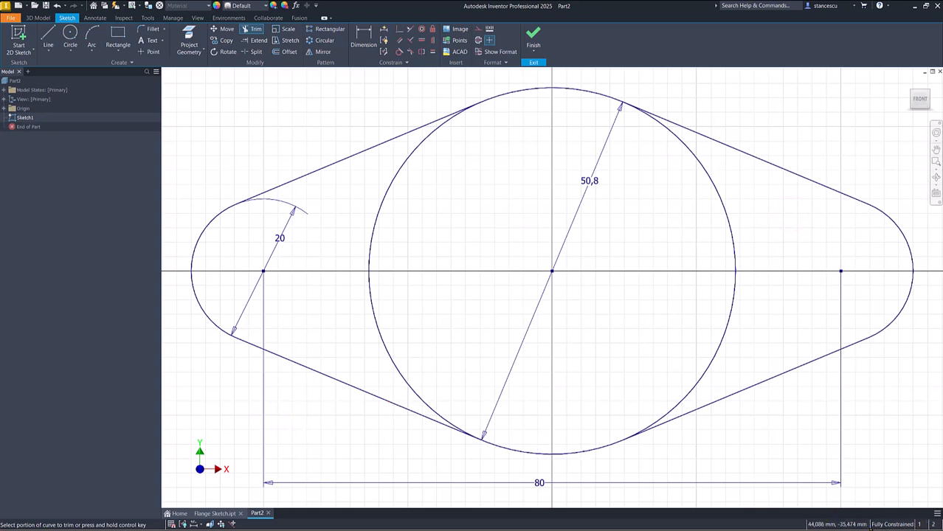
{"action": "mouse_move", "coordinate": [398, 192]}
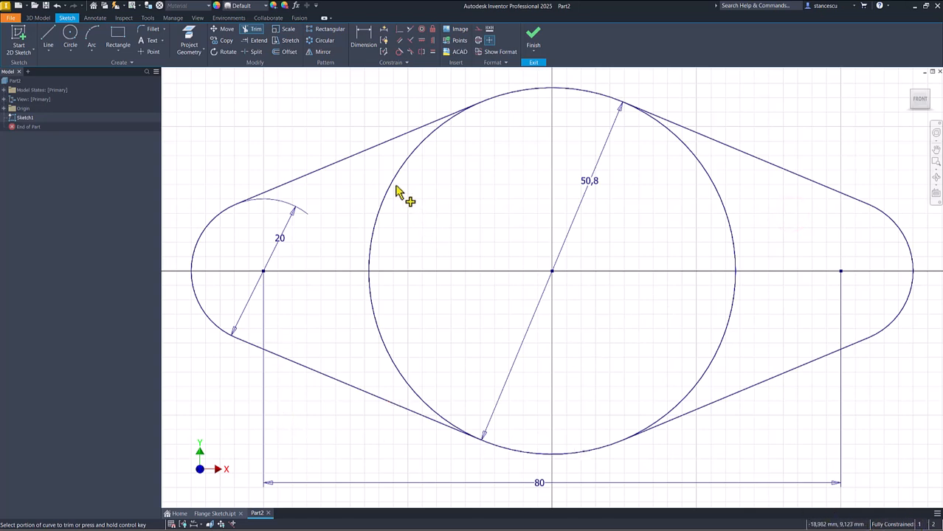
{"action": "mouse_move", "coordinate": [376, 225]}
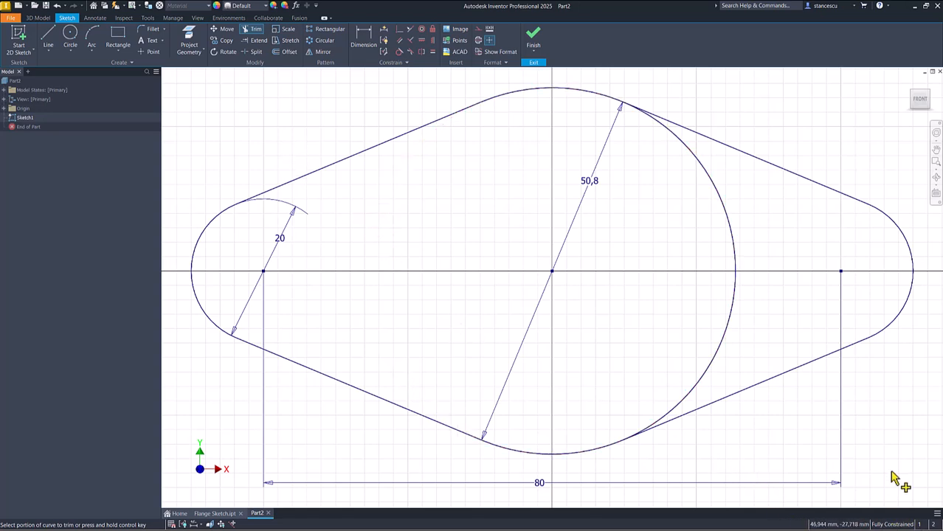
{"action": "mouse_move", "coordinate": [725, 342]}
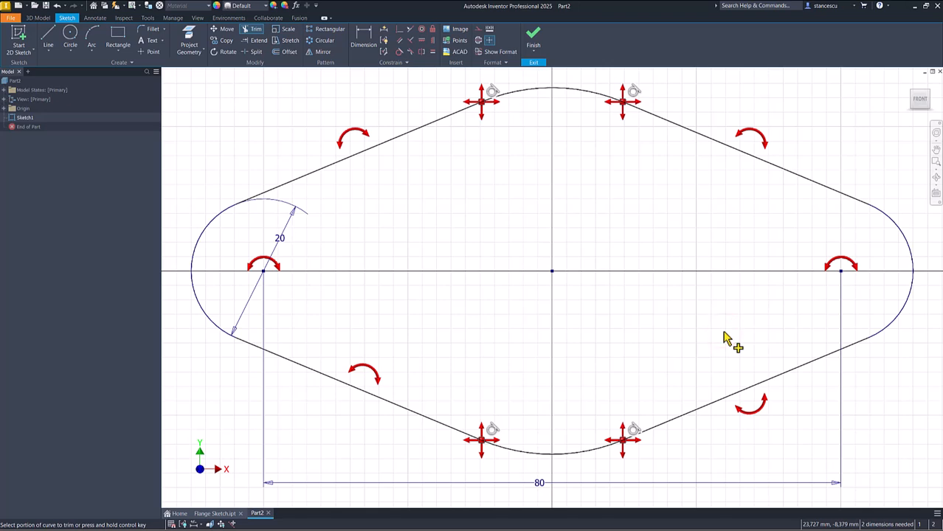
{"action": "mouse_move", "coordinate": [708, 331]}
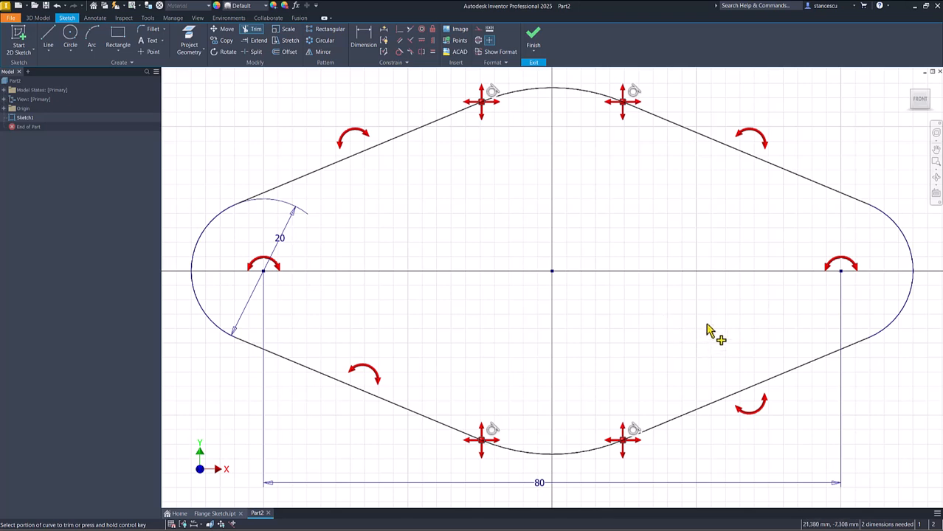
{"action": "mouse_move", "coordinate": [711, 327]}
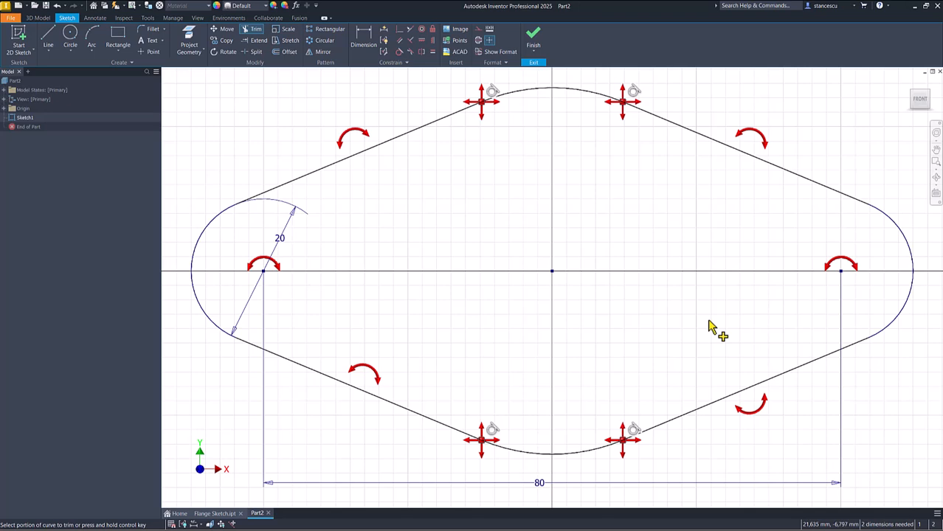
Undo the trim to restore the large circle.
{"action": "key", "text": "ctrl+z"}
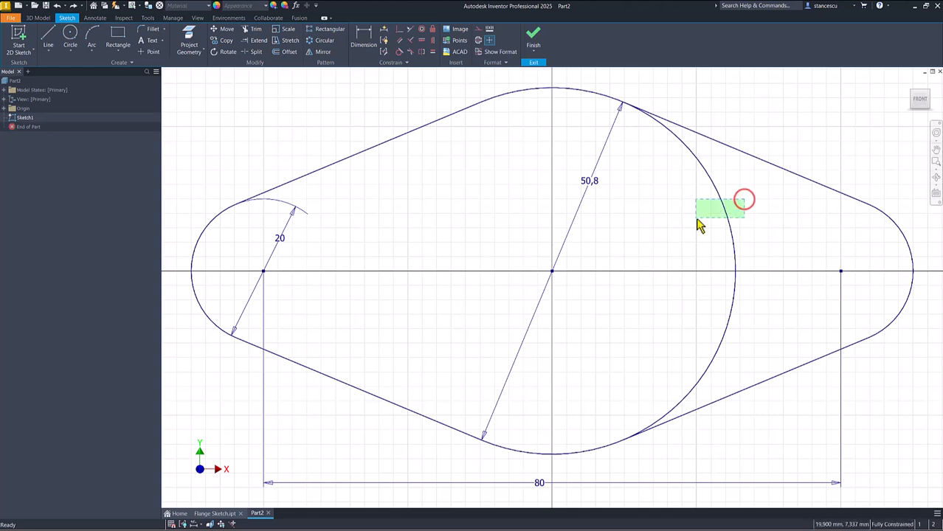
Change the large circle's display so it appears as faint reference geometry.
{"action": "right_click", "coordinate": [720, 208]}
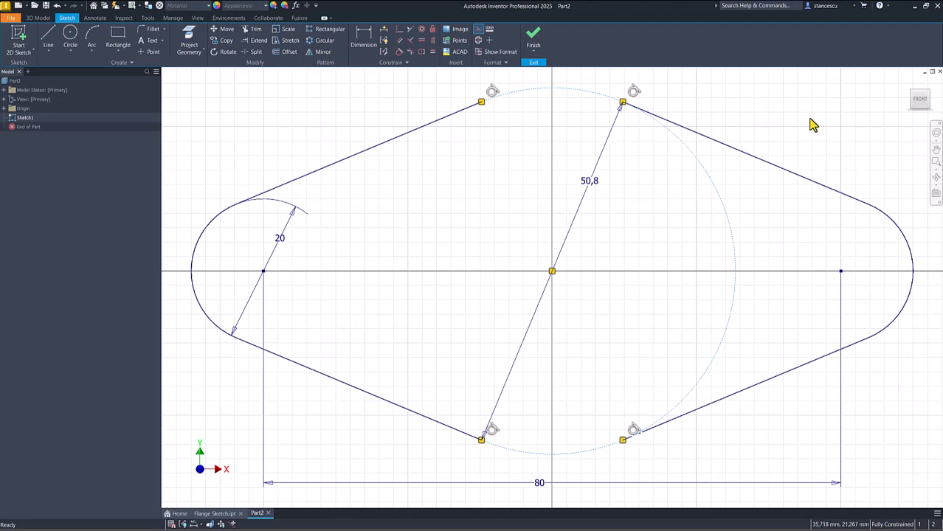
{"action": "mouse_move", "coordinate": [480, 392]}
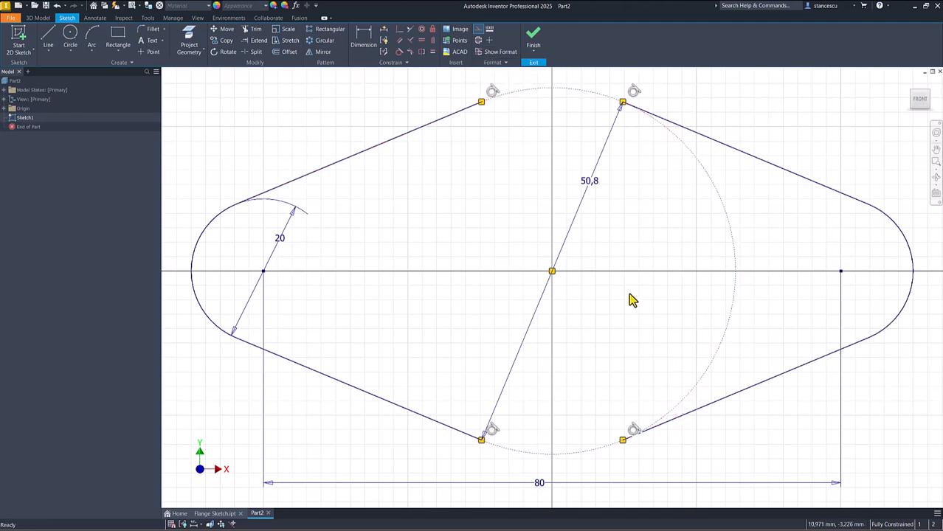
{"action": "mouse_move", "coordinate": [616, 143]}
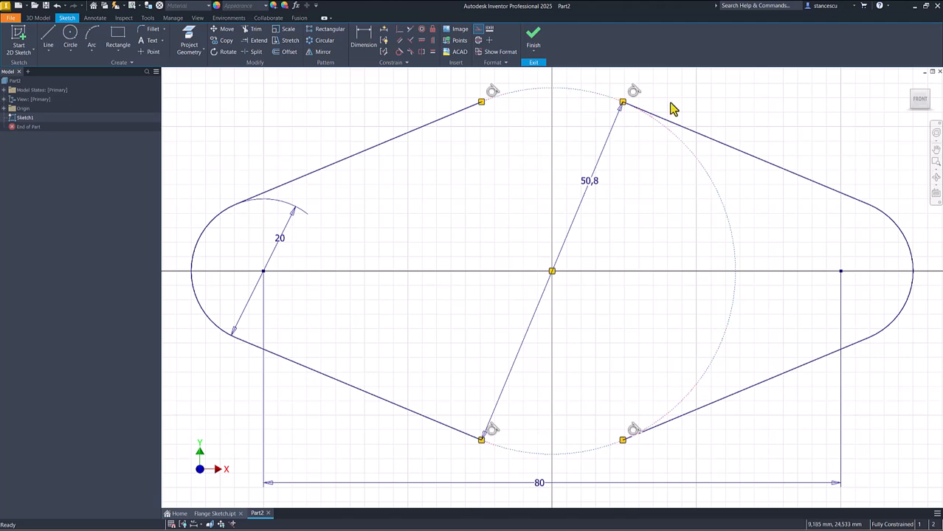
{"action": "mouse_move", "coordinate": [681, 159]}
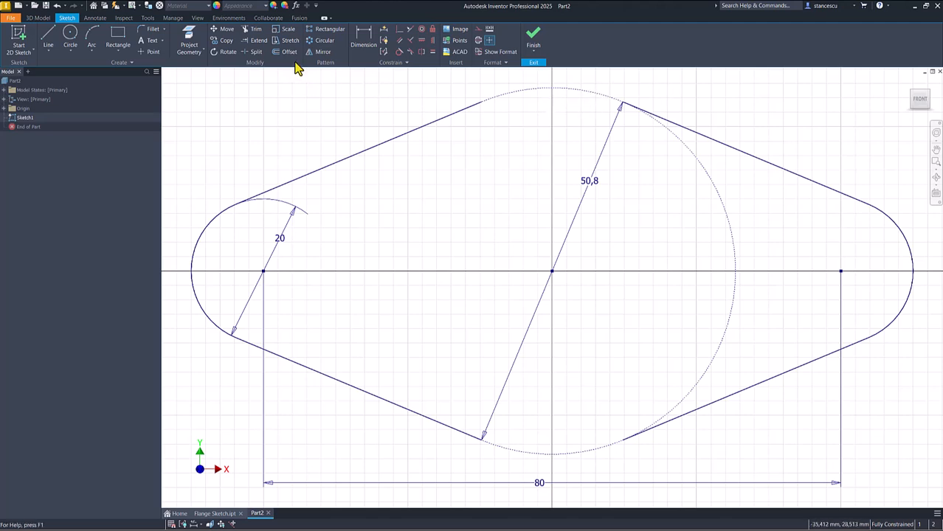
Add a 50,8 diameter dimension to the centre circle and bring up the context menu.
{"action": "left_click", "coordinate": [256, 51]}
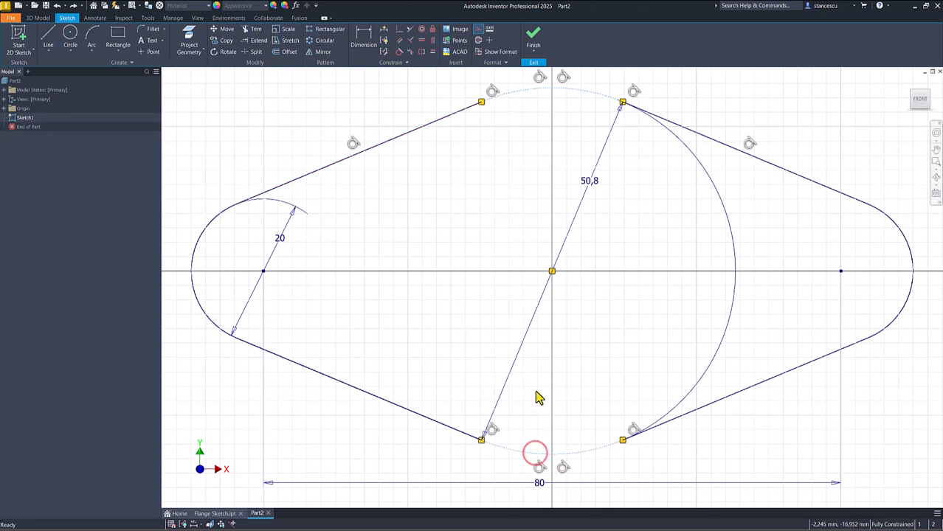
{"action": "mouse_move", "coordinate": [640, 308]}
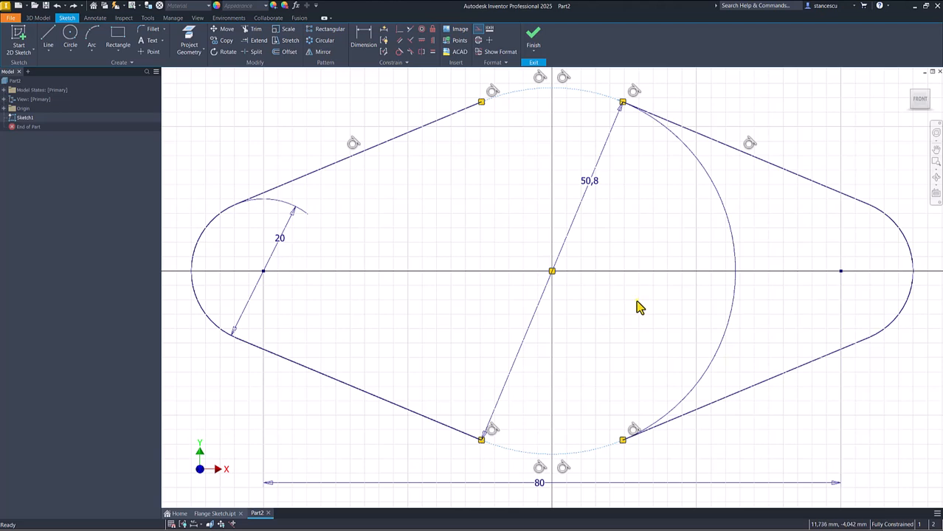
{"action": "right_click", "coordinate": [641, 307]}
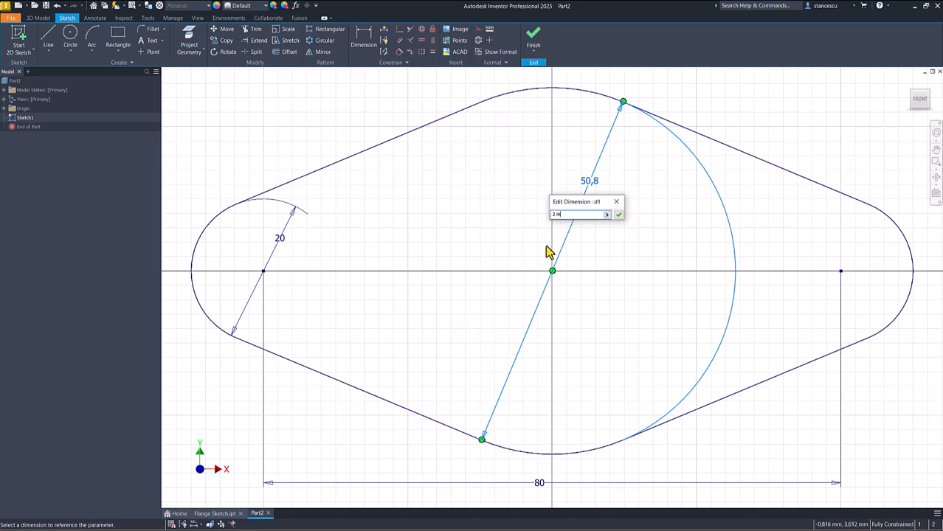
{"action": "mouse_move", "coordinate": [582, 183]}
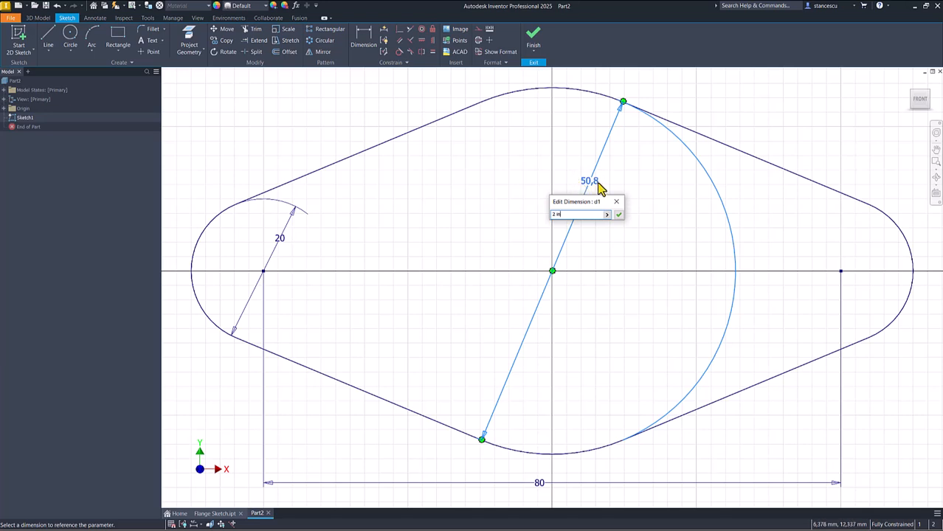
{"action": "mouse_move", "coordinate": [596, 193]}
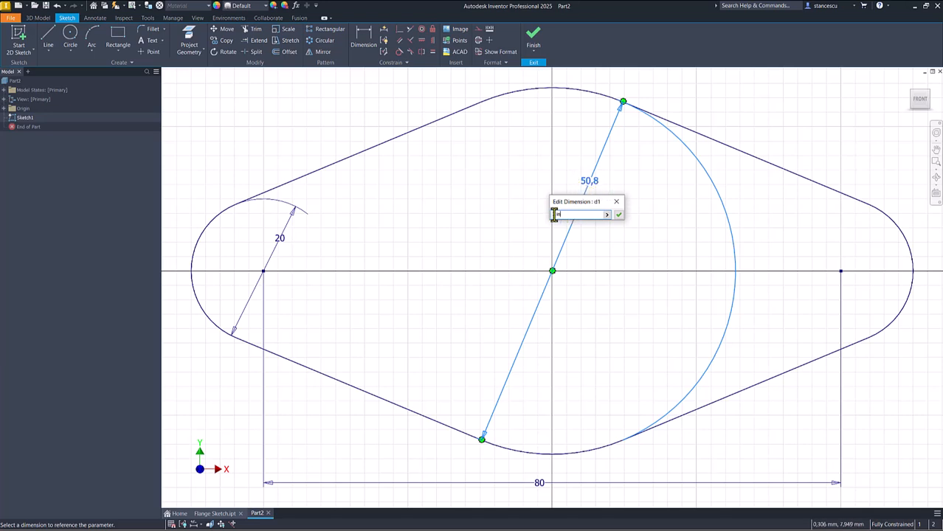
Enter '2 in' as the centre circle's diameter so it reads 53,975.
{"action": "type", "text": "2 in"}
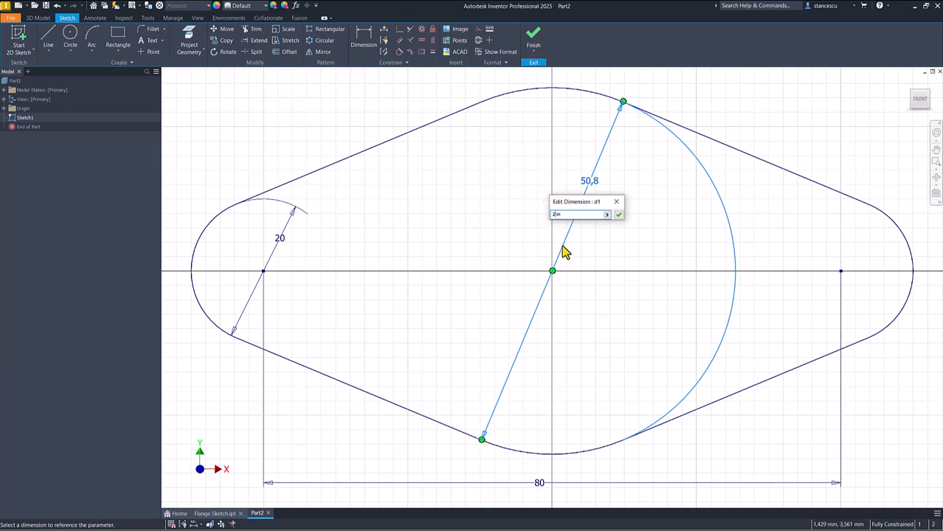
{"action": "mouse_move", "coordinate": [617, 313]}
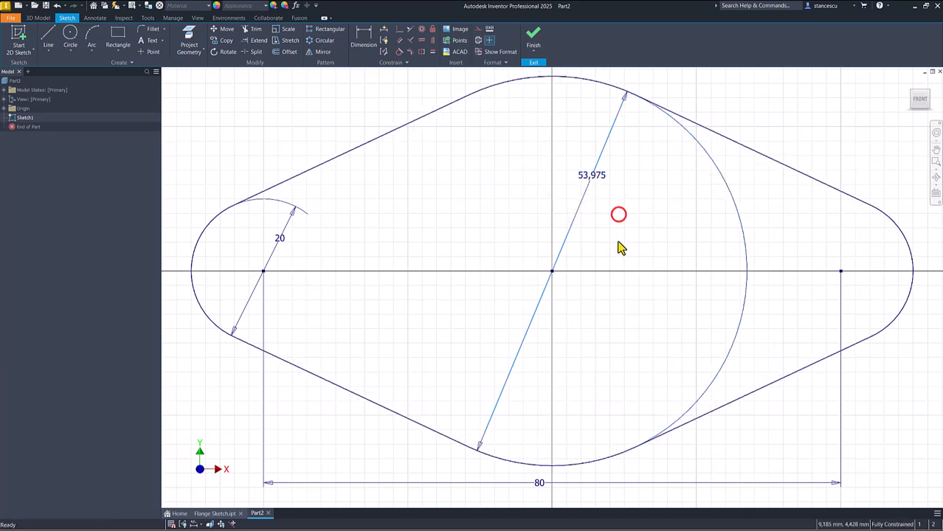
{"action": "mouse_move", "coordinate": [608, 200]}
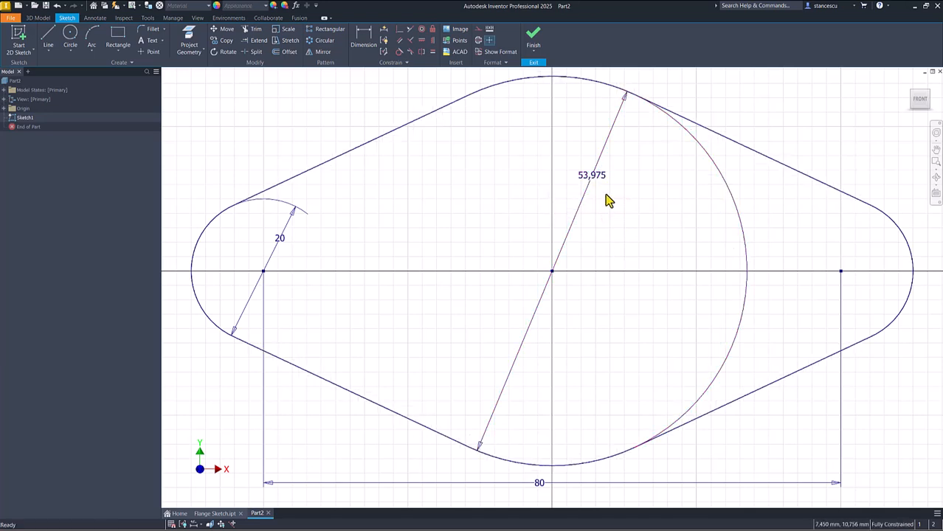
{"action": "mouse_move", "coordinate": [145, 142]}
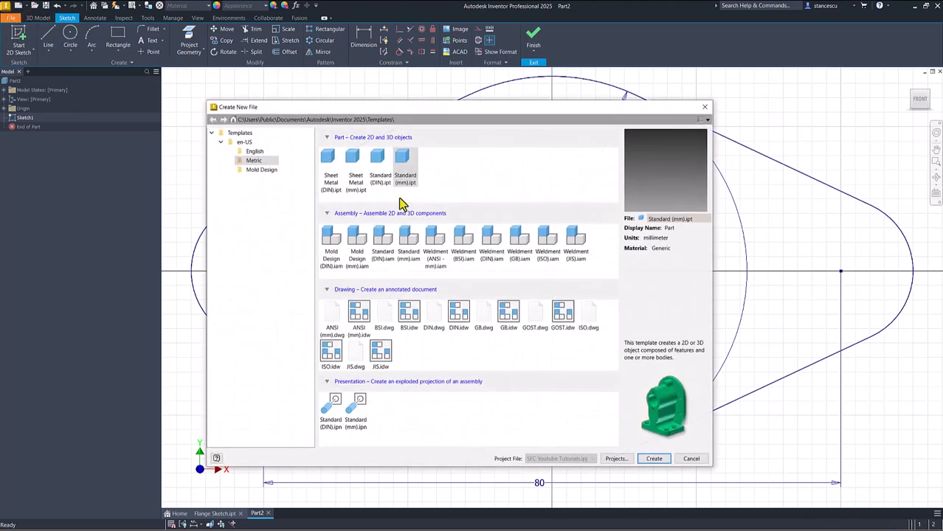
{"action": "left_click", "coordinate": [404, 160]}
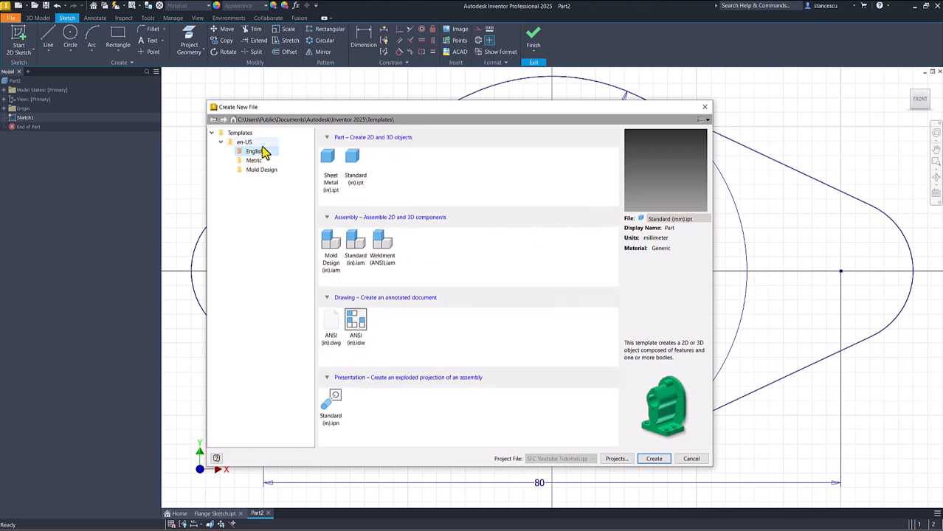
{"action": "left_click", "coordinate": [254, 159]}
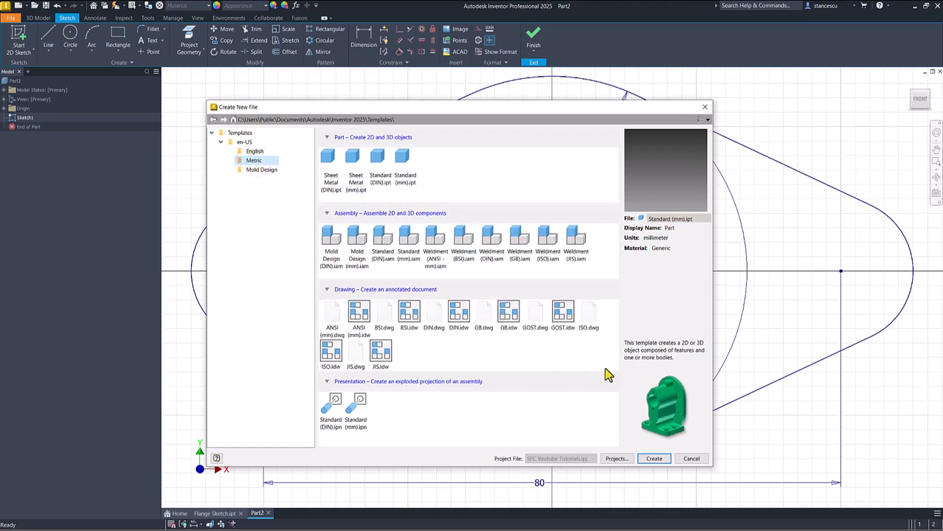
{"action": "left_click", "coordinate": [690, 457]}
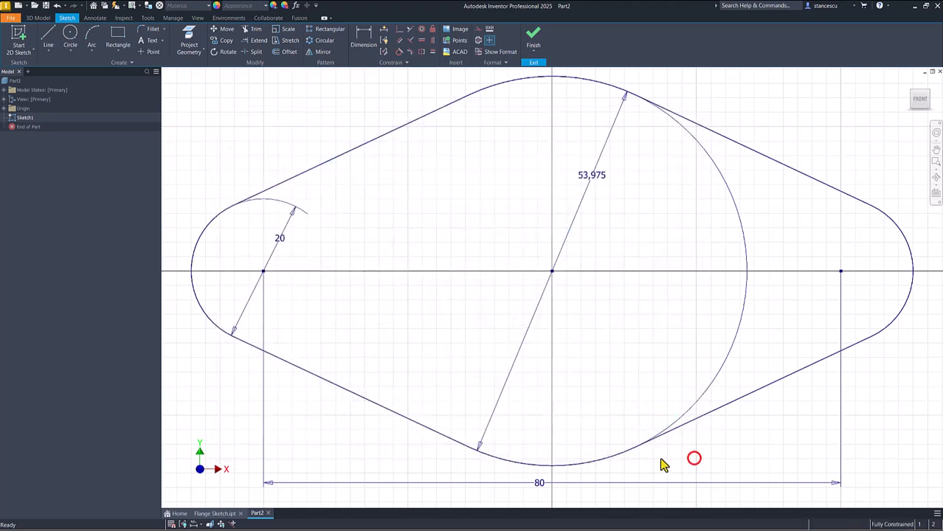
{"action": "mouse_move", "coordinate": [522, 189]}
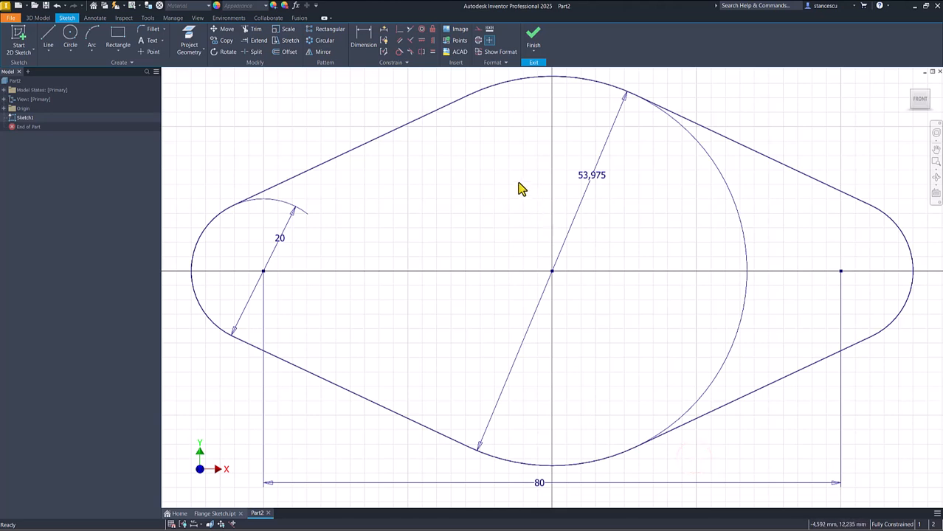
{"action": "mouse_move", "coordinate": [515, 195]}
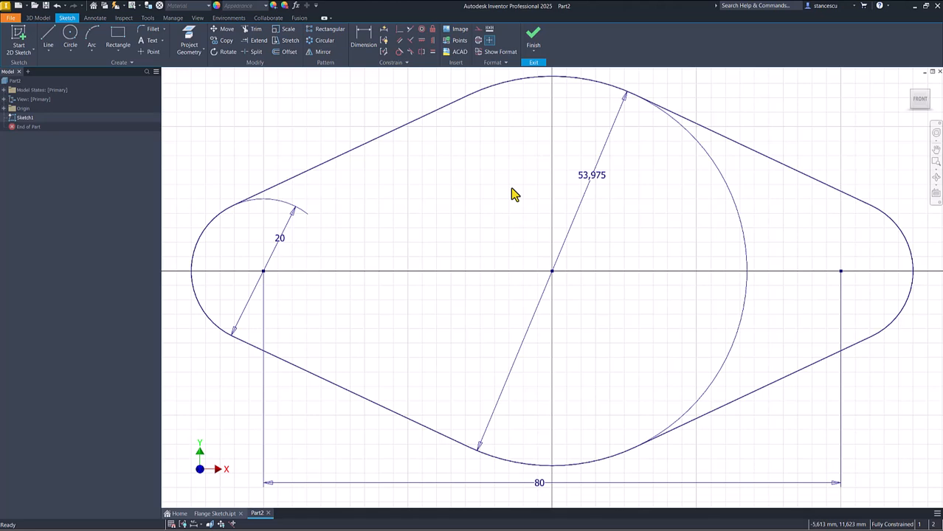
{"action": "mouse_move", "coordinate": [367, 339]}
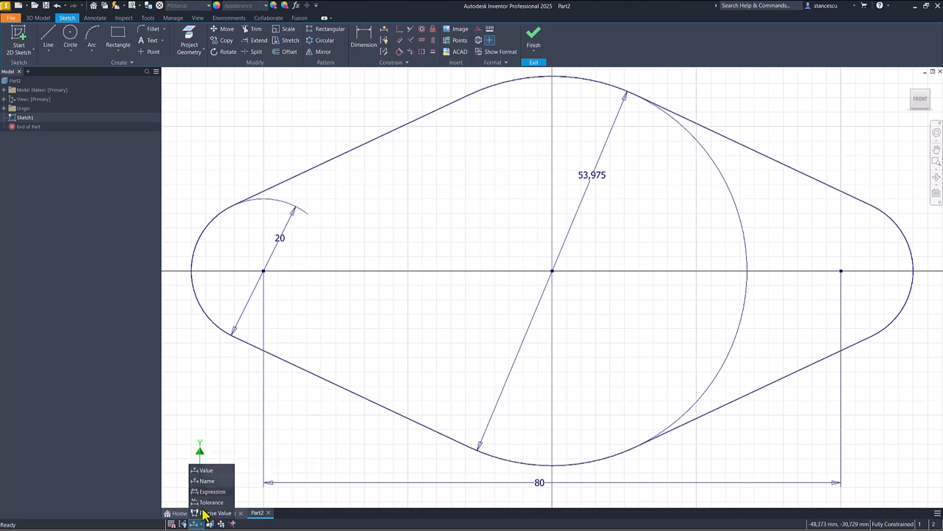
{"action": "mouse_move", "coordinate": [258, 425]}
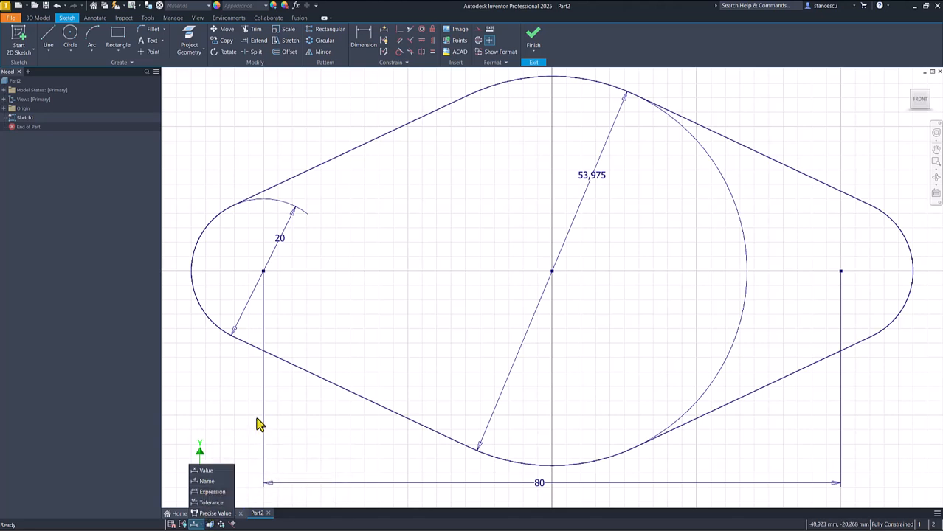
{"action": "mouse_move", "coordinate": [208, 499]}
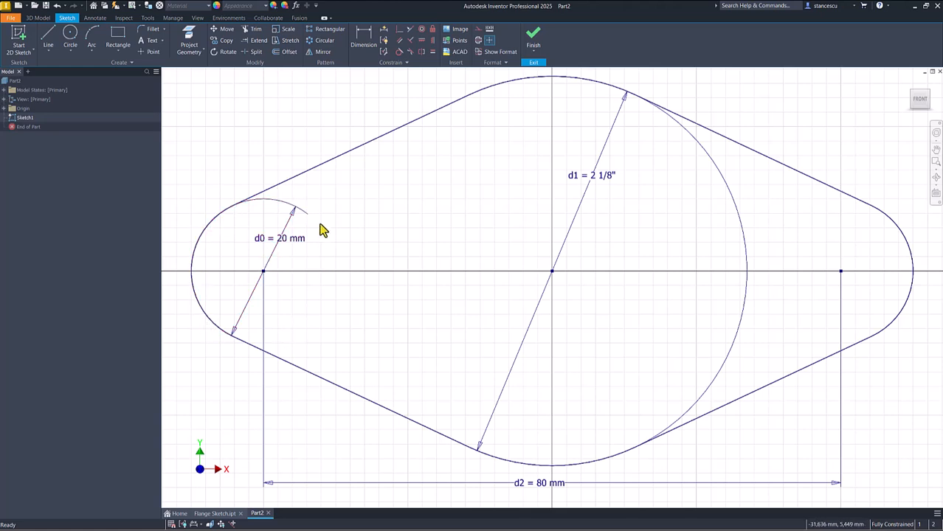
{"action": "mouse_move", "coordinate": [263, 252]}
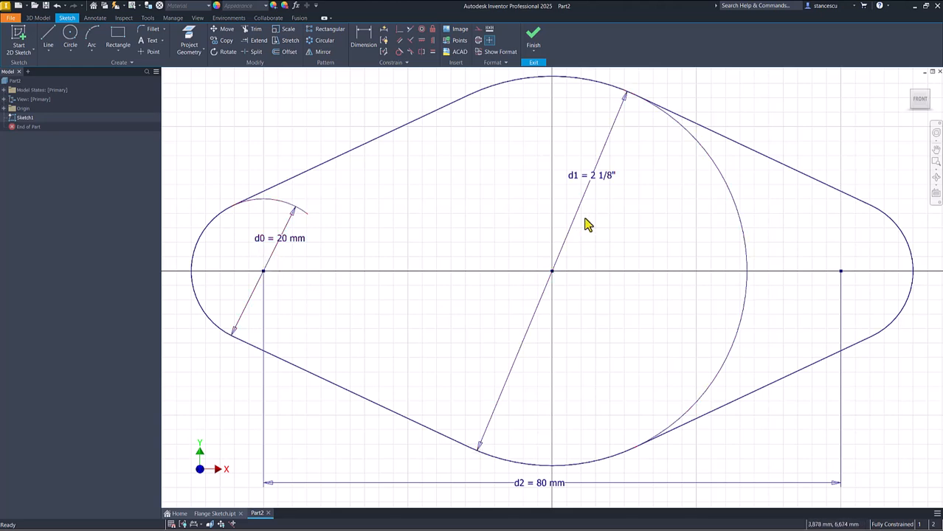
{"action": "mouse_move", "coordinate": [605, 190]}
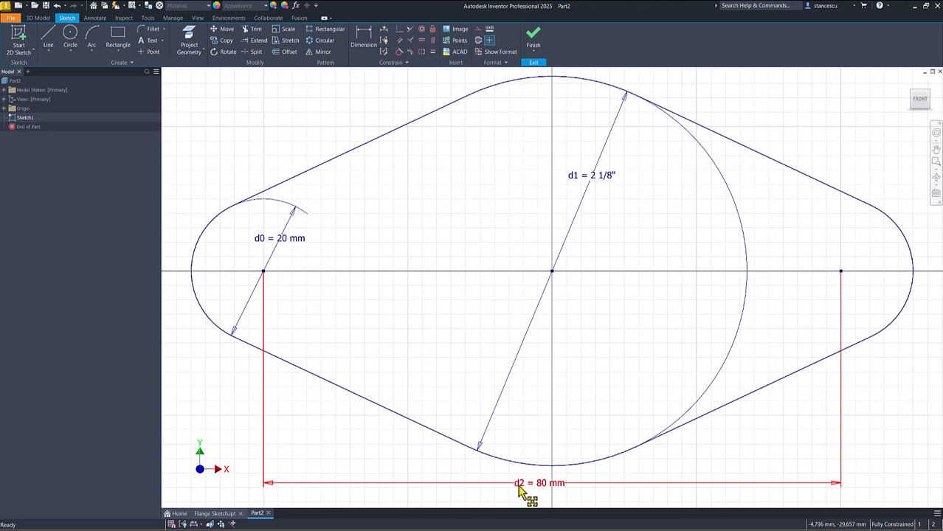
{"action": "mouse_move", "coordinate": [538, 499]}
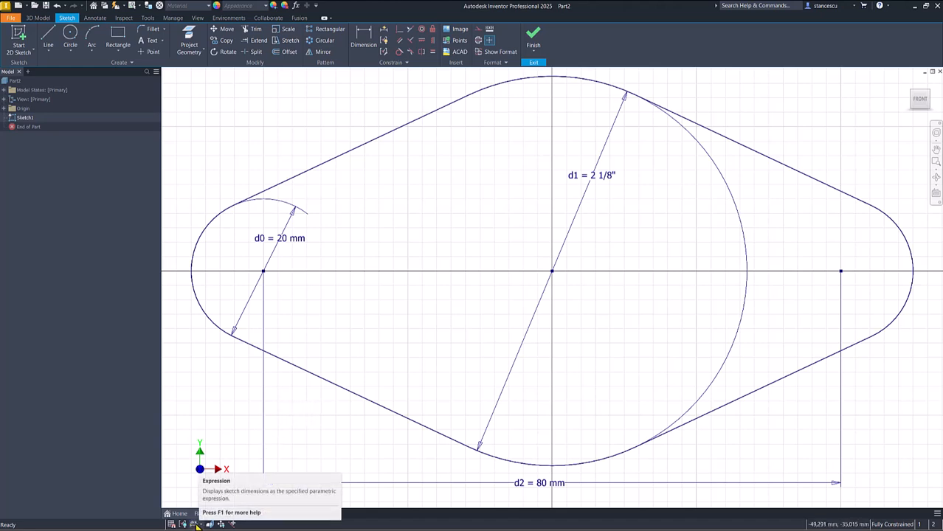
{"action": "left_click", "coordinate": [195, 523]}
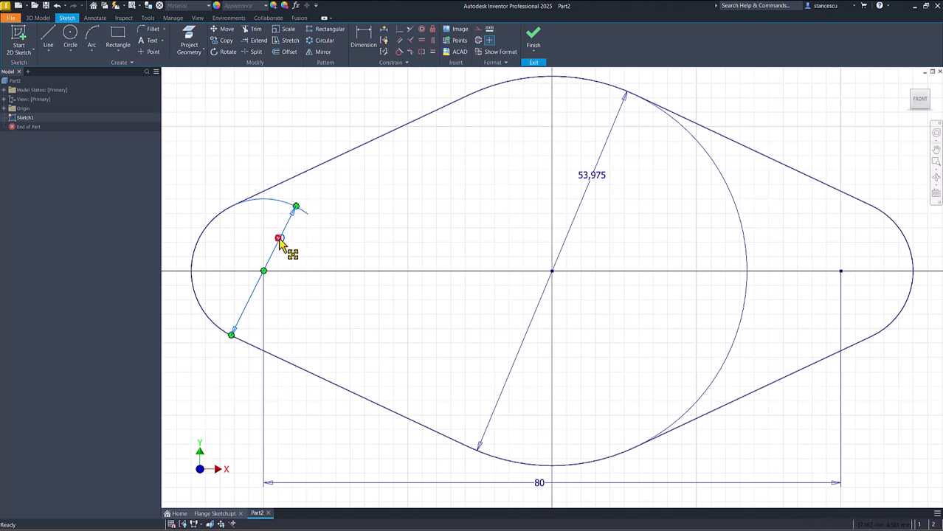
Edit the left end-arc's 20 dimension so it reads 20,36.
{"action": "left_click", "coordinate": [279, 238]}
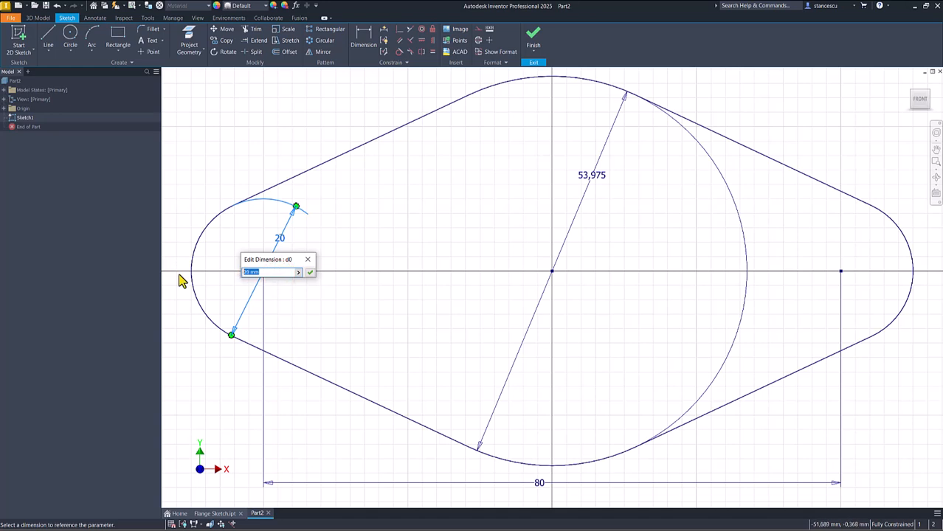
{"action": "type", "text": "20,3602584"}
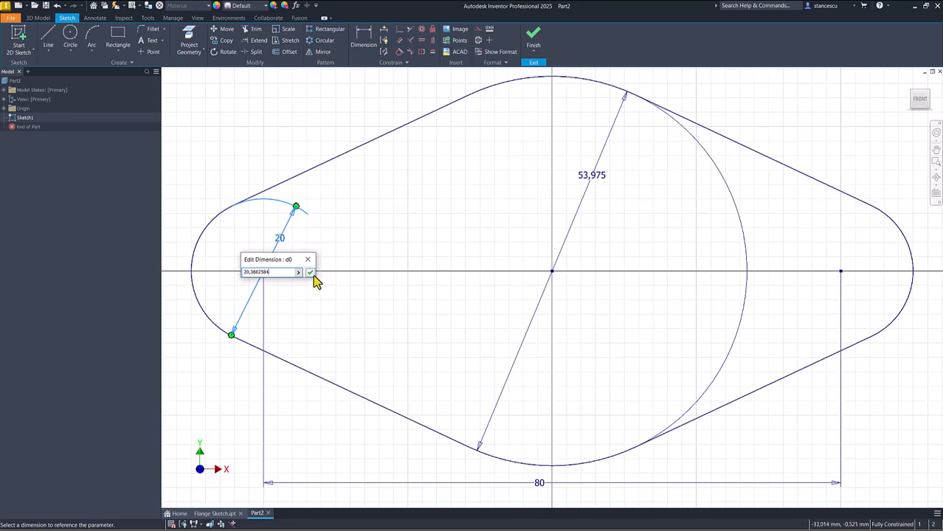
{"action": "left_click", "coordinate": [309, 271]}
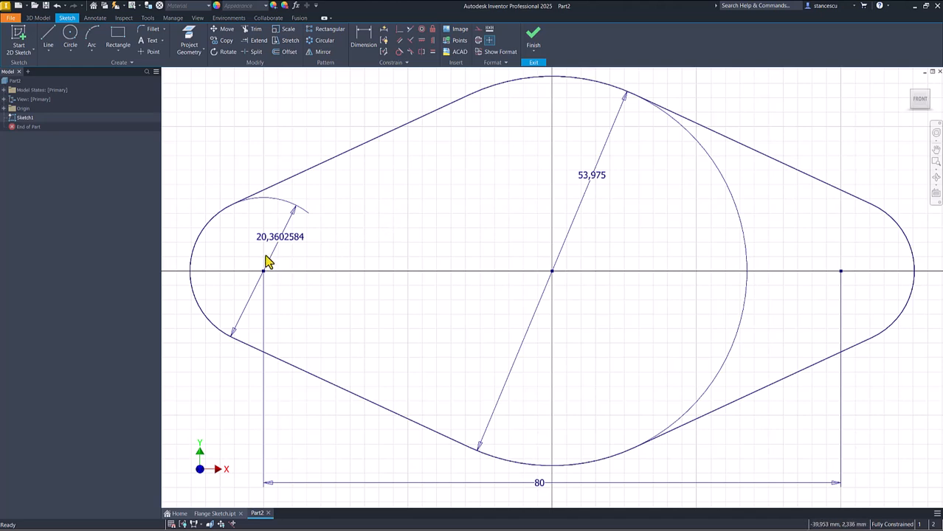
{"action": "mouse_move", "coordinate": [301, 375]}
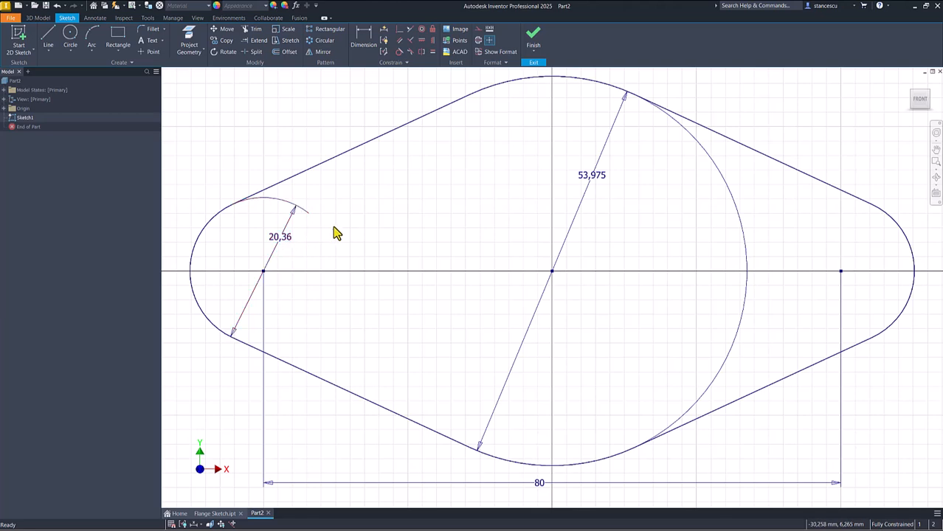
{"action": "mouse_move", "coordinate": [372, 212]}
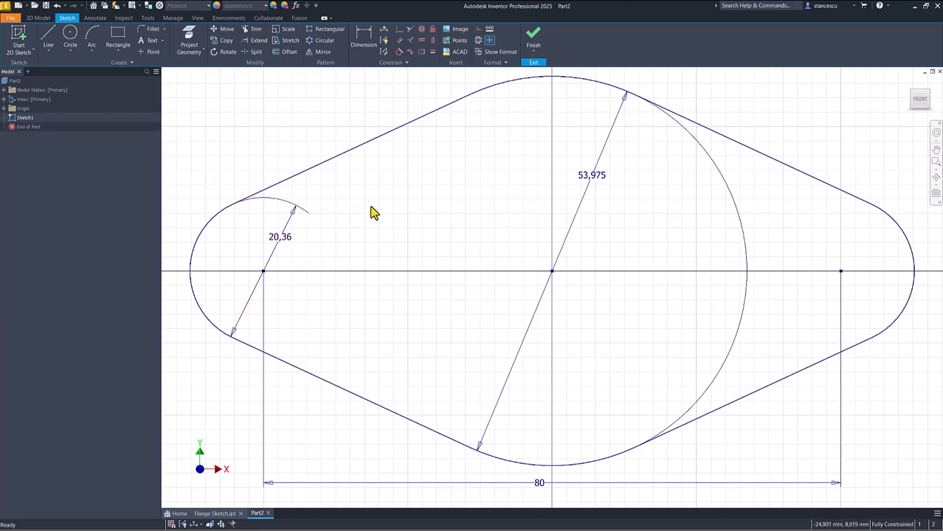
{"action": "mouse_move", "coordinate": [96, 98]}
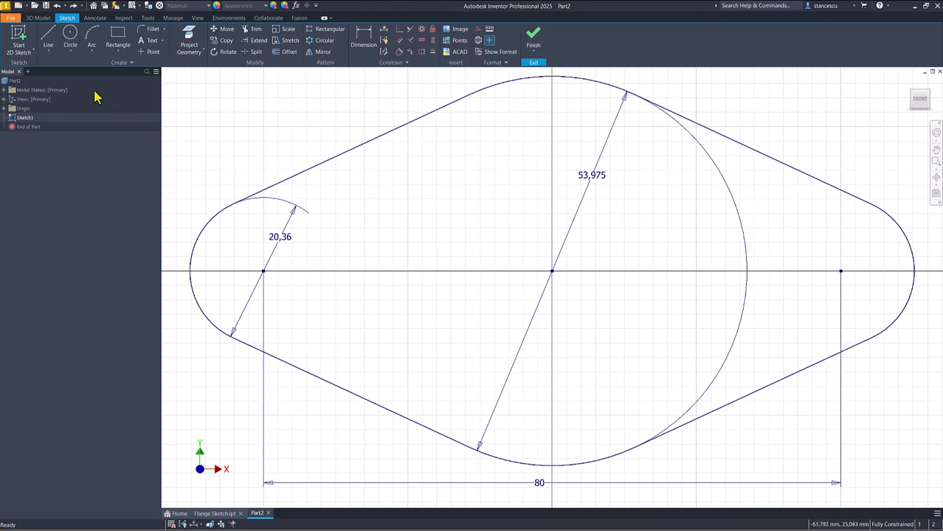
Create a new Standard (mm) part and start a fresh 2D sketch.
{"action": "left_click", "coordinate": [18, 36]}
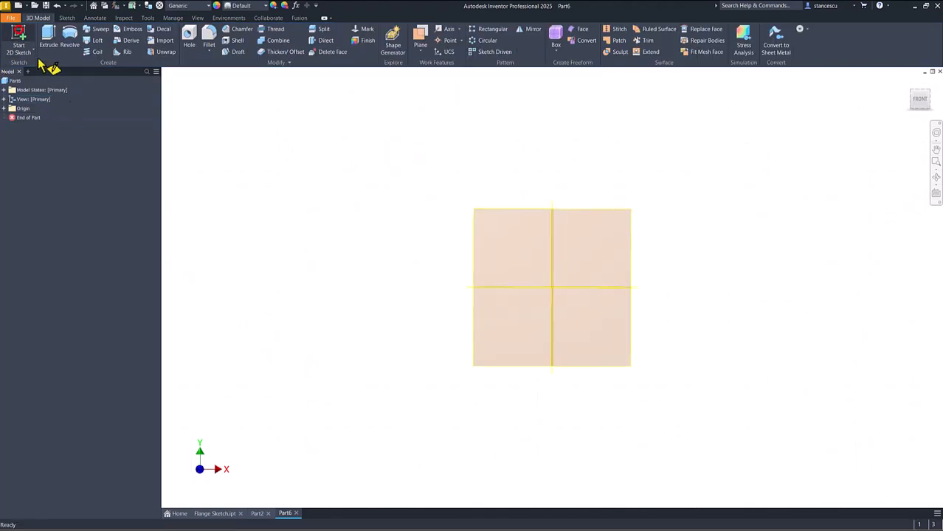
{"action": "left_click", "coordinate": [18, 45]}
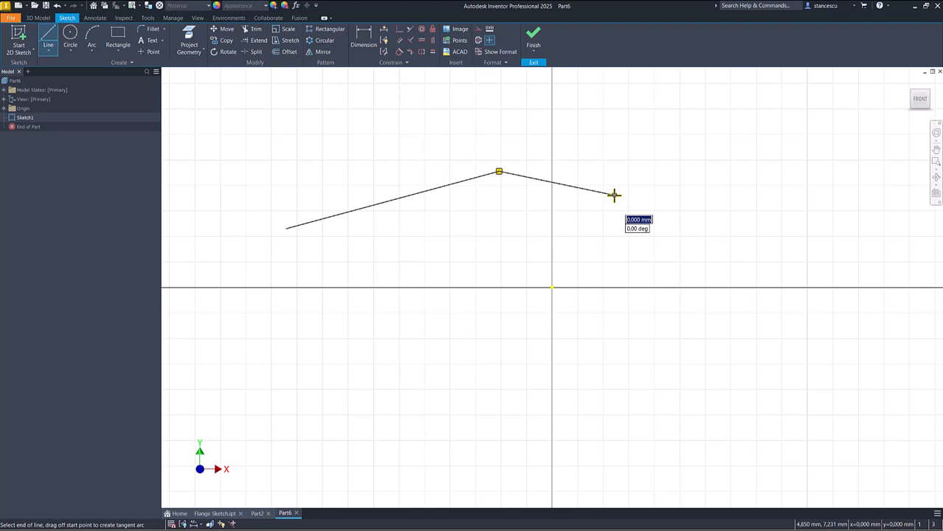
{"action": "mouse_move", "coordinate": [613, 195]}
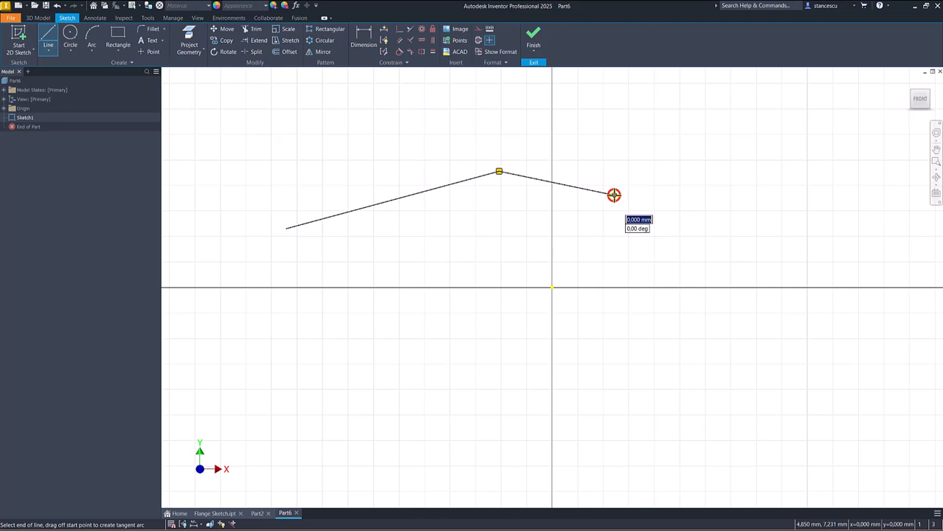
Continue the line chain with a tangent arc, a straight segment and a bottom arc into an S-curve.
{"action": "left_click_drag", "start_coordinate": [614, 195], "coordinate": [667, 243]}
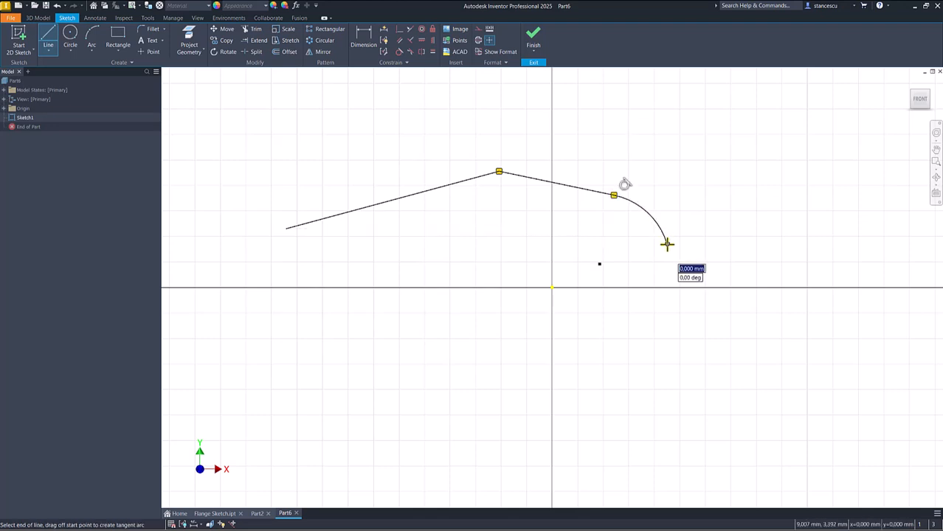
{"action": "left_click_drag", "start_coordinate": [667, 243], "coordinate": [690, 312]}
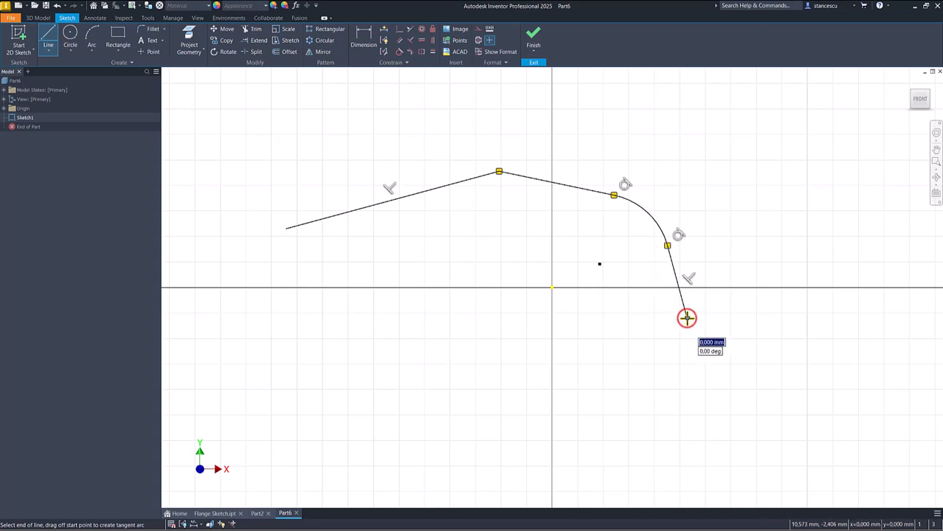
{"action": "left_click_drag", "start_coordinate": [686, 318], "coordinate": [736, 331]}
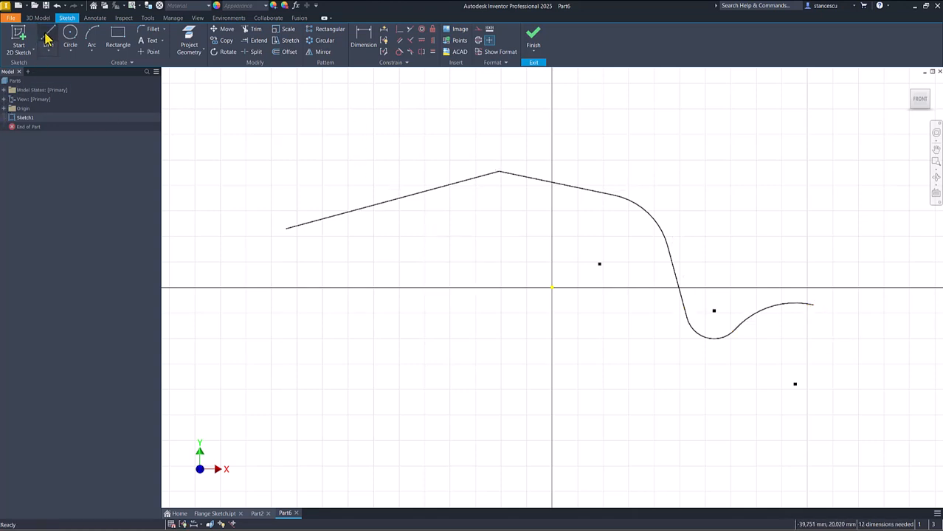
{"action": "left_click", "coordinate": [47, 36]}
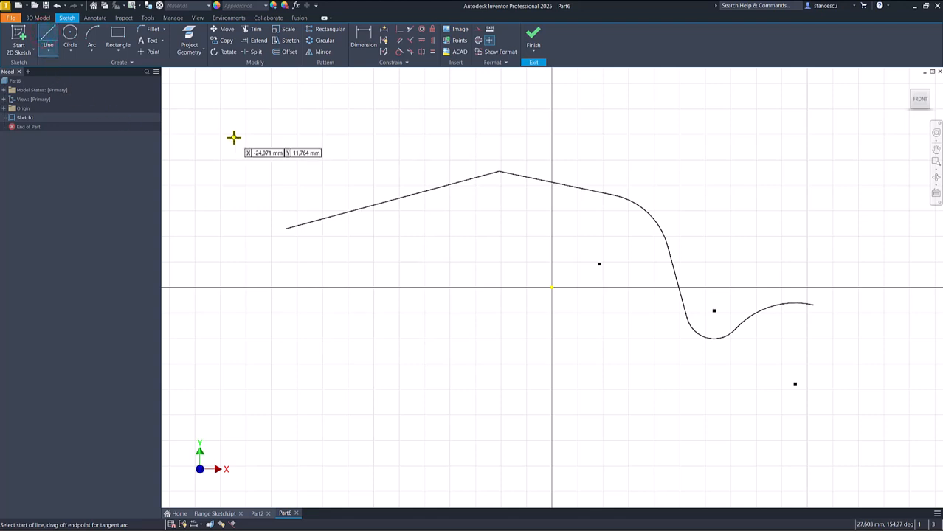
{"action": "mouse_move", "coordinate": [283, 227]}
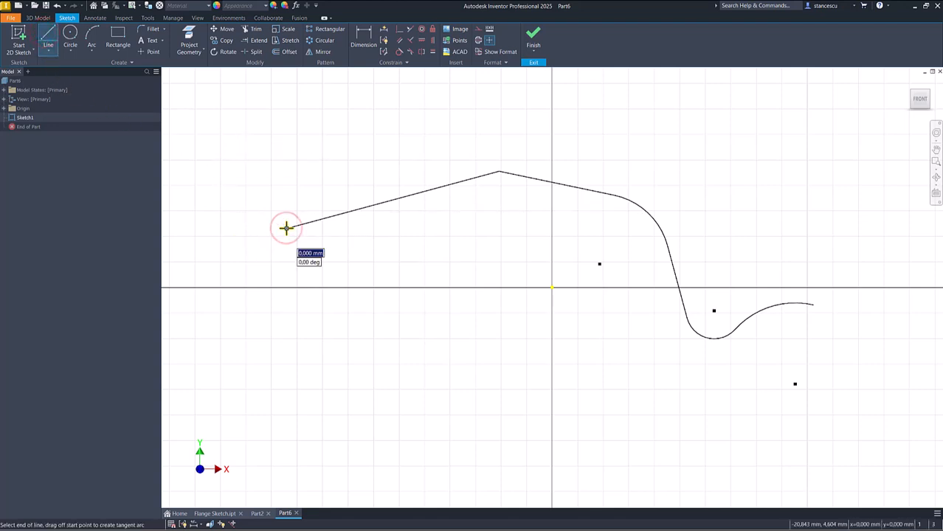
Add tangent arcs off the profile's left and right ends and finish the profile.
{"action": "left_click_drag", "start_coordinate": [286, 227], "coordinate": [212, 221]}
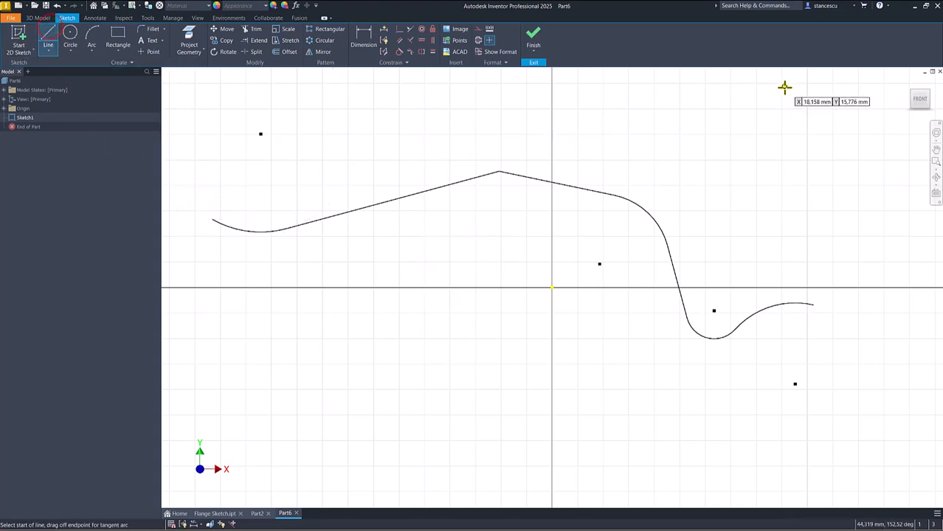
{"action": "mouse_move", "coordinate": [814, 303]}
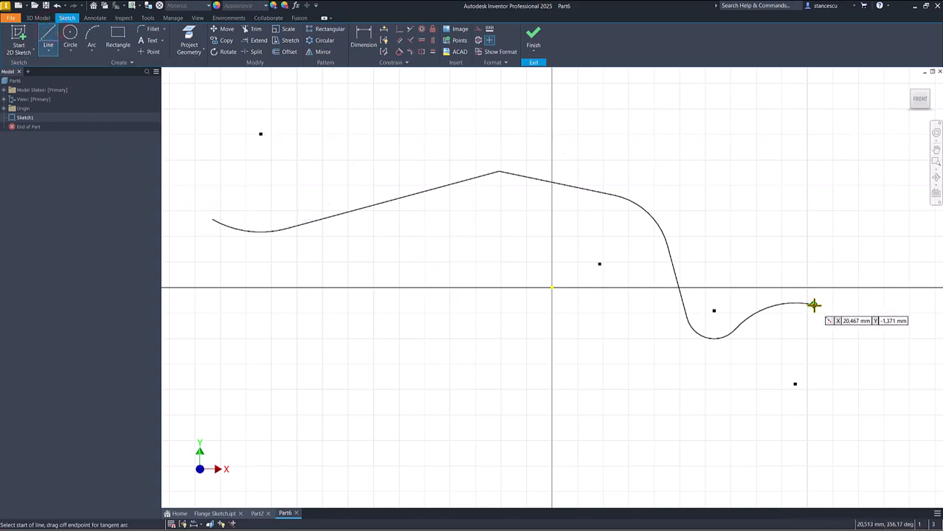
{"action": "left_click", "coordinate": [814, 304]}
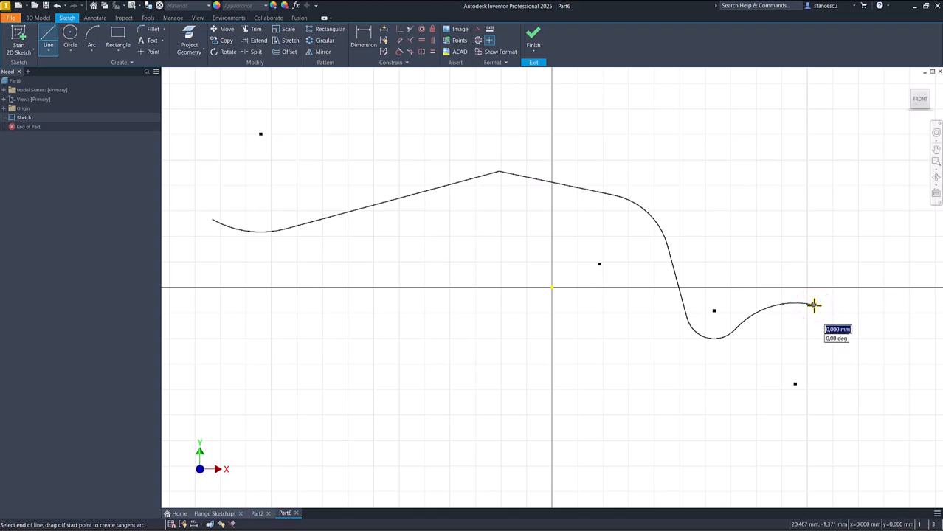
{"action": "left_click_drag", "start_coordinate": [812, 304], "coordinate": [891, 280]}
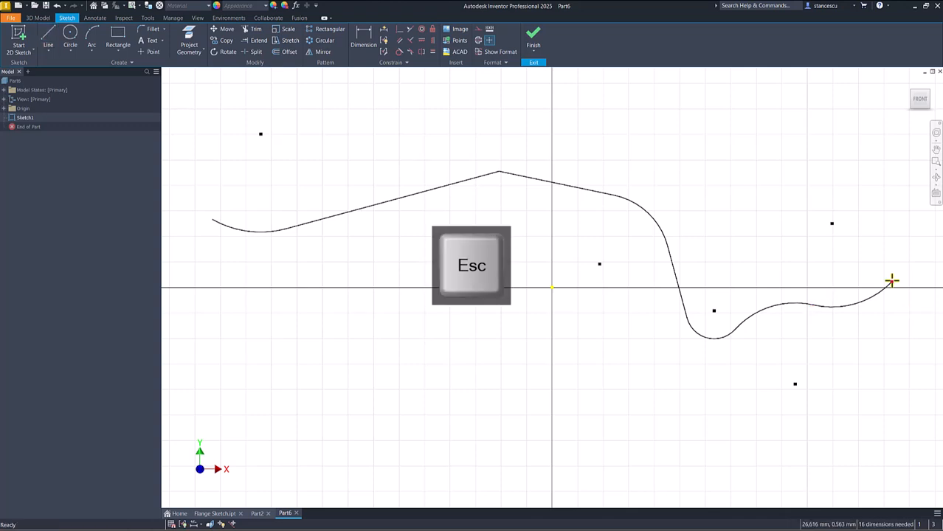
{"action": "key", "text": "Escape"}
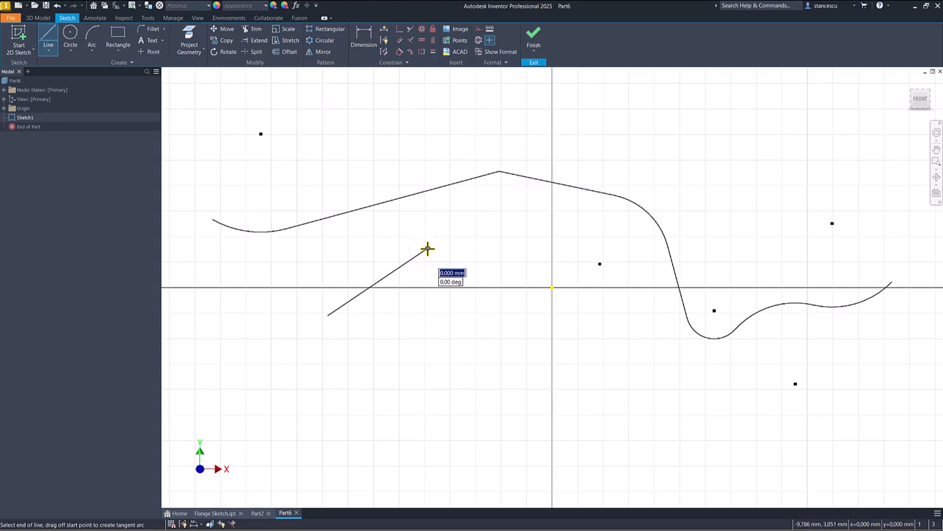
Draw a line left of the origin with a tangent arc sweeping back into a D shape.
{"action": "left_click_drag", "start_coordinate": [428, 248], "coordinate": [492, 225]}
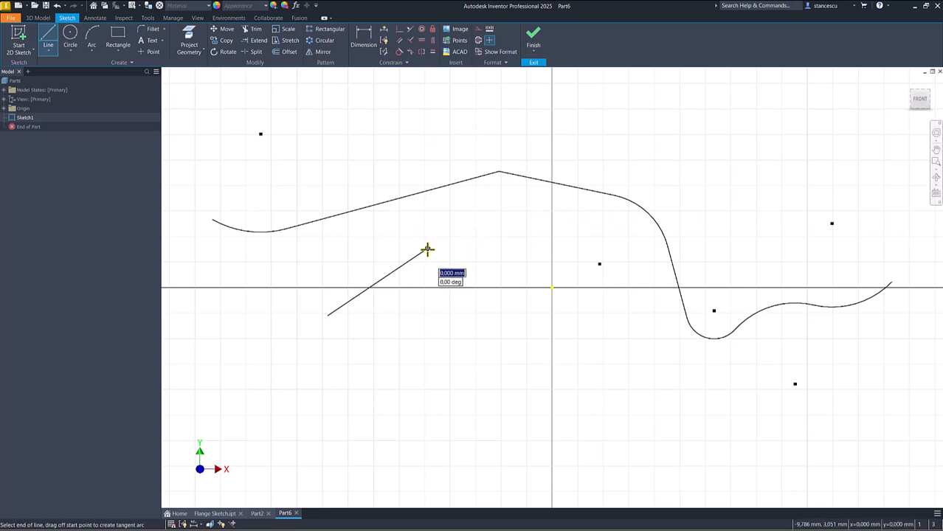
{"action": "left_click_drag", "start_coordinate": [428, 249], "coordinate": [441, 282]}
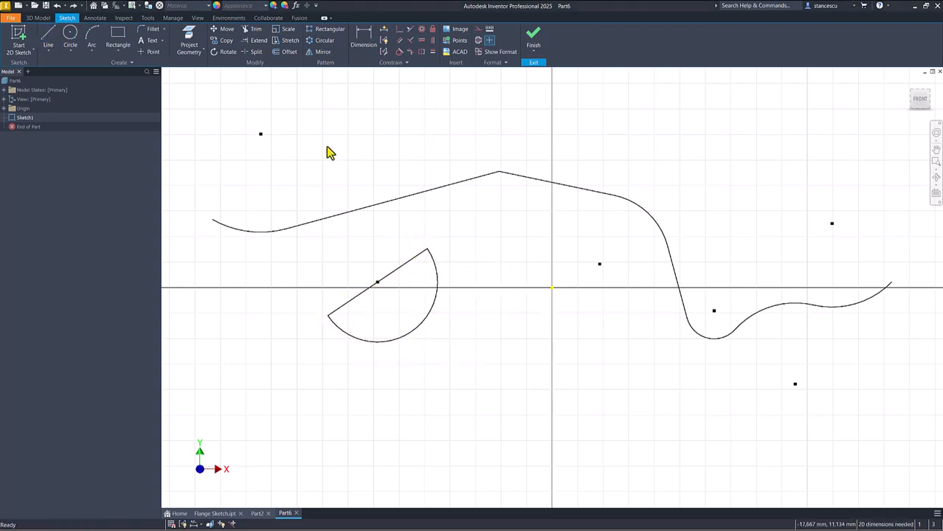
{"action": "mouse_move", "coordinate": [583, 342]}
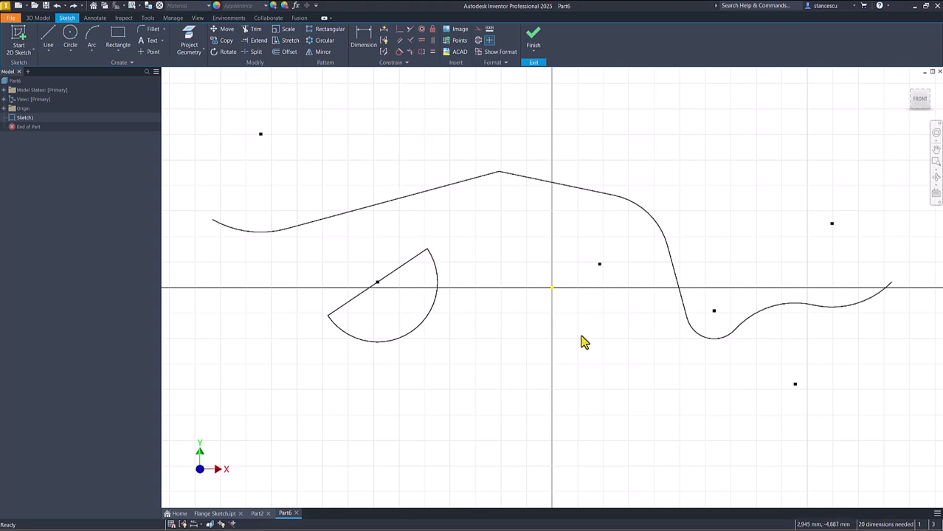
{"action": "mouse_move", "coordinate": [572, 377]}
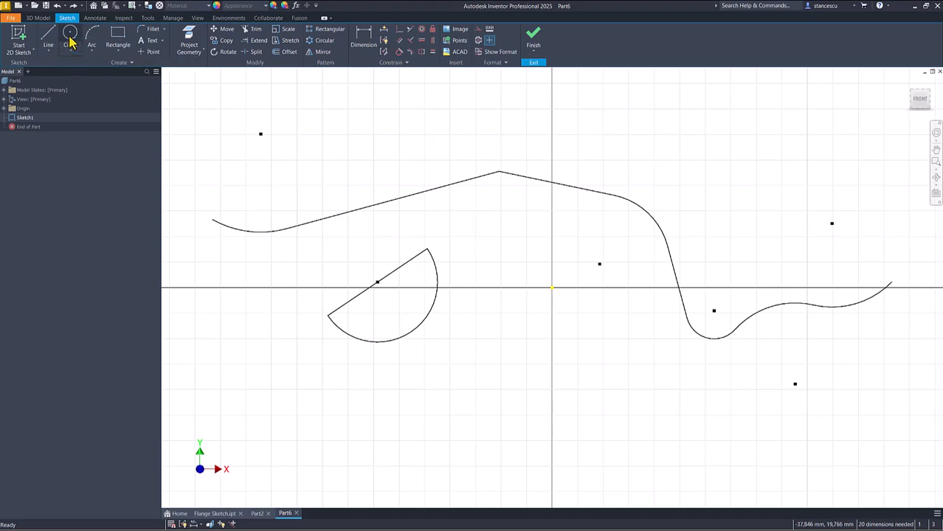
Place a circle above the right-hand curve and run a line outward from its edge.
{"action": "left_click", "coordinate": [71, 36]}
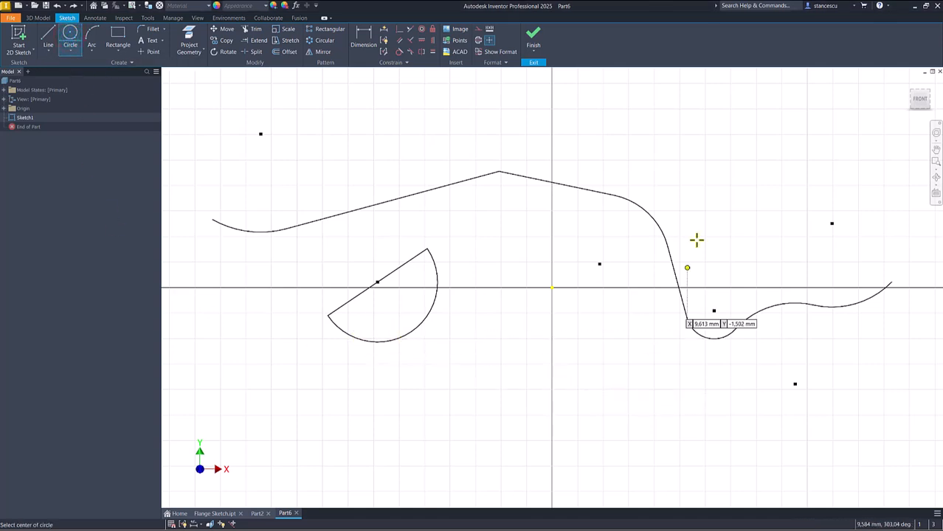
{"action": "left_click", "coordinate": [722, 192]}
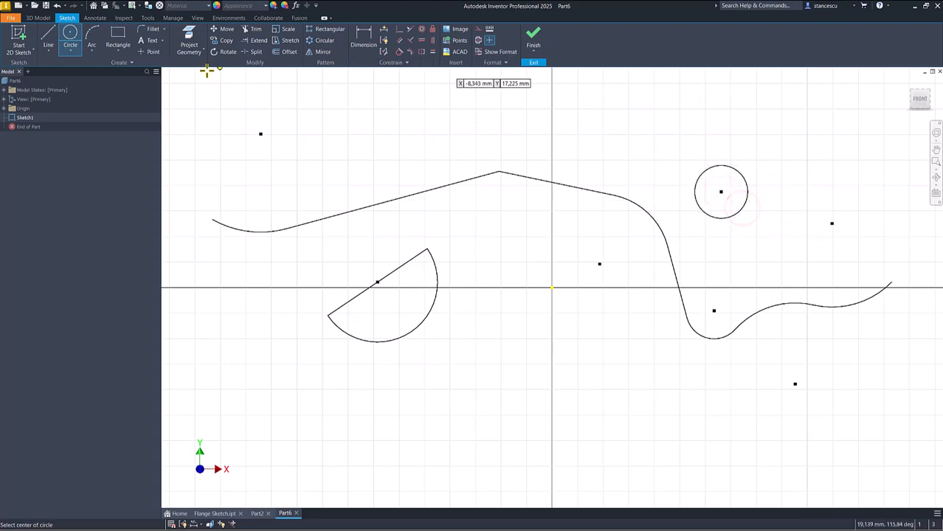
{"action": "left_click", "coordinate": [47, 41]}
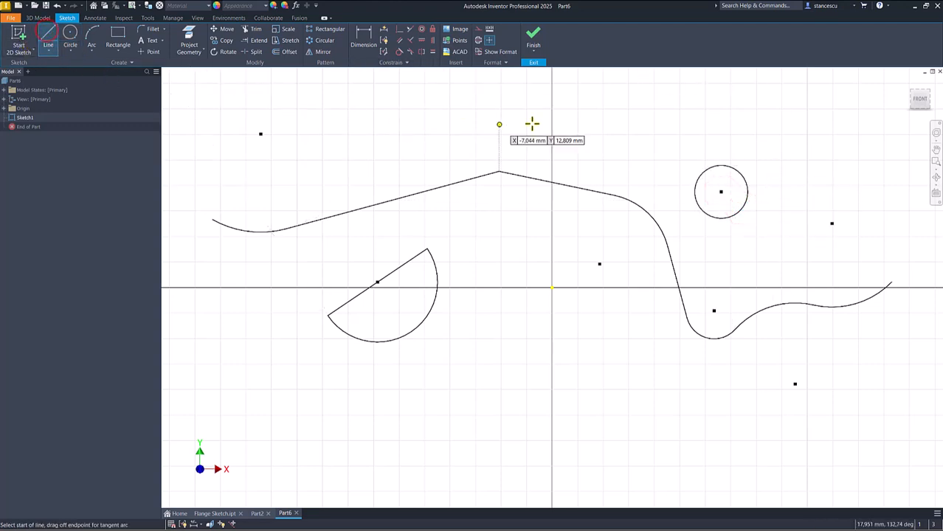
{"action": "mouse_move", "coordinate": [734, 169]}
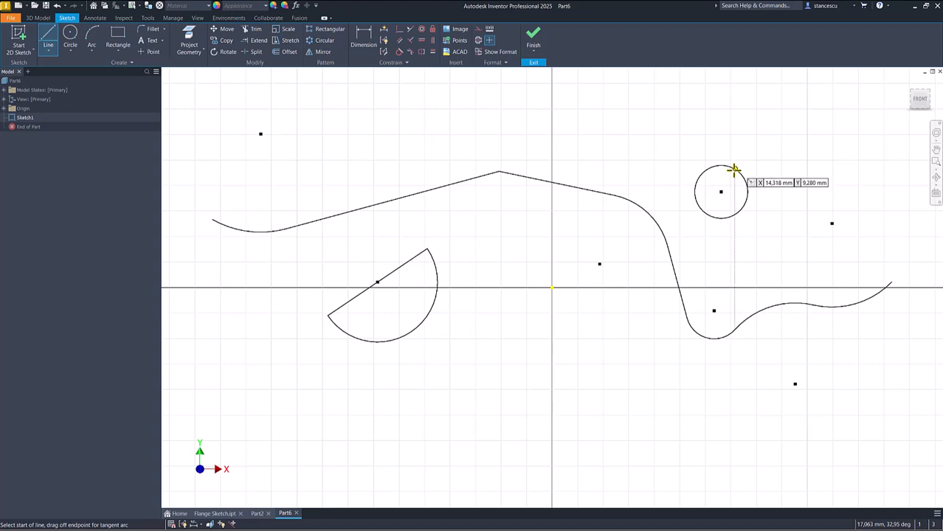
{"action": "left_click", "coordinate": [734, 168]}
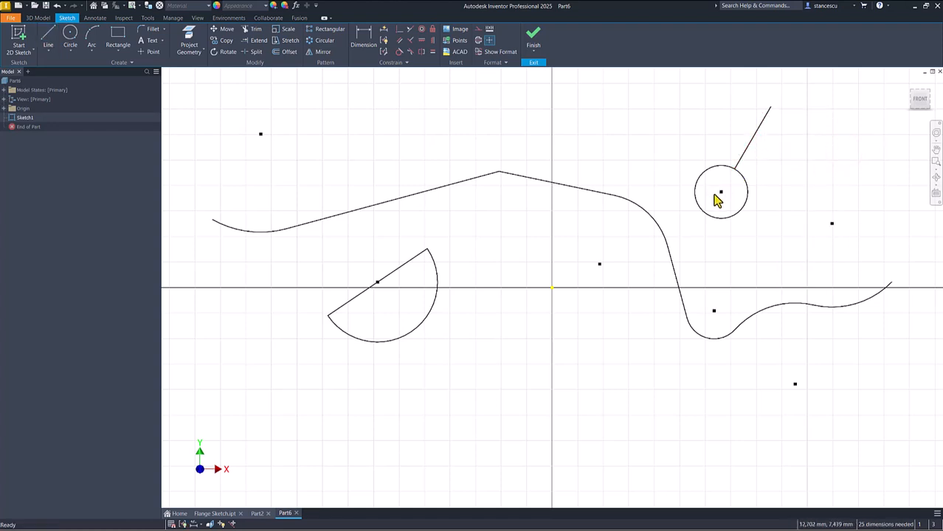
{"action": "mouse_move", "coordinate": [205, 102]}
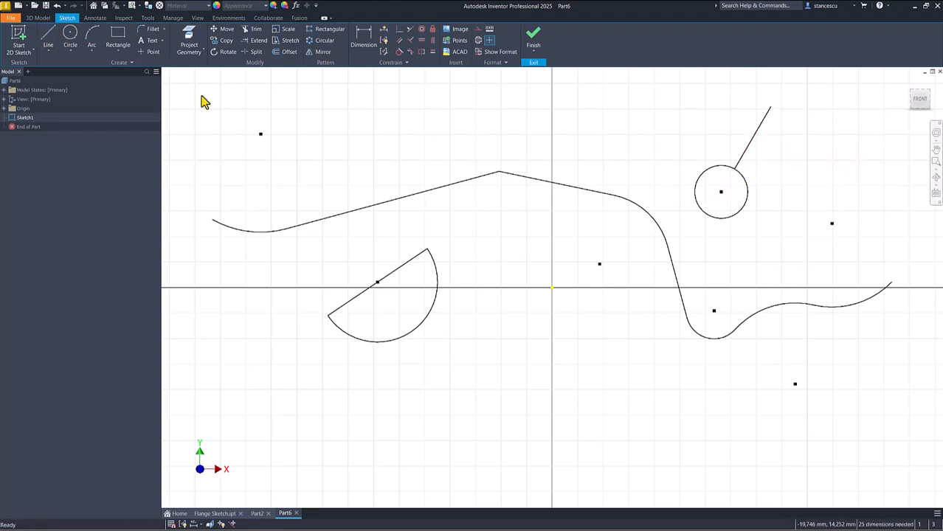
{"action": "left_click", "coordinate": [48, 38]}
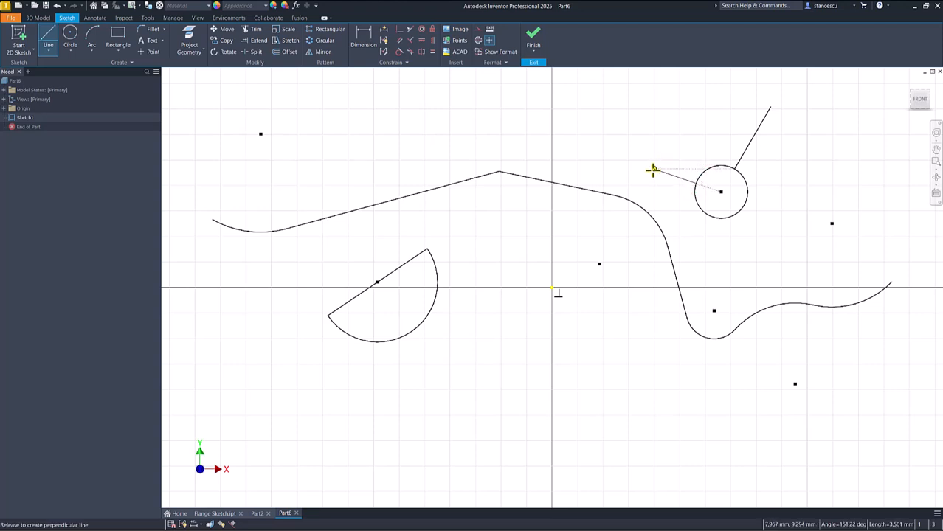
{"action": "mouse_move", "coordinate": [663, 160]}
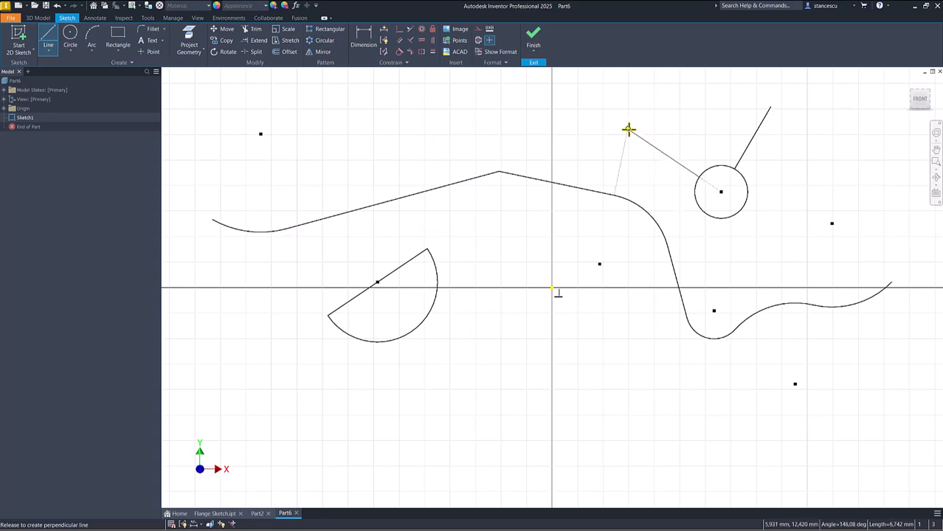
{"action": "mouse_move", "coordinate": [637, 107]}
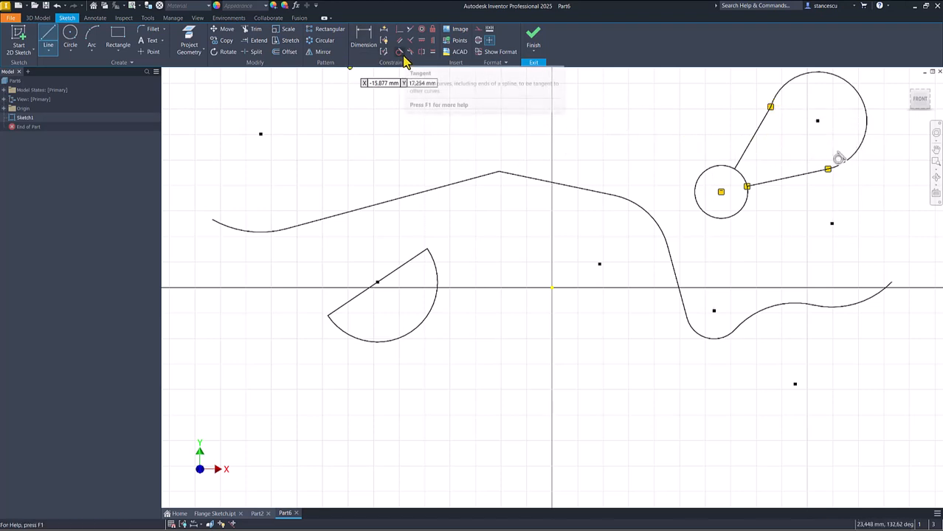
{"action": "mouse_move", "coordinate": [528, 95]}
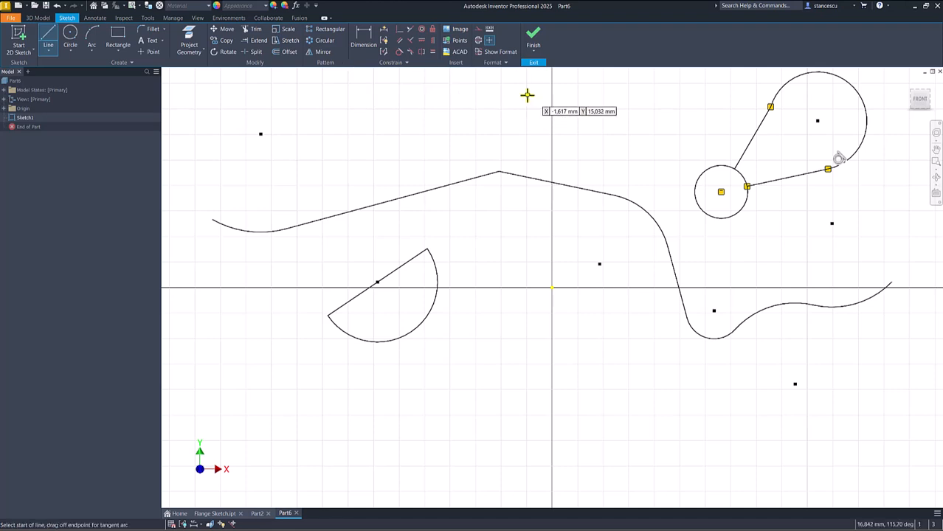
{"action": "mouse_move", "coordinate": [525, 101]}
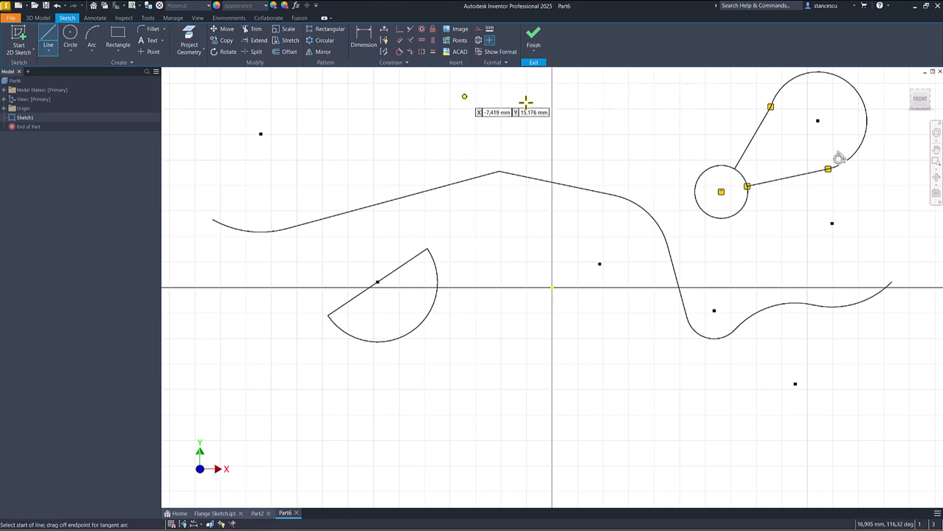
{"action": "mouse_move", "coordinate": [464, 84]}
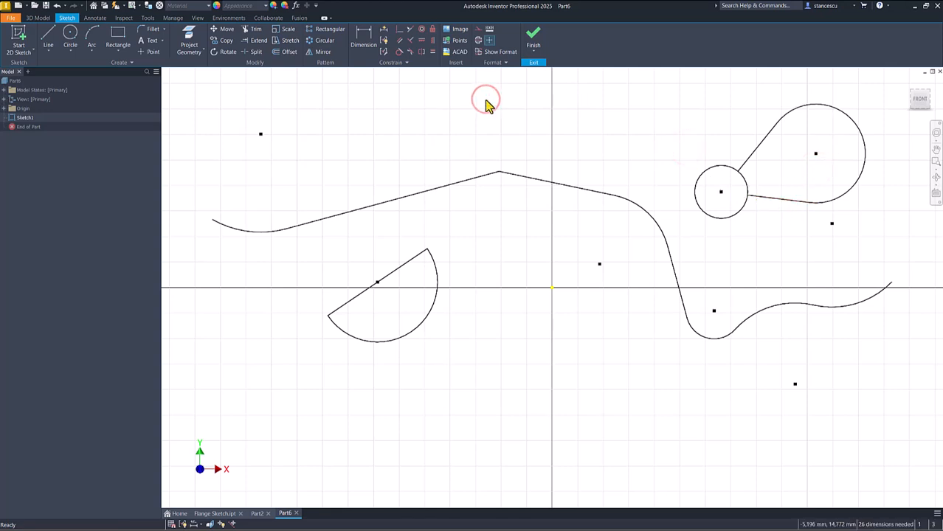
{"action": "mouse_move", "coordinate": [525, 118]}
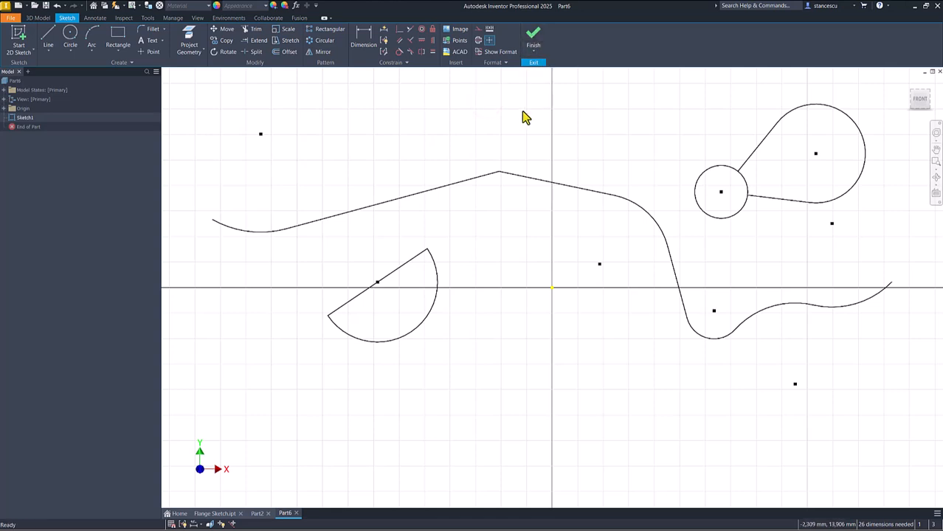